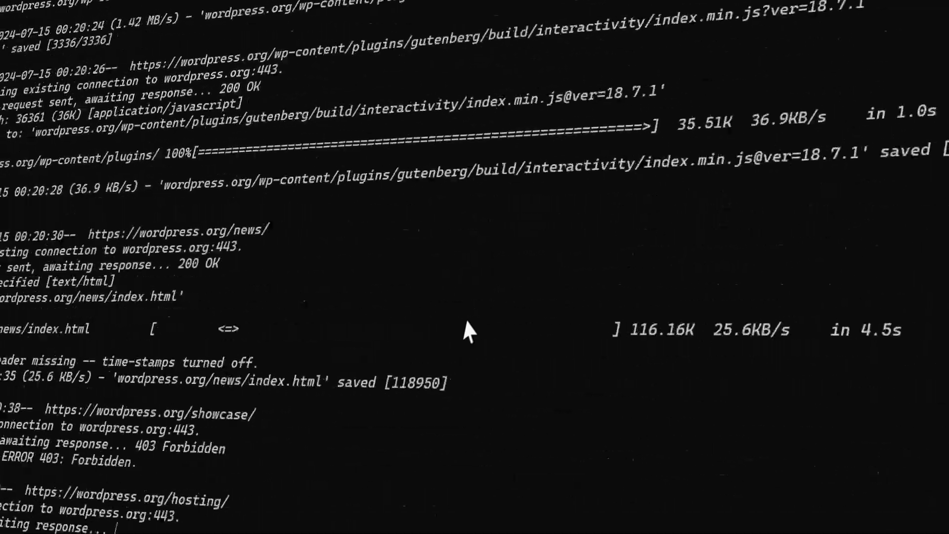
Scroll through the Command Prompt output after cd desktop and the unrecognized wget attempt.
scroll(down, 3)
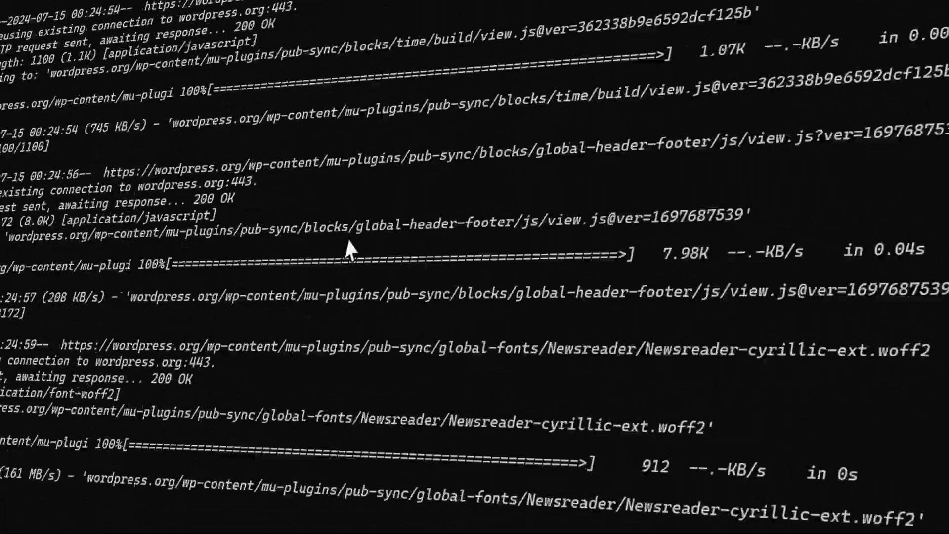
scroll(down, 3)
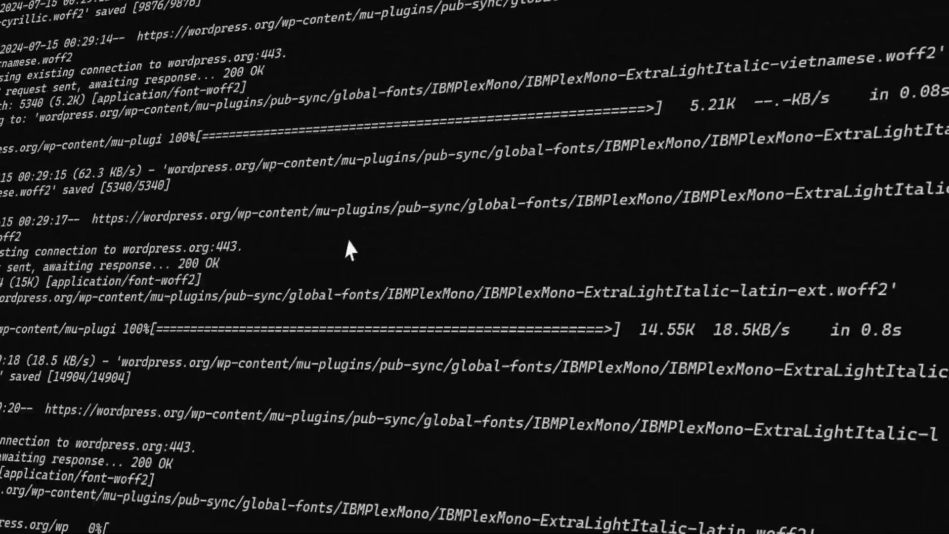
scroll(down, 3)
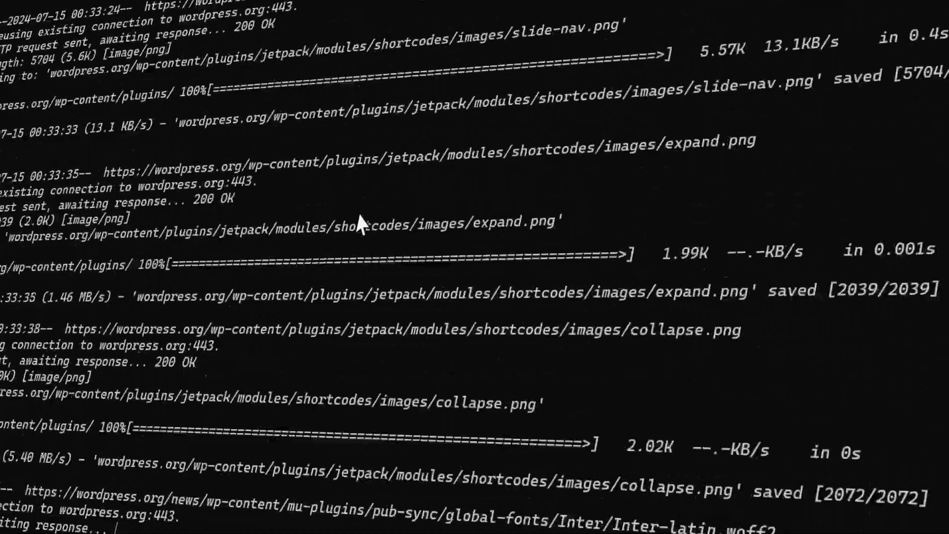
scroll(down, 3)
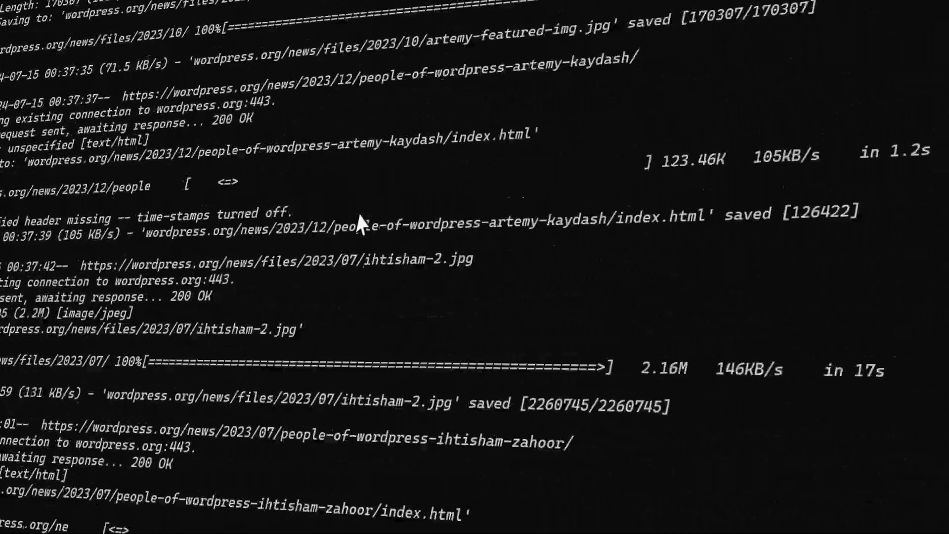
scroll(down, 3)
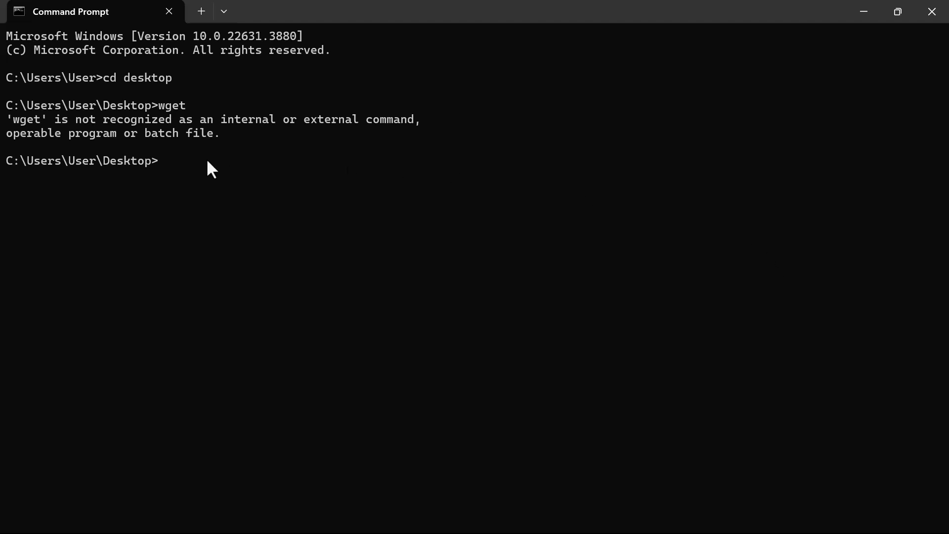
Run 'cd desktop' then 'wget', which again reports wget is not recognized.
text(c)
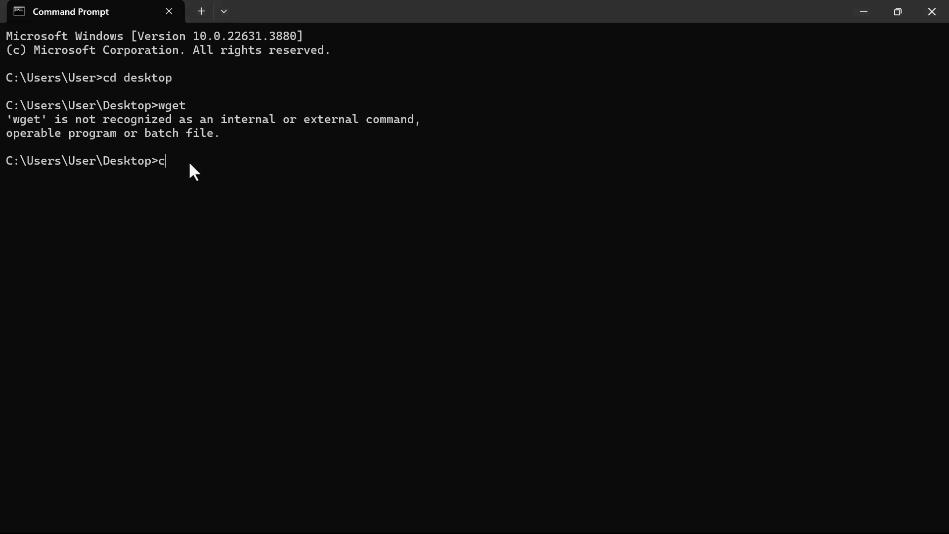
text(d)
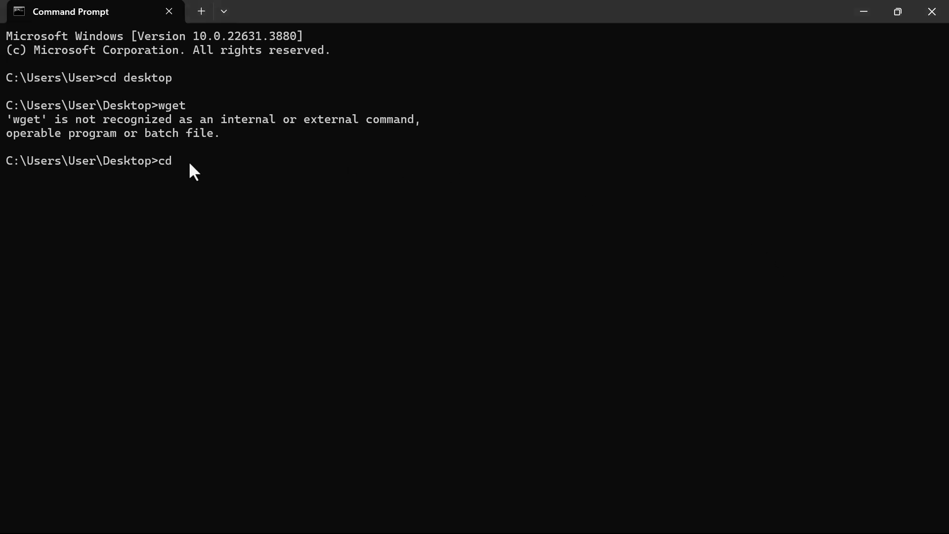
text(de)
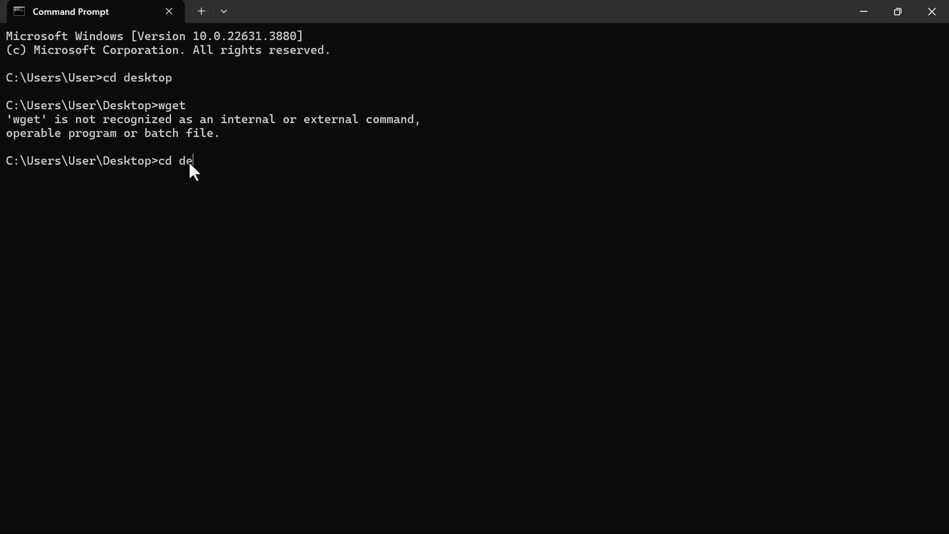
key(Return)
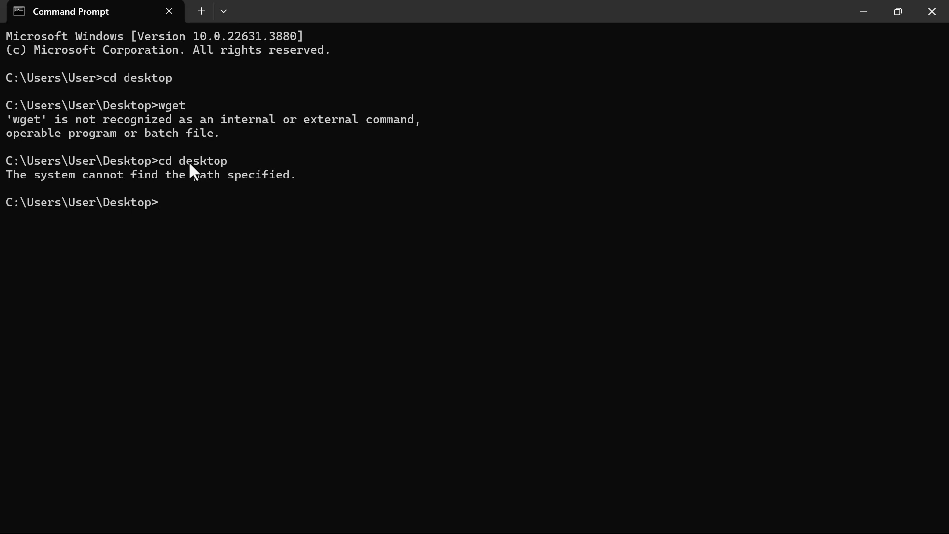
key(Return)
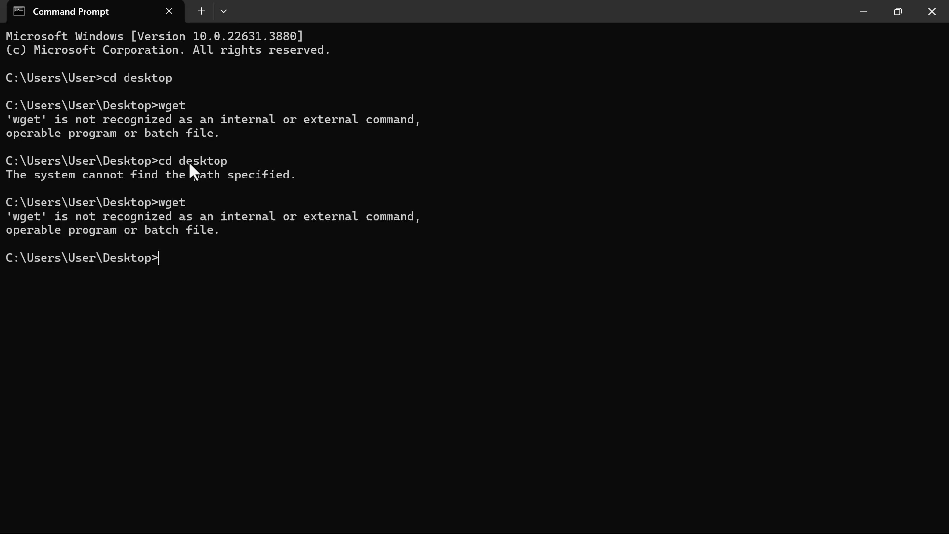
mouse_move(268, 197)
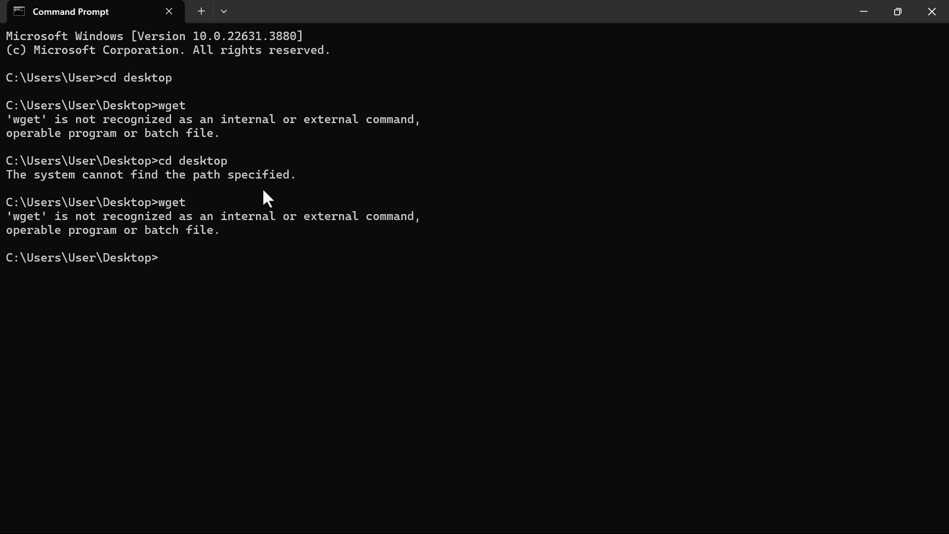
mouse_move(544, 305)
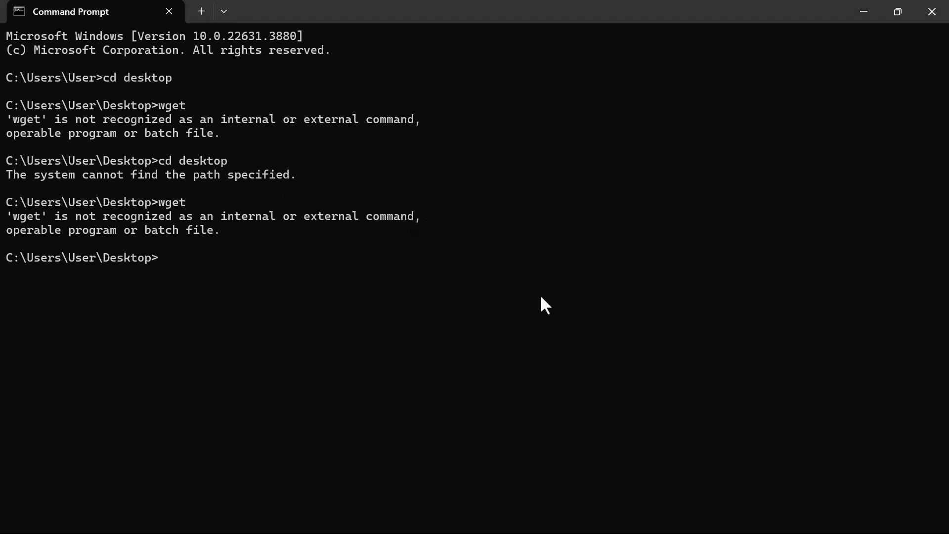
mouse_move(539, 356)
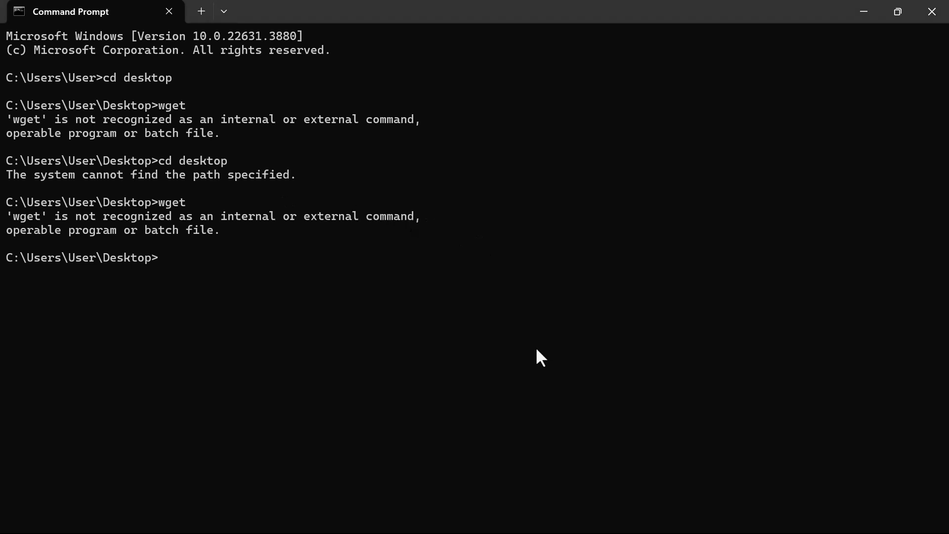
mouse_move(91, 218)
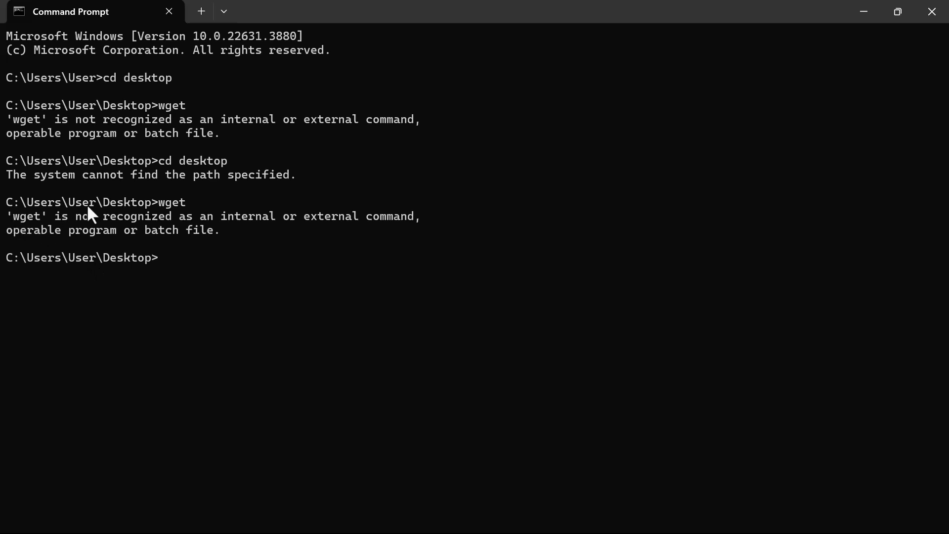
mouse_move(109, 248)
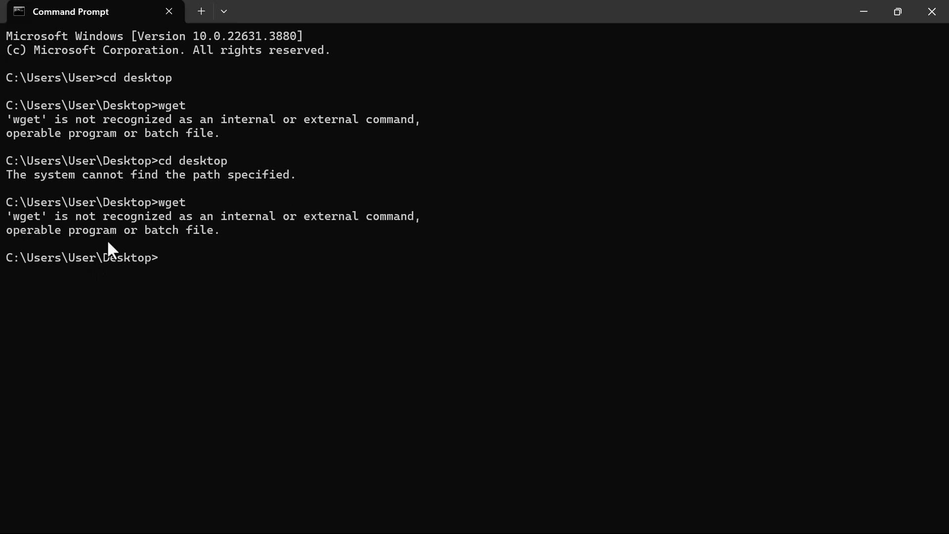
mouse_move(624, 336)
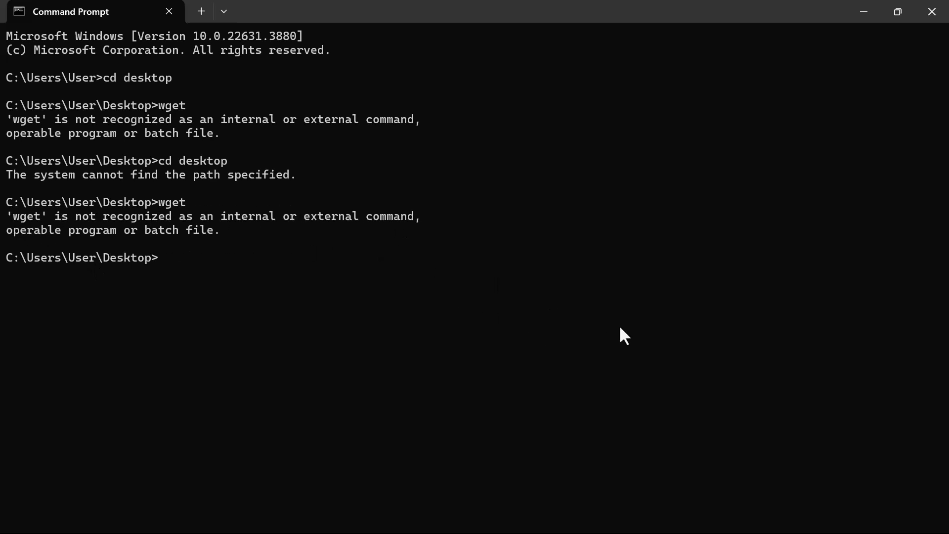
mouse_move(699, 368)
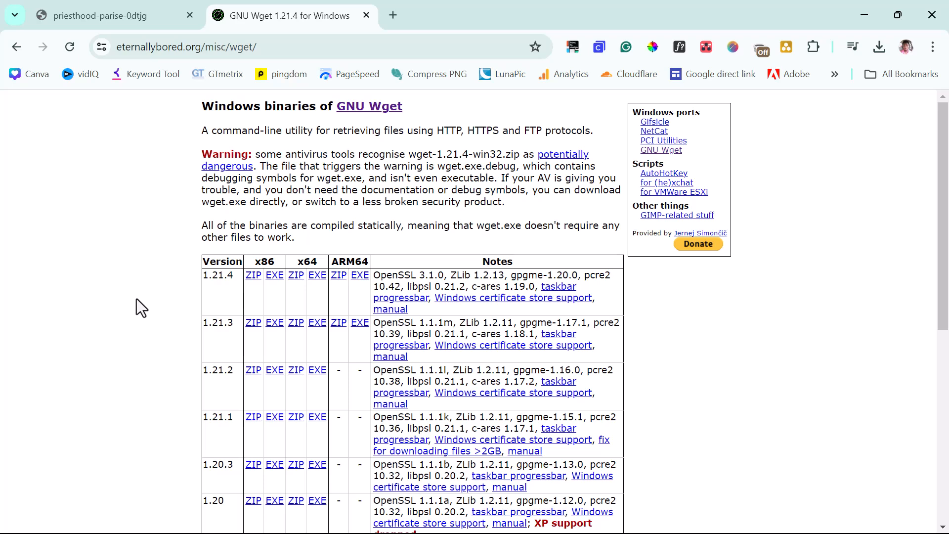
mouse_move(255, 293)
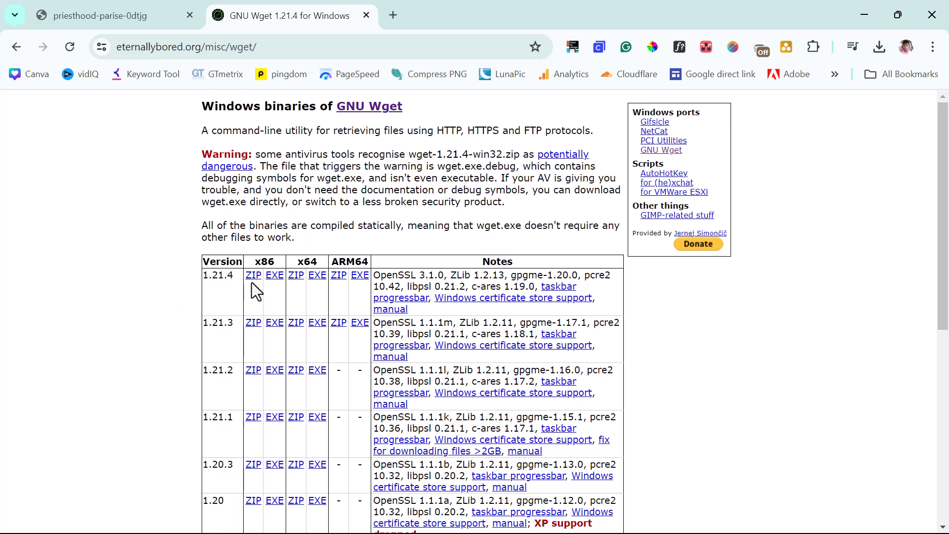
mouse_move(288, 282)
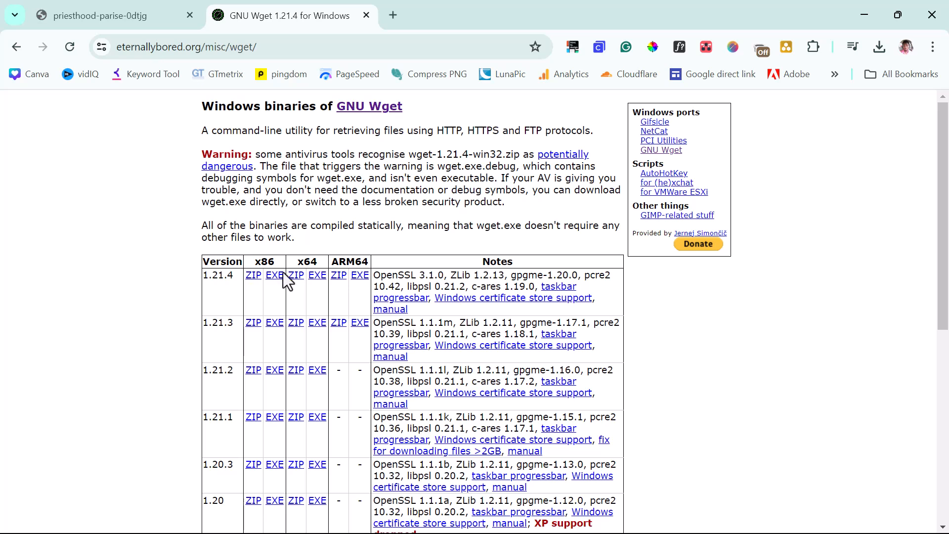
mouse_move(316, 275)
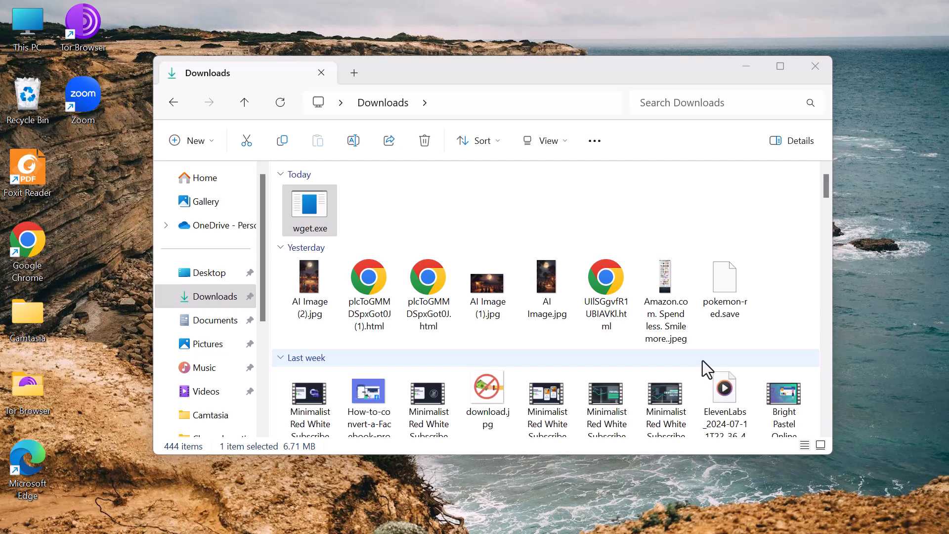
Select the newly downloaded wget.exe in the Downloads folder.
click(309, 208)
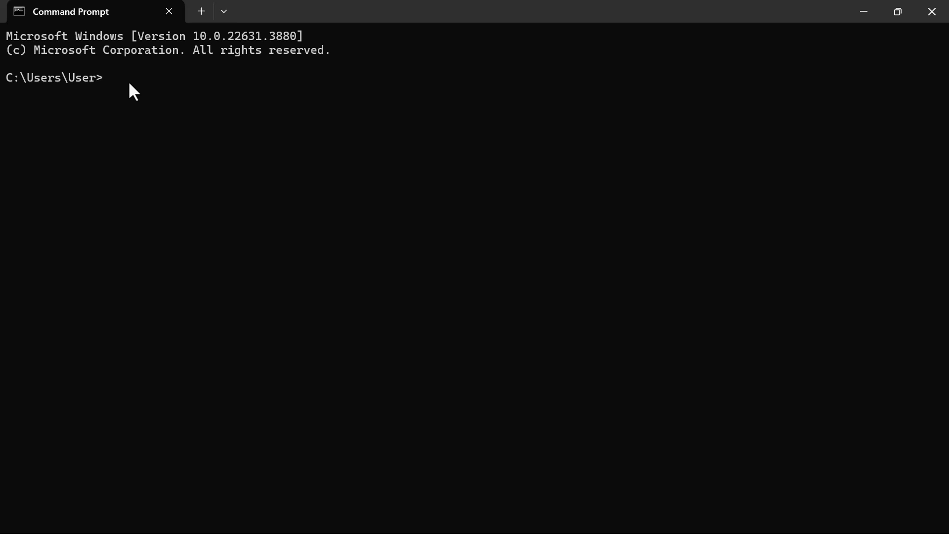
Run 'cd desktop' then 'wget', which now returns a missing URL message.
text(cd desktop)
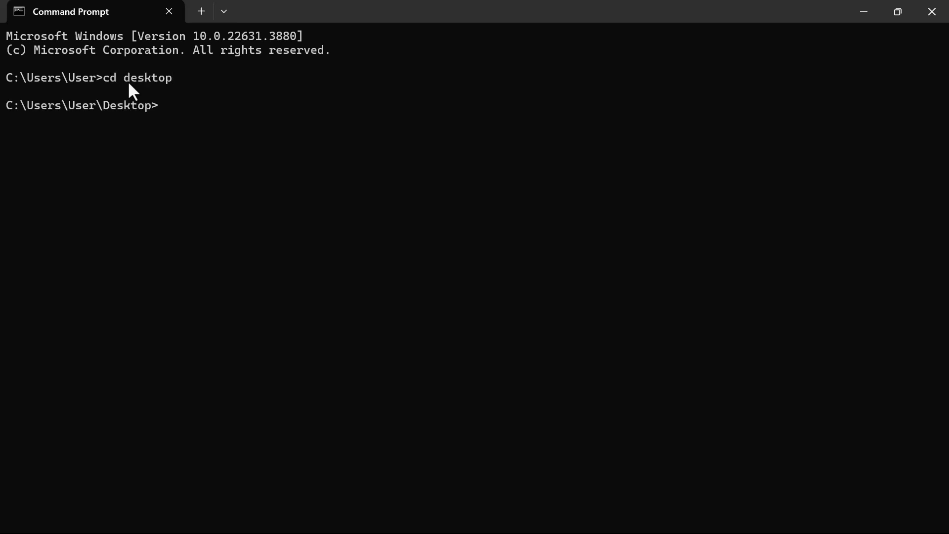
text(wget)
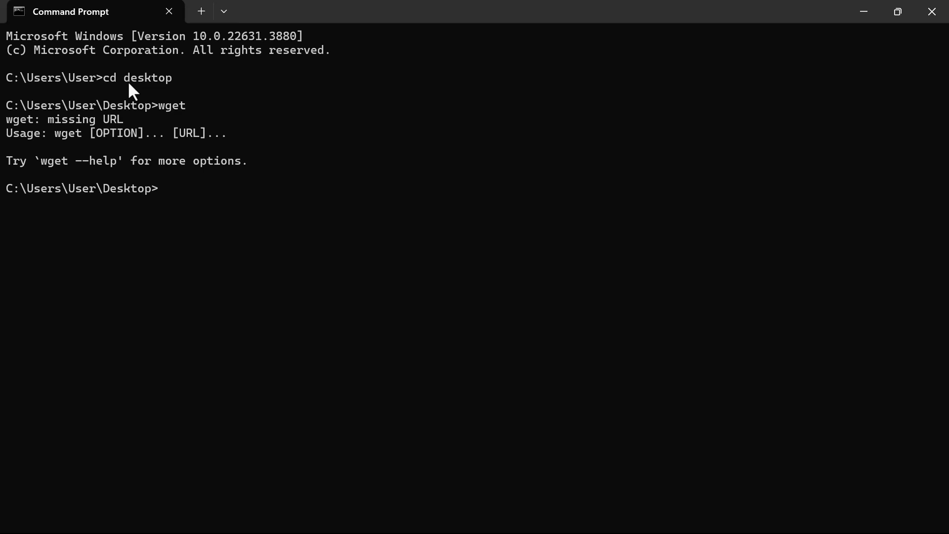
text(wget -mpEk https://priesthood-parise-0dtjg.zipwp.link/)
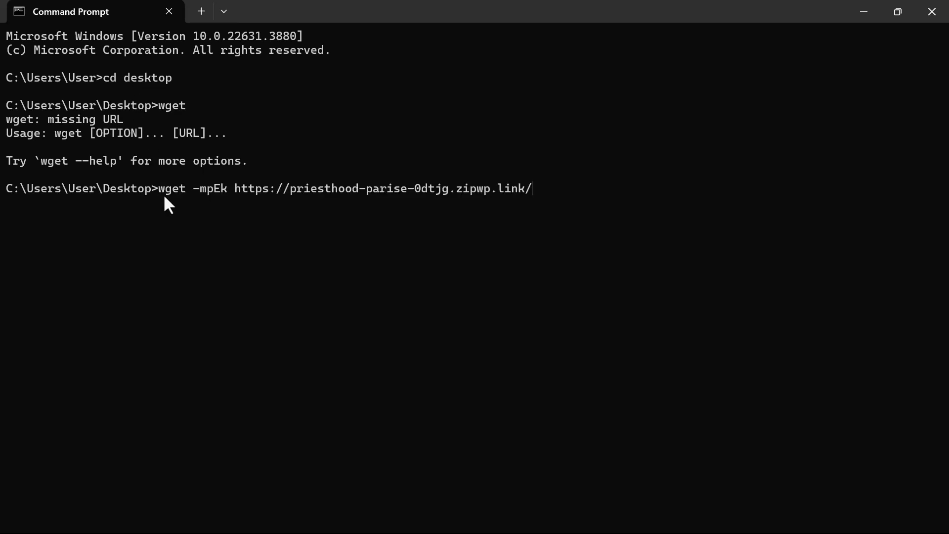
mouse_move(205, 203)
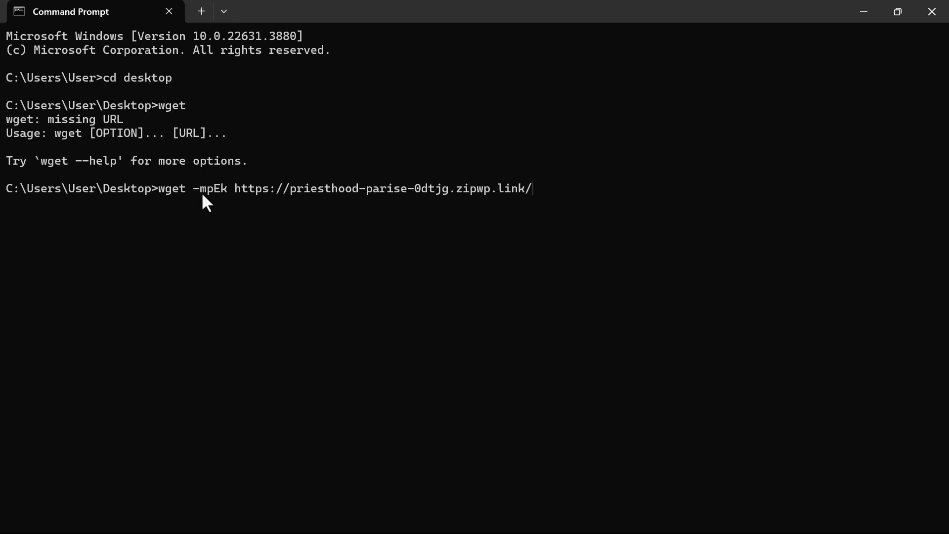
mouse_move(225, 205)
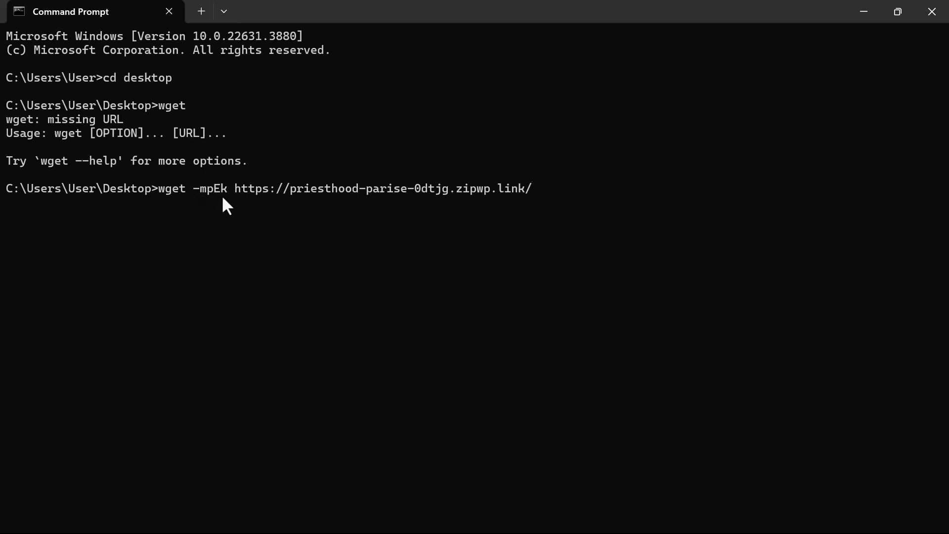
mouse_move(242, 200)
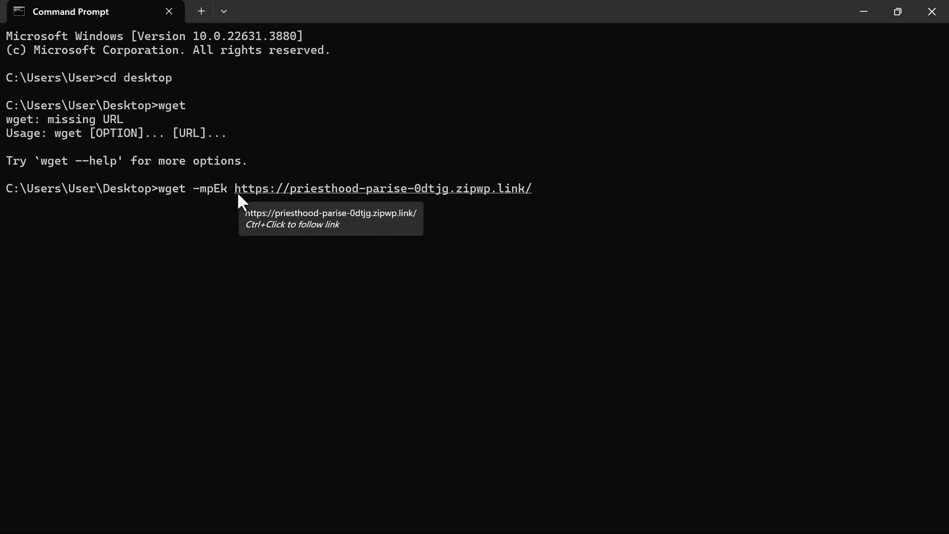
mouse_move(300, 200)
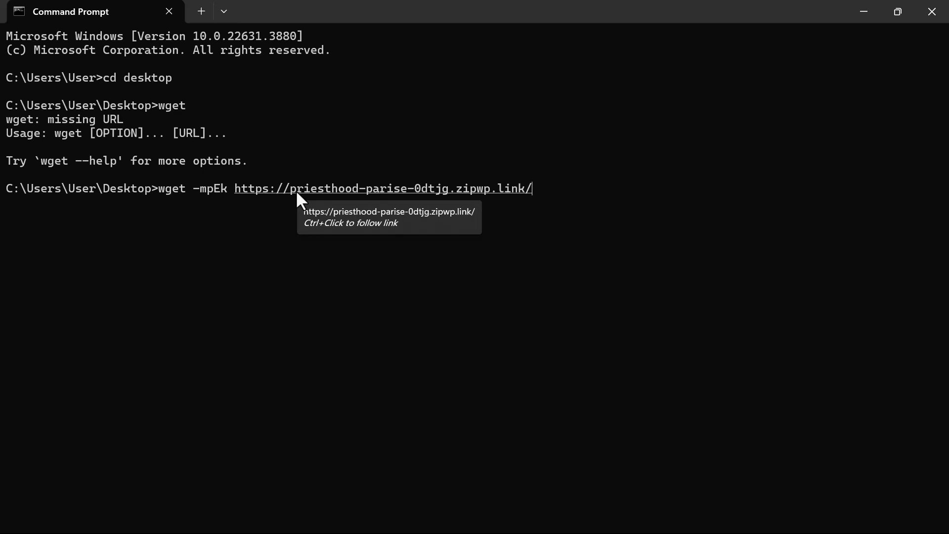
mouse_move(207, 207)
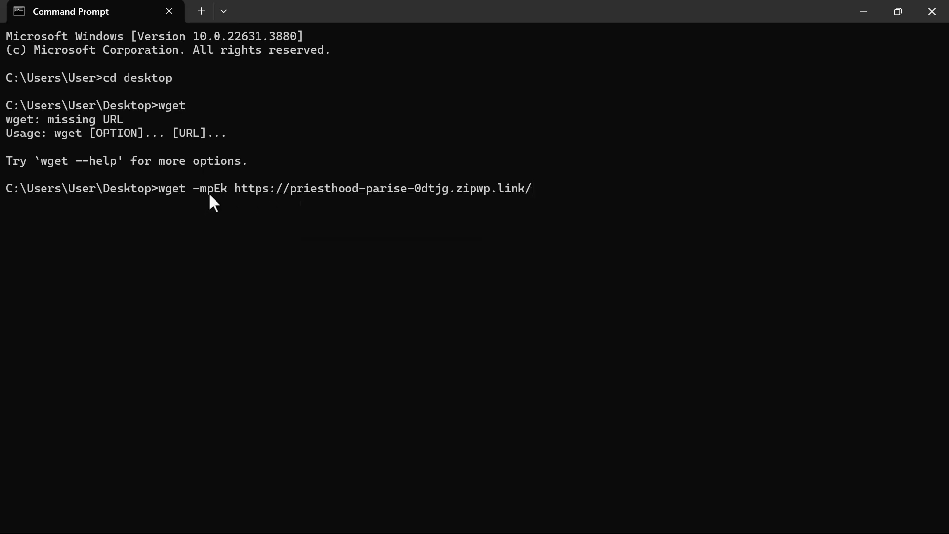
mouse_move(565, 193)
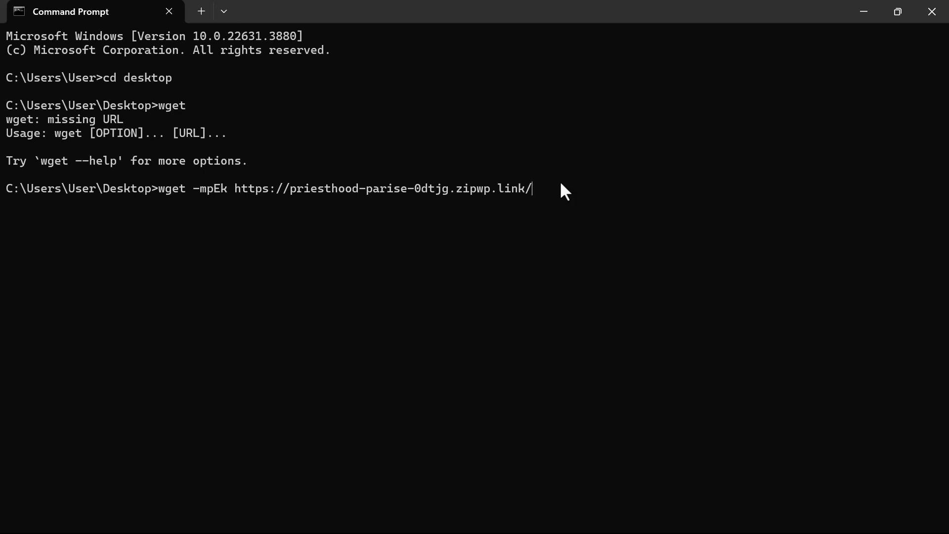
Briefly add and remove an 'abou' path after the URL, then start the wget mirror download.
text(abo)
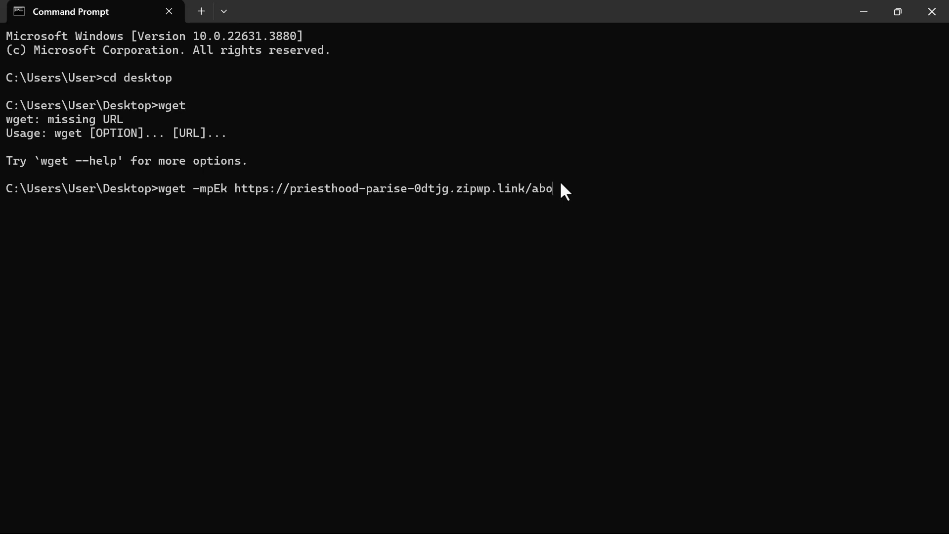
text(u)
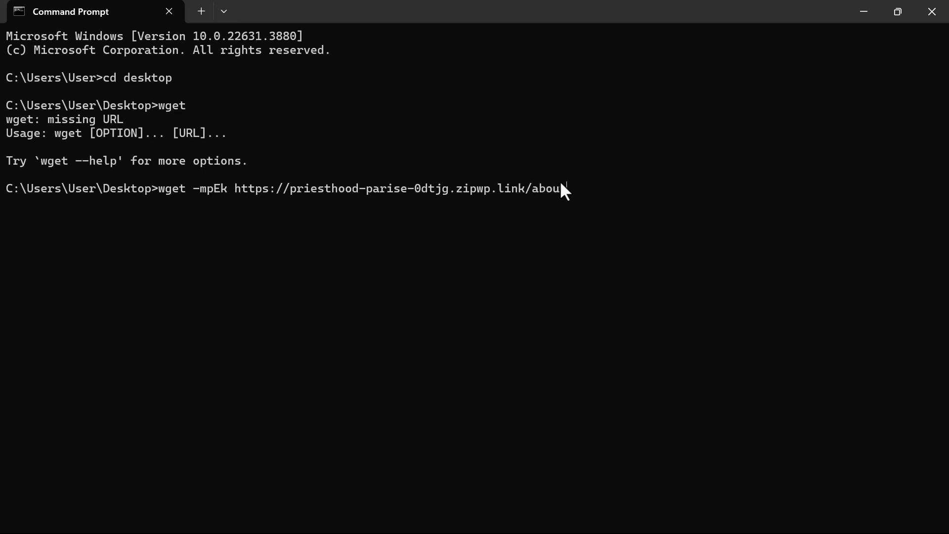
key(Backspace)
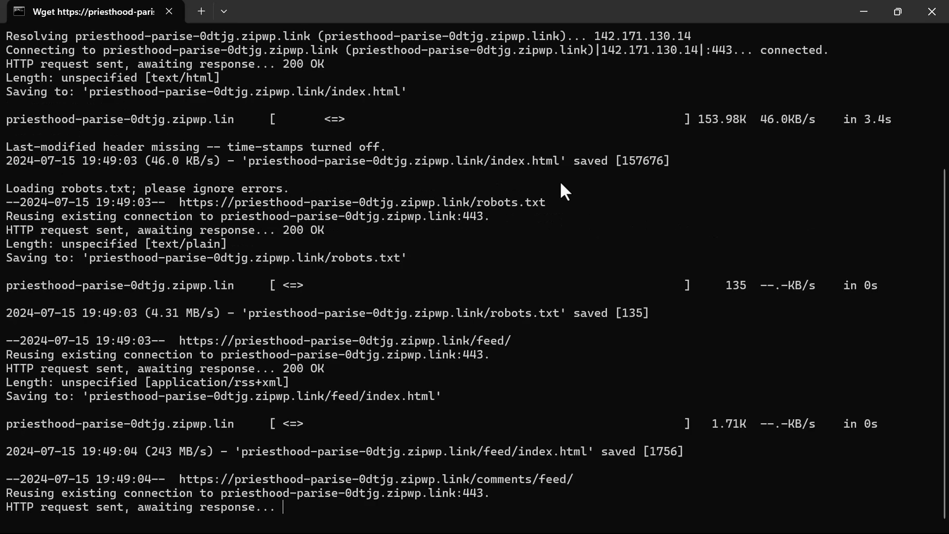
Follow the wget output until it reports 66 files downloaded and links converted.
scroll(down, 3)
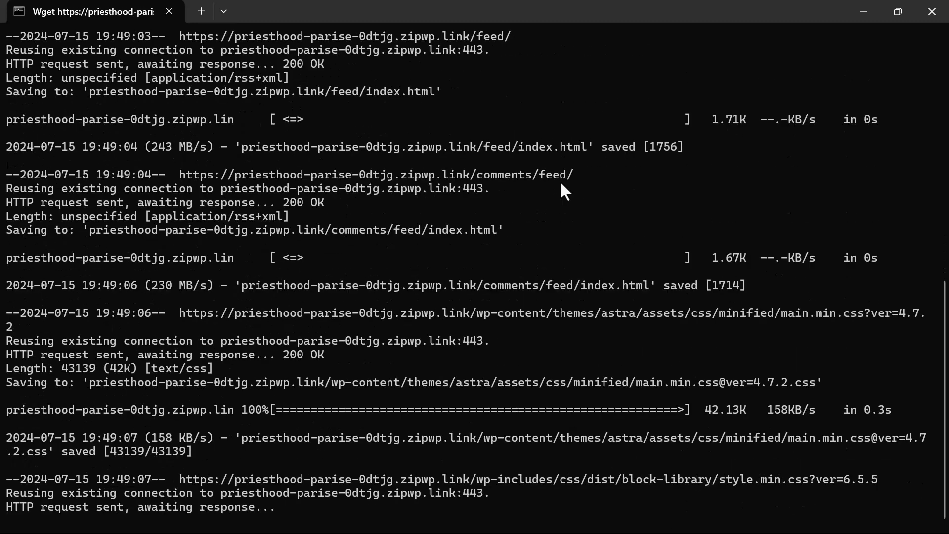
scroll(down, 3)
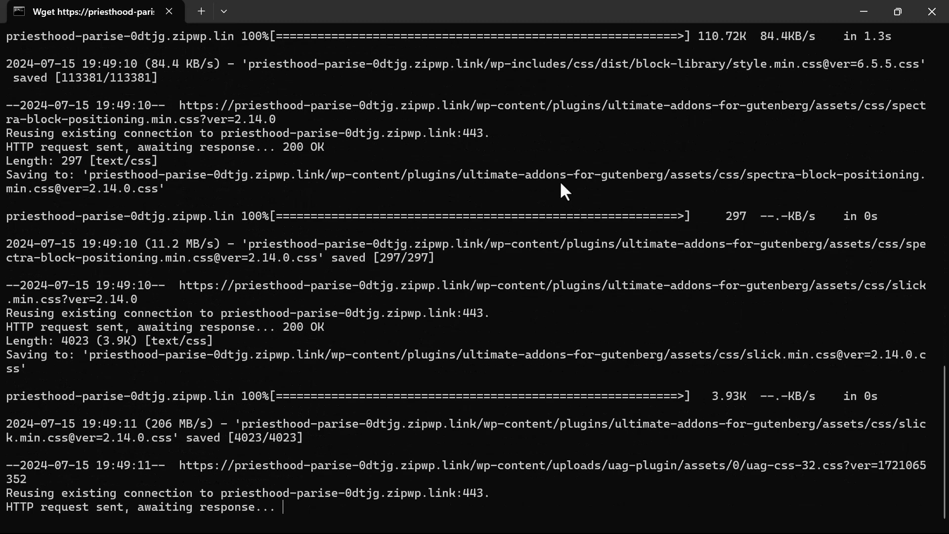
scroll(down, 3)
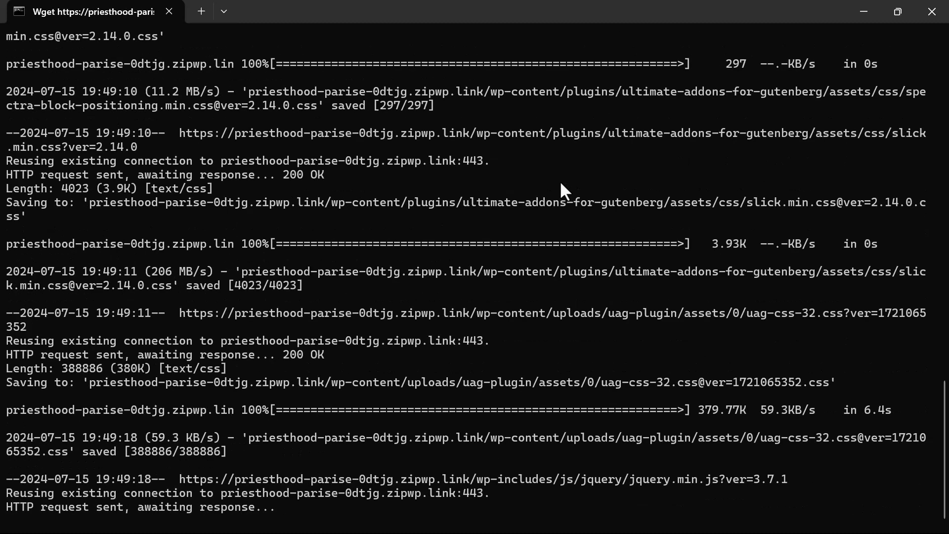
scroll(down, 3)
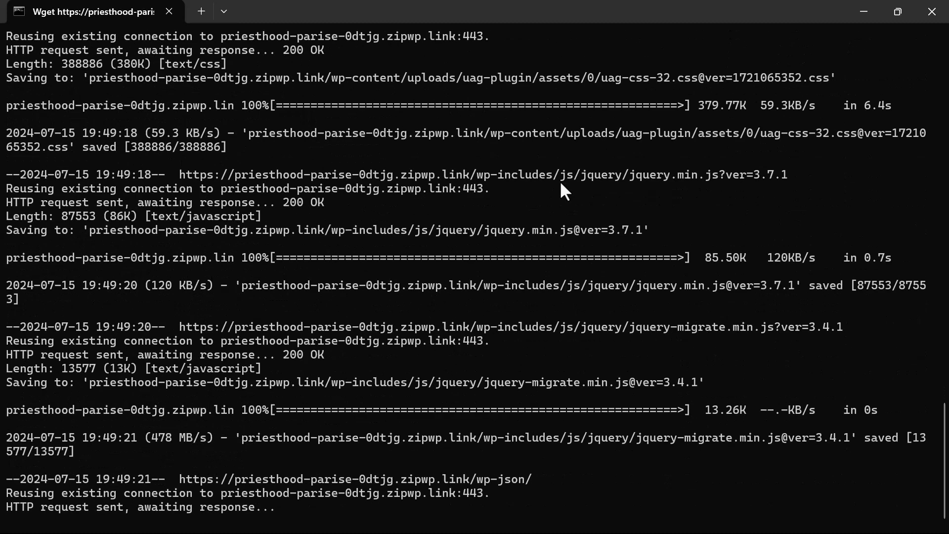
scroll(down, 3)
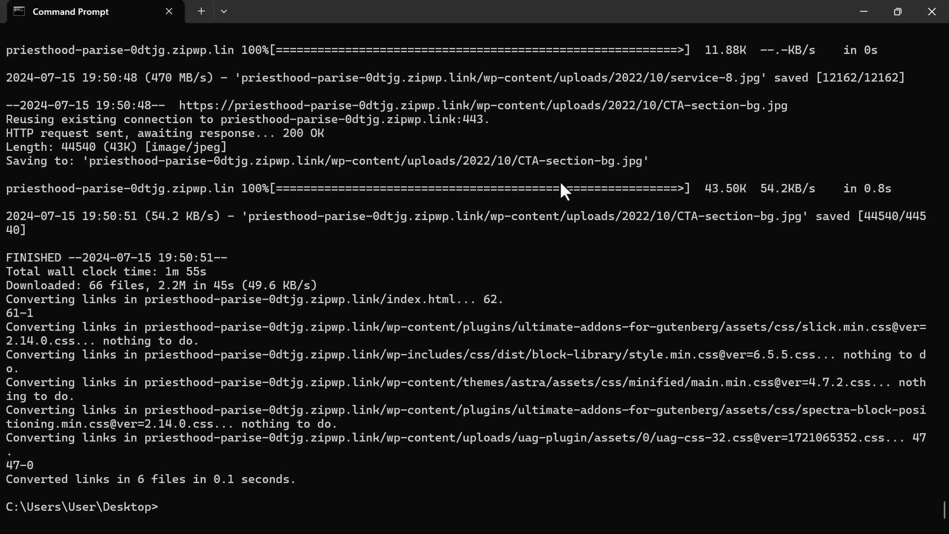
Close the finished Command Prompt window, revealing the priesthood site folder on the desktop.
click(931, 11)
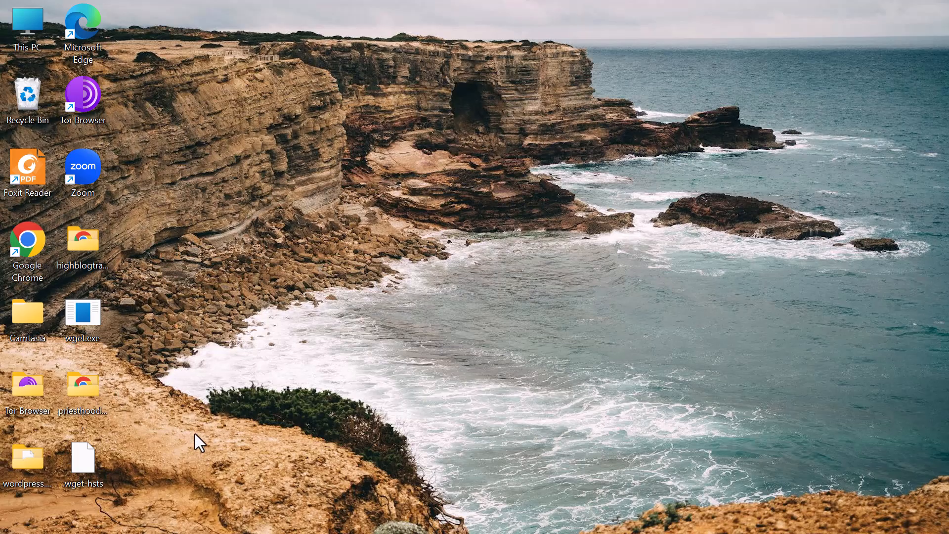
mouse_move(83, 413)
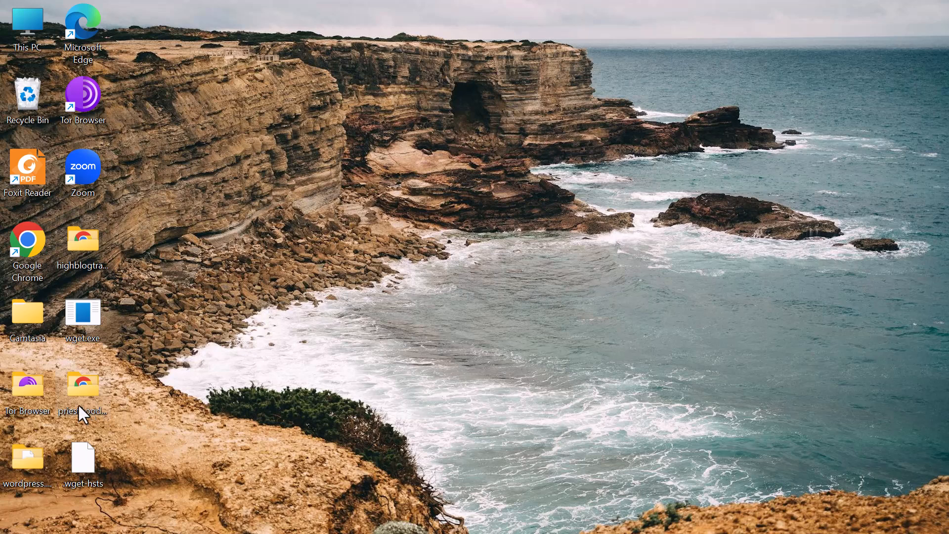
mouse_move(85, 408)
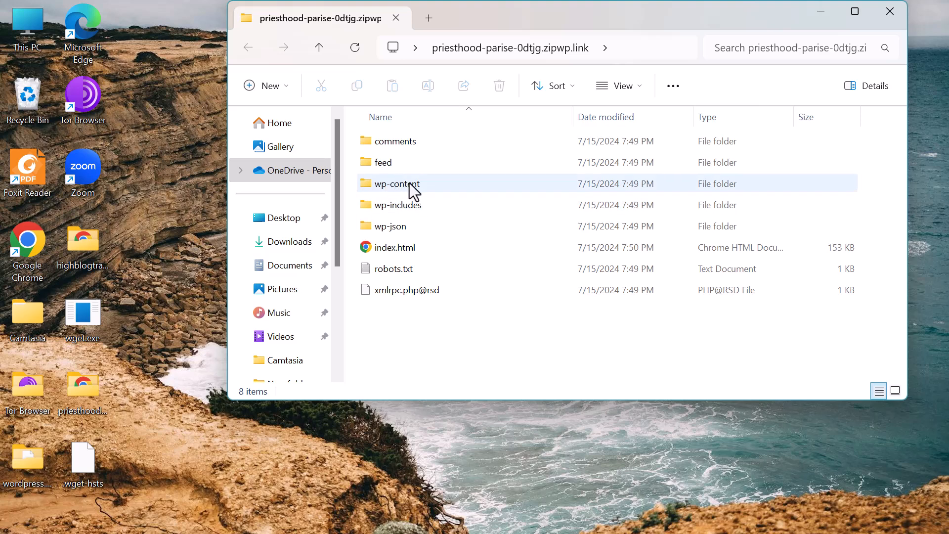
mouse_move(417, 204)
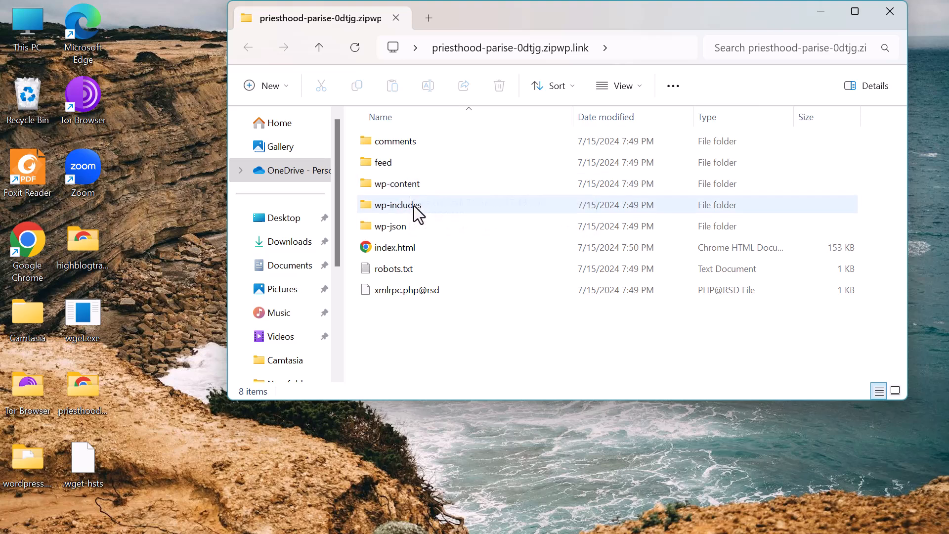
mouse_move(407, 215)
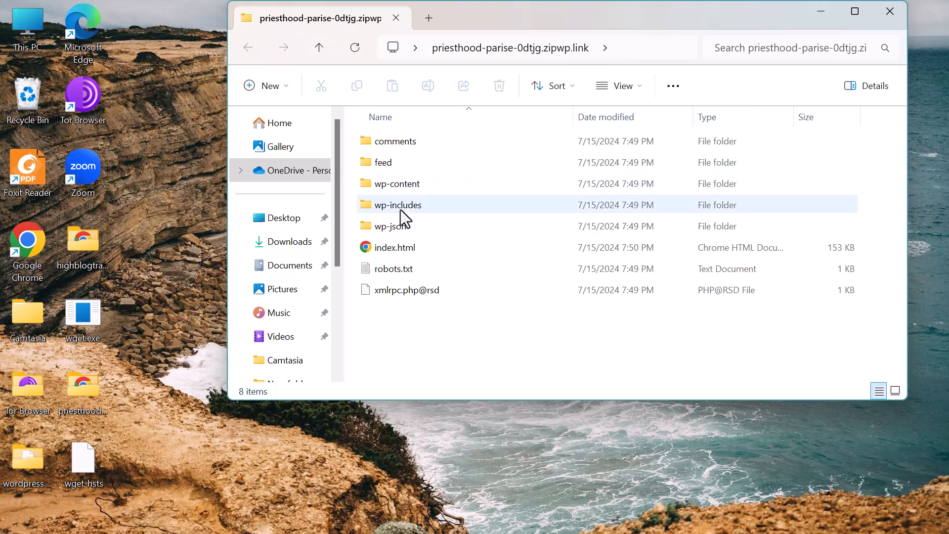
mouse_move(414, 247)
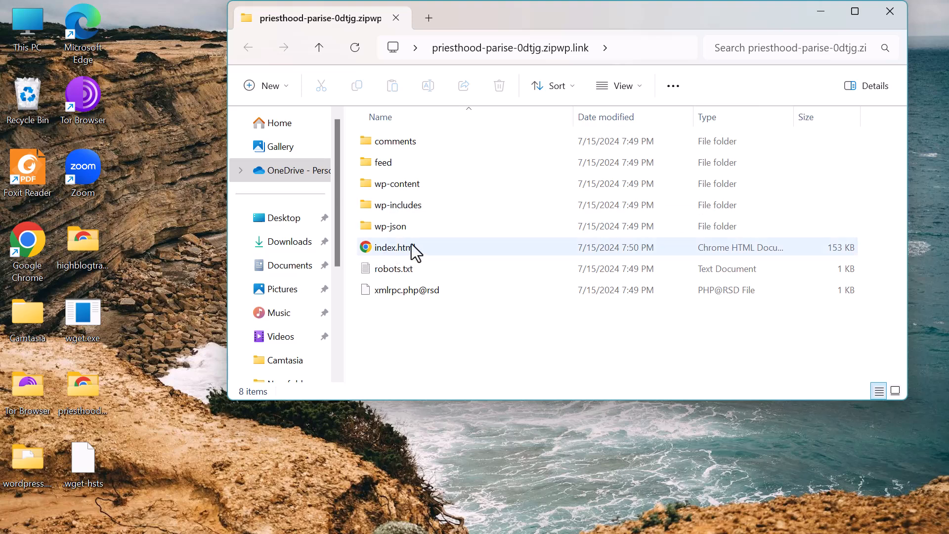
mouse_move(448, 252)
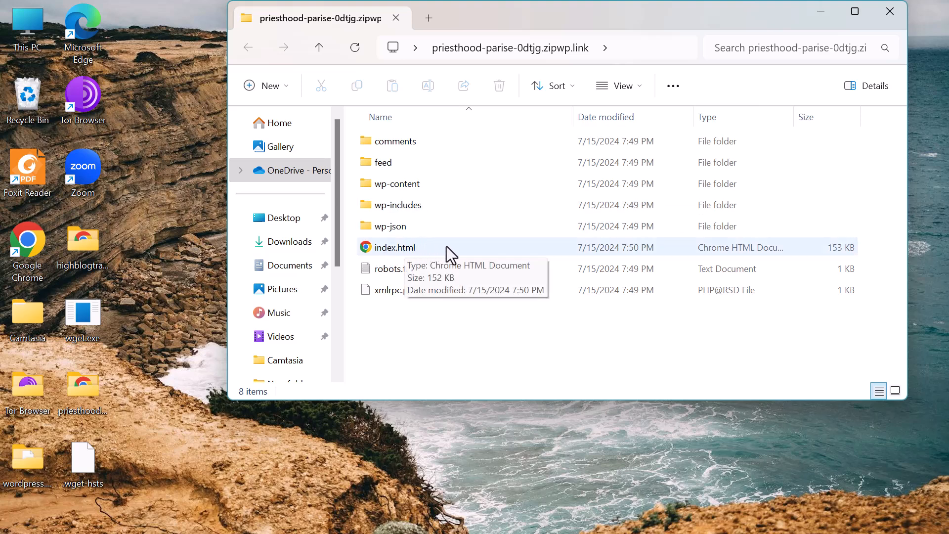
Load index.html in Chrome and browse the About section to confirm the offline site works.
double_click(395, 247)
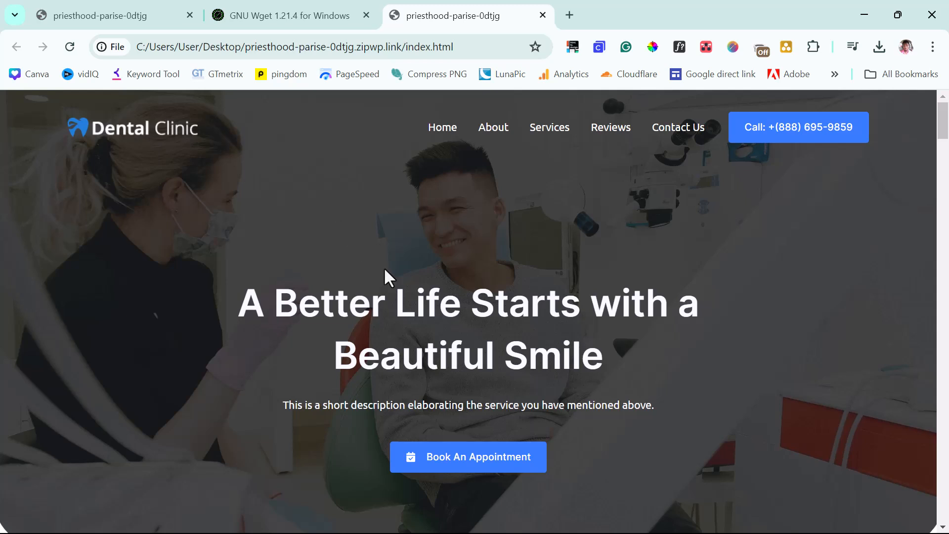
mouse_move(344, 256)
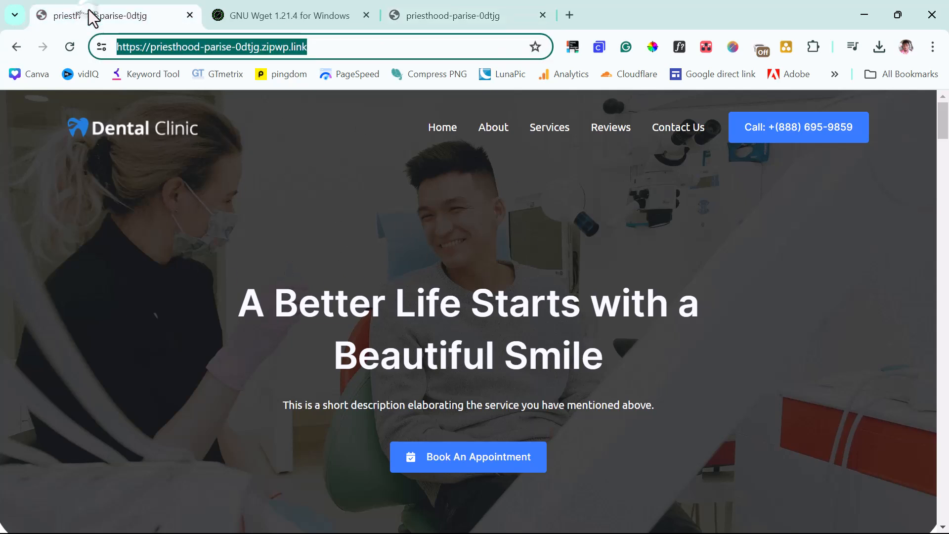
mouse_move(465, 15)
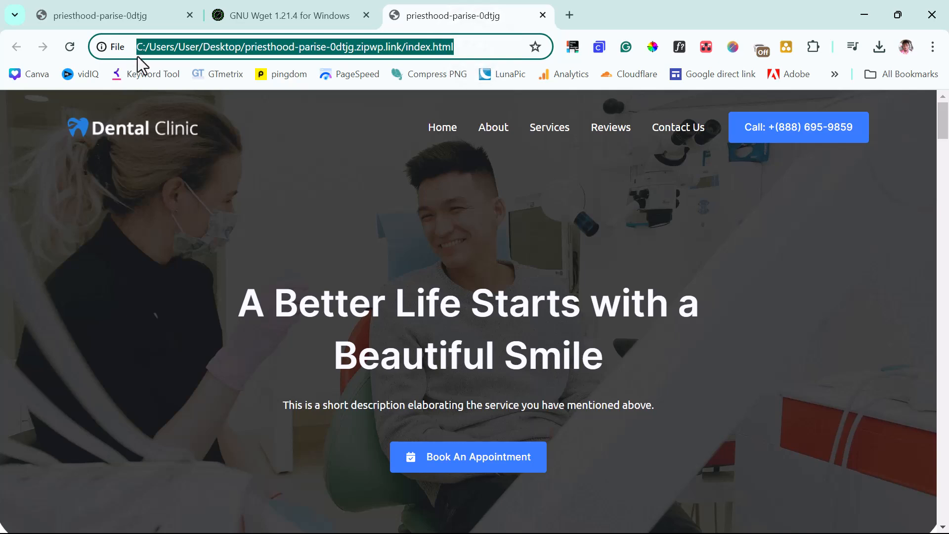
mouse_move(402, 176)
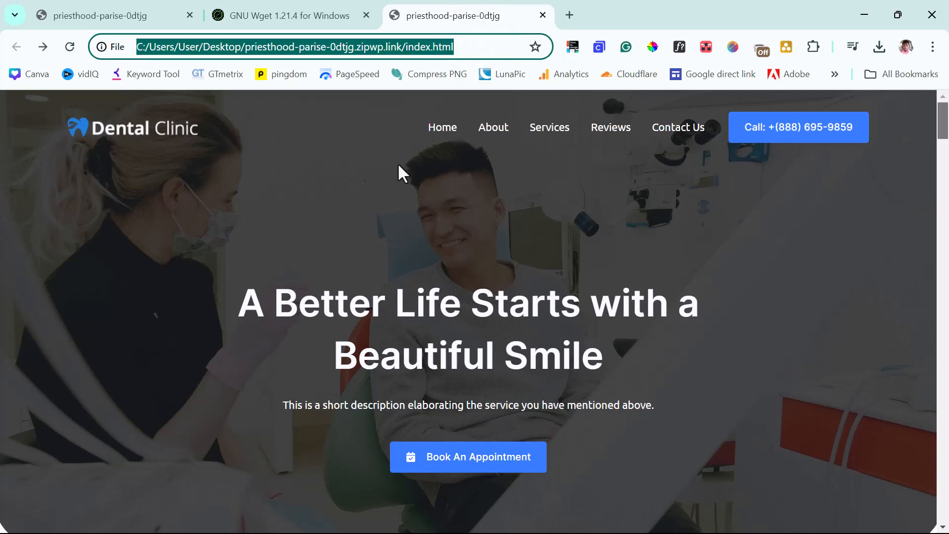
click(492, 128)
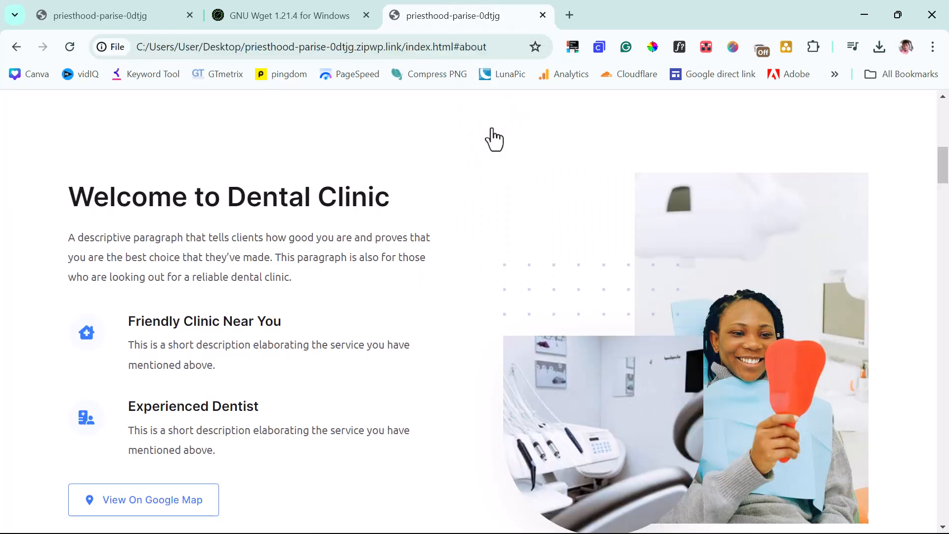
scroll(up, 3)
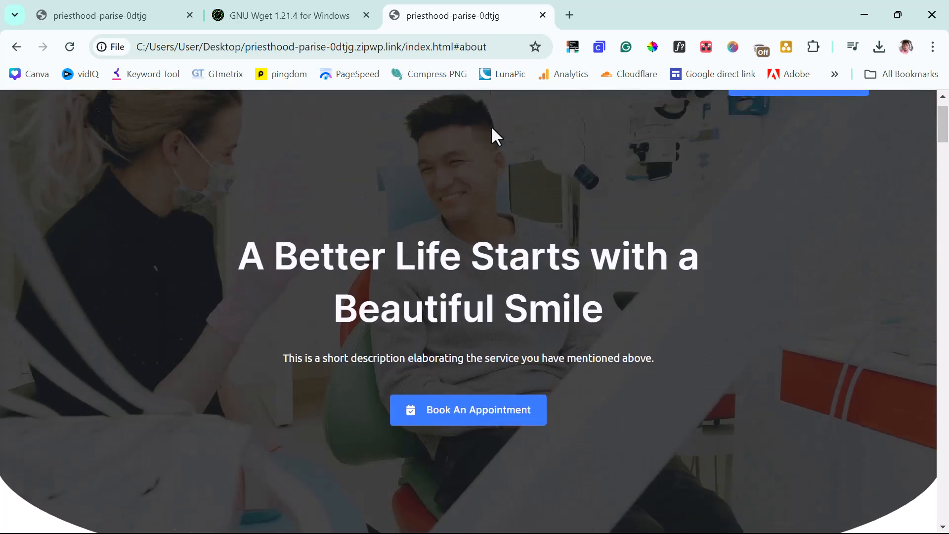
scroll(down, 3)
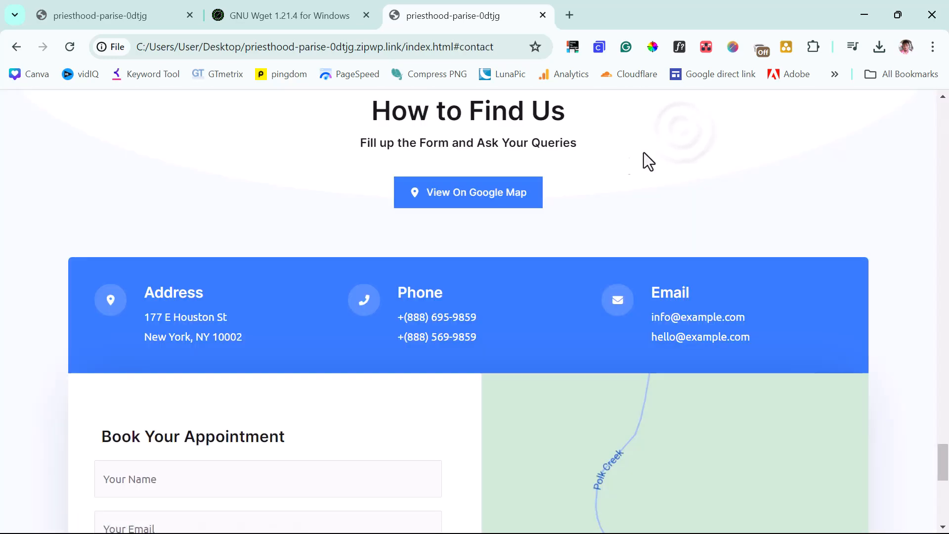
scroll(down, 3)
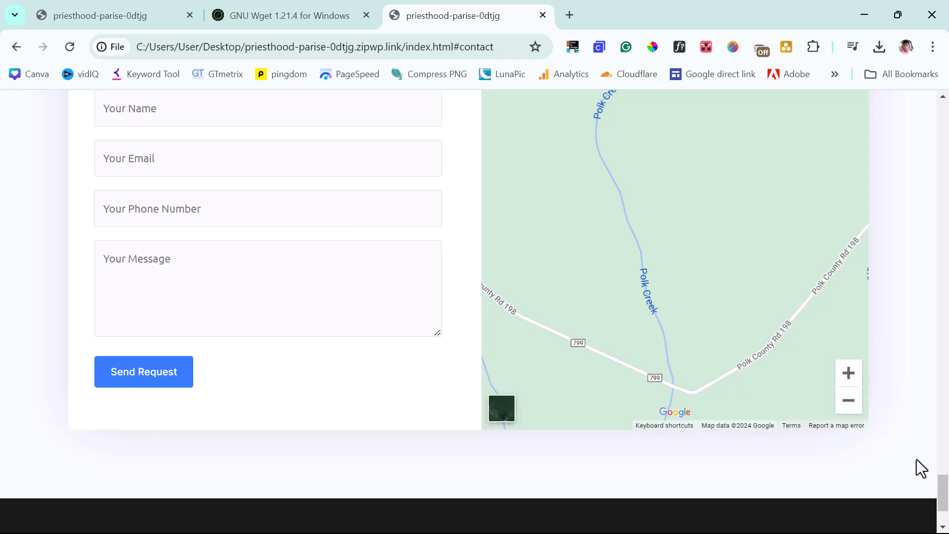
scroll(up, 3)
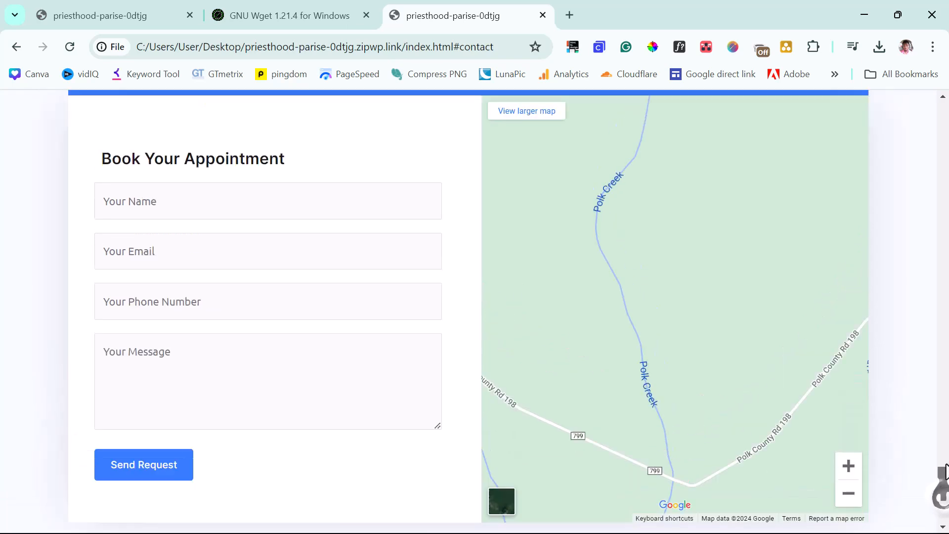
scroll(up, 3)
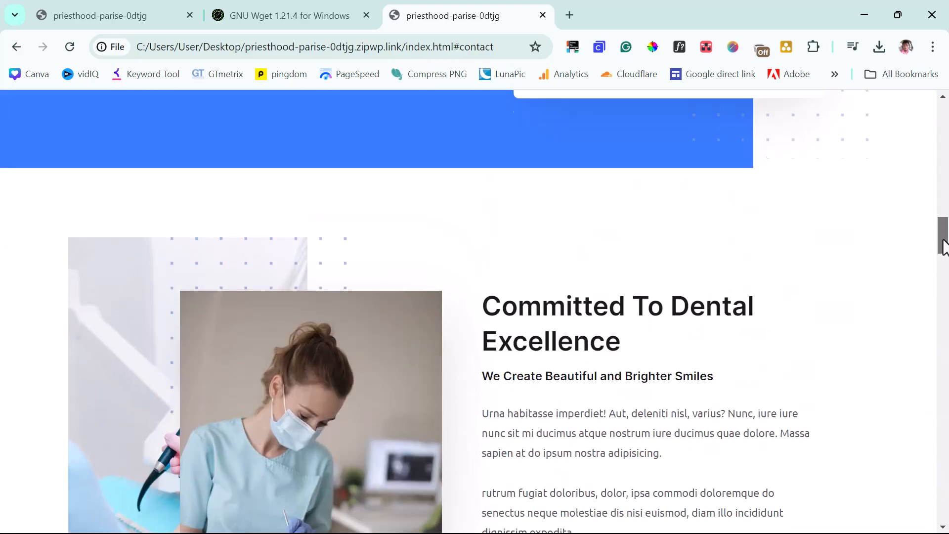
scroll(up, 3)
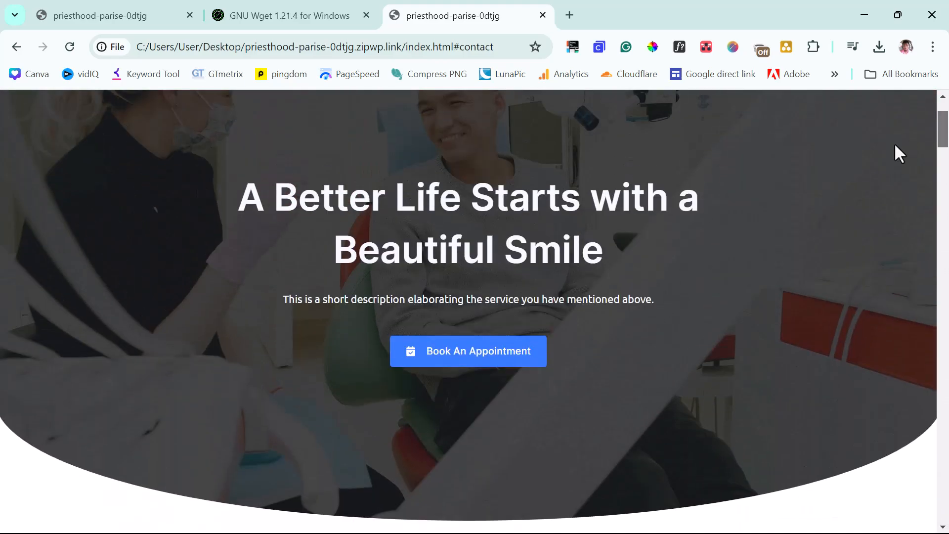
scroll(up, 3)
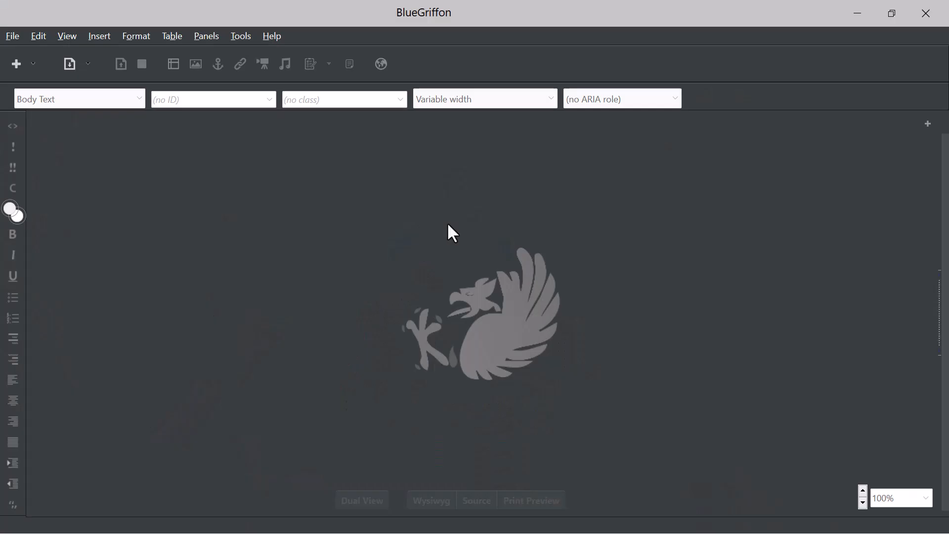
Use File > Open to load index.html from the priesthood-parise-0dtjg.zipwp.link Desktop folder into BlueGriffon.
click(12, 35)
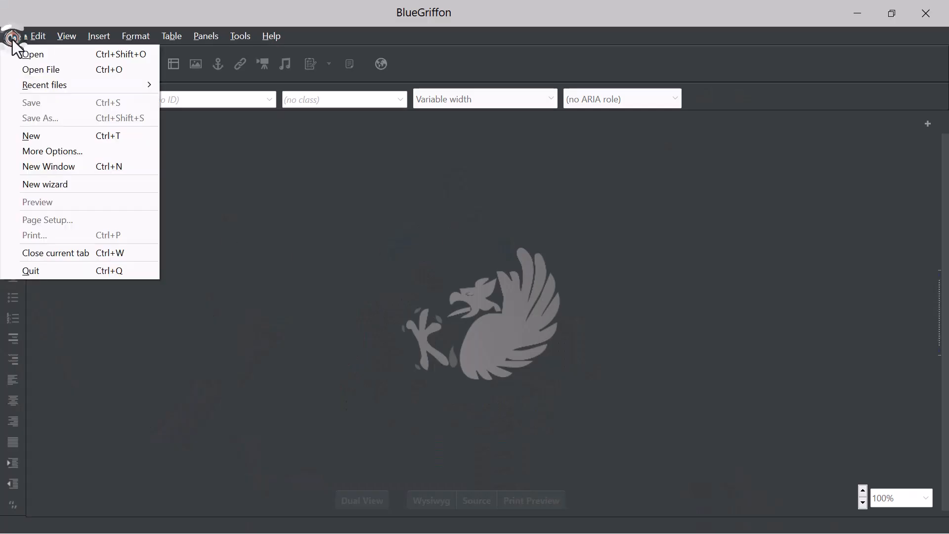
click(41, 69)
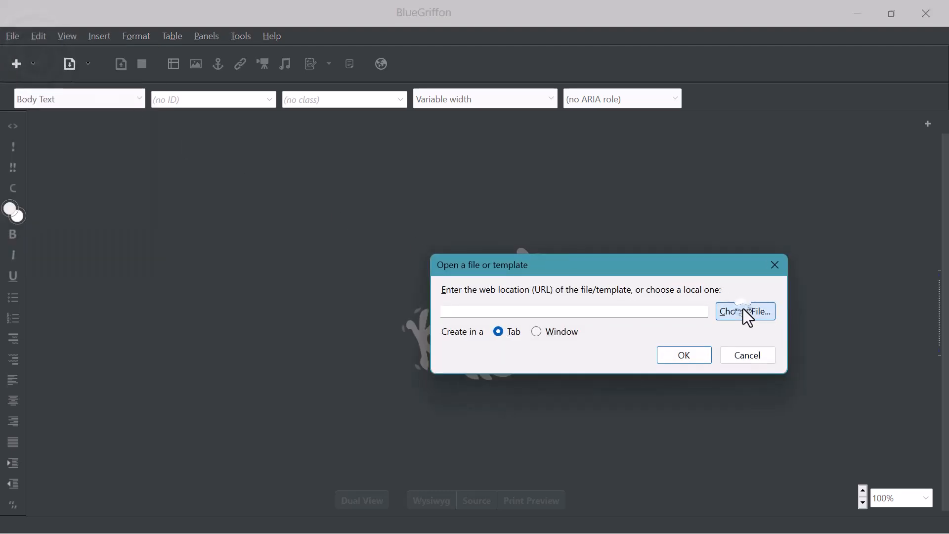
click(744, 312)
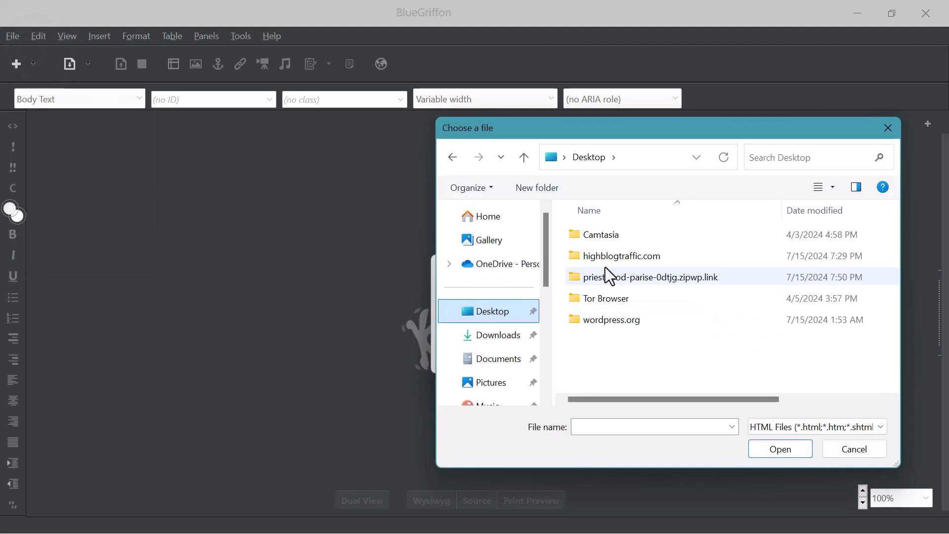
click(656, 277)
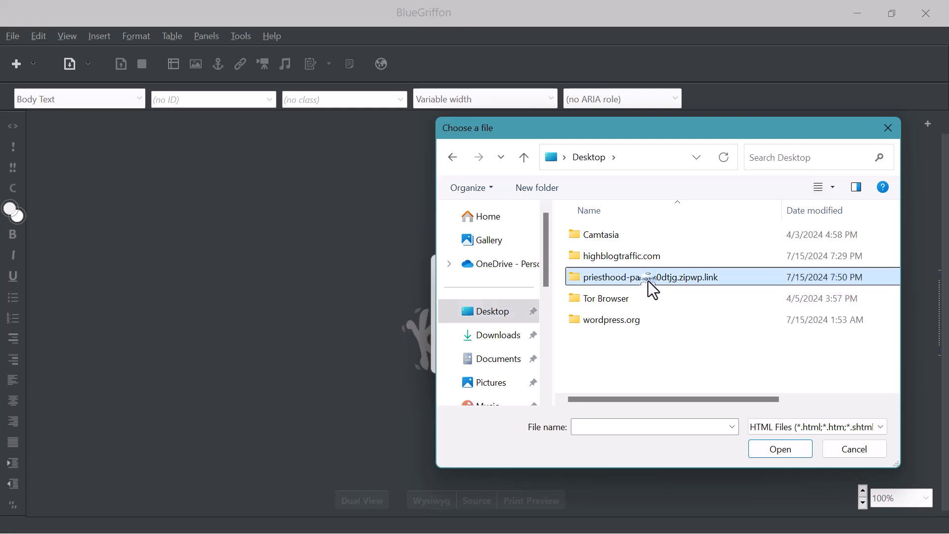
double_click(644, 277)
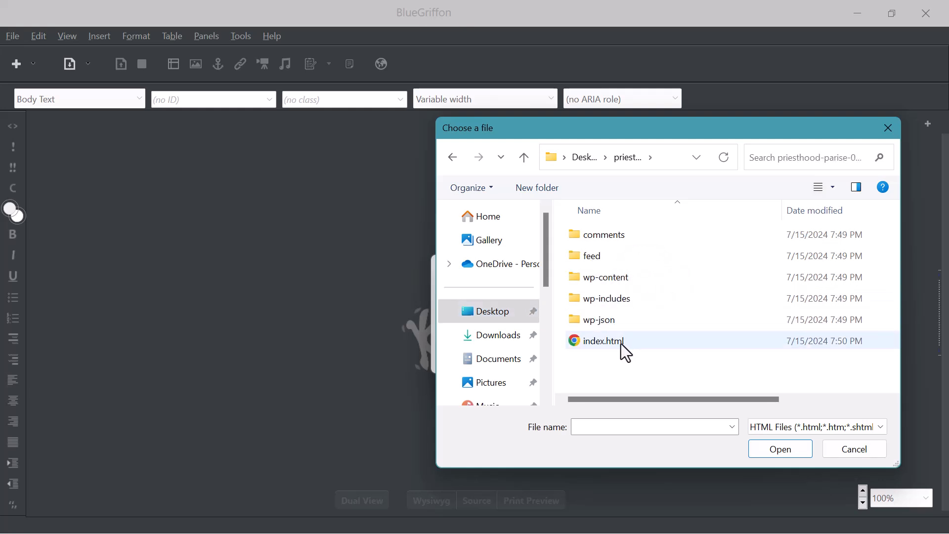
double_click(599, 341)
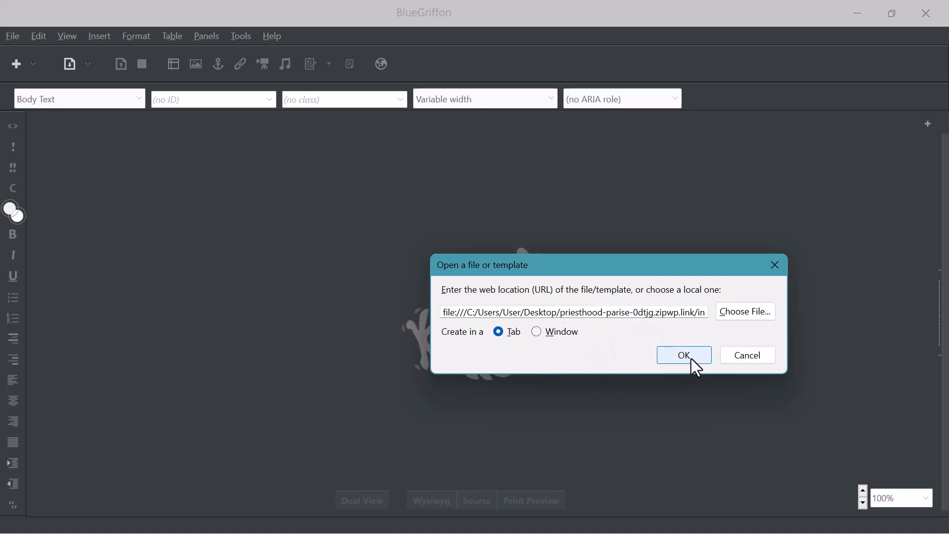
click(683, 355)
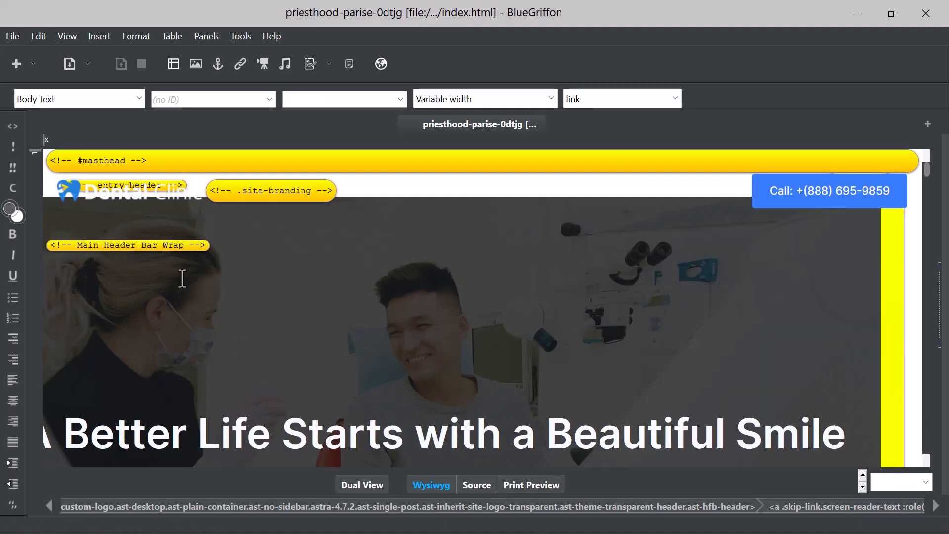
scroll(down, 3)
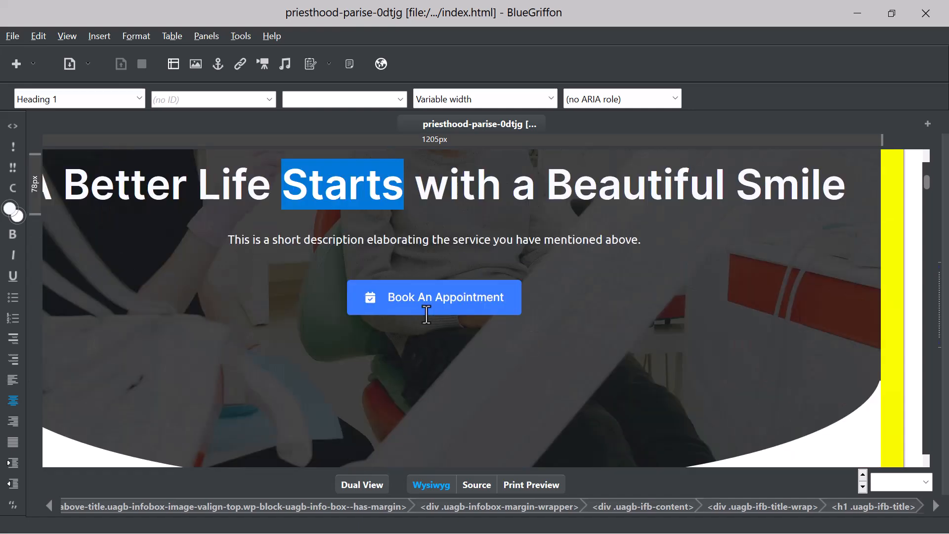
click(445, 297)
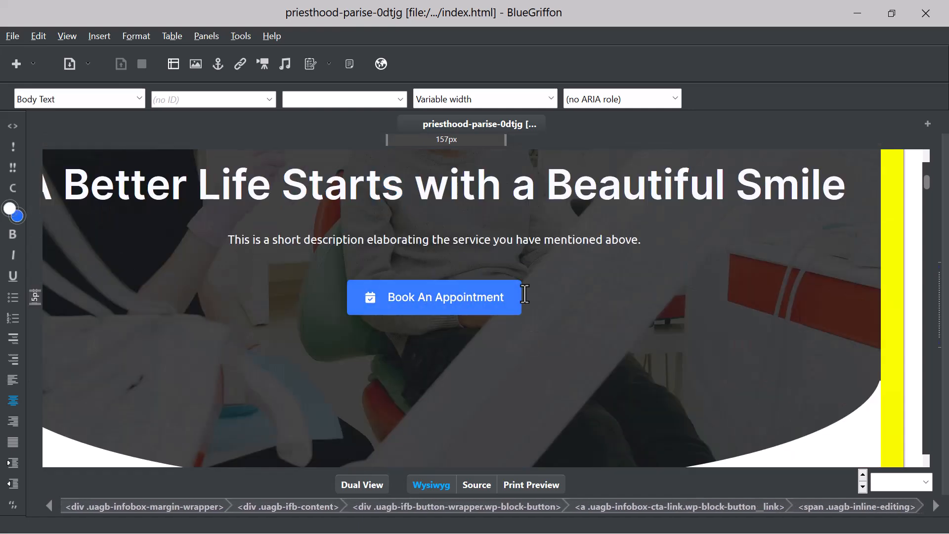
click(240, 64)
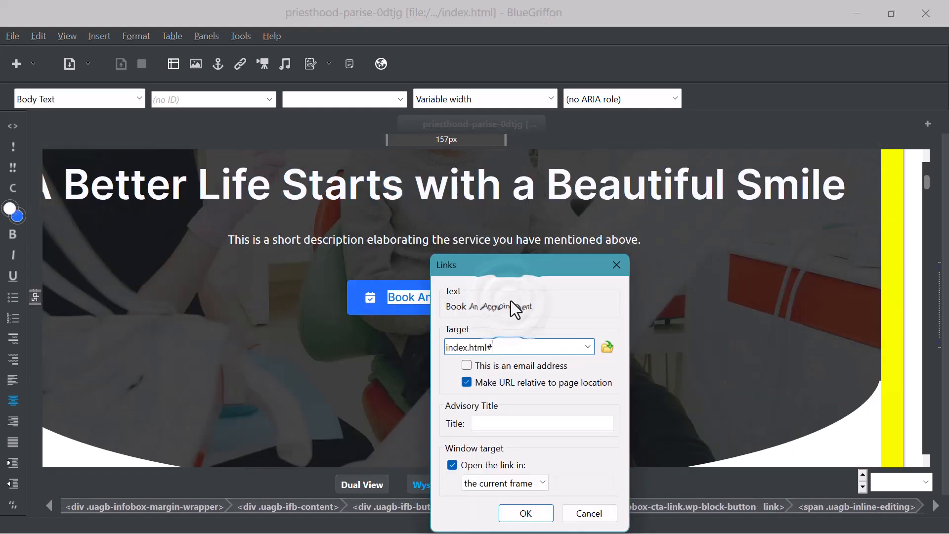
triple_click(517, 345)
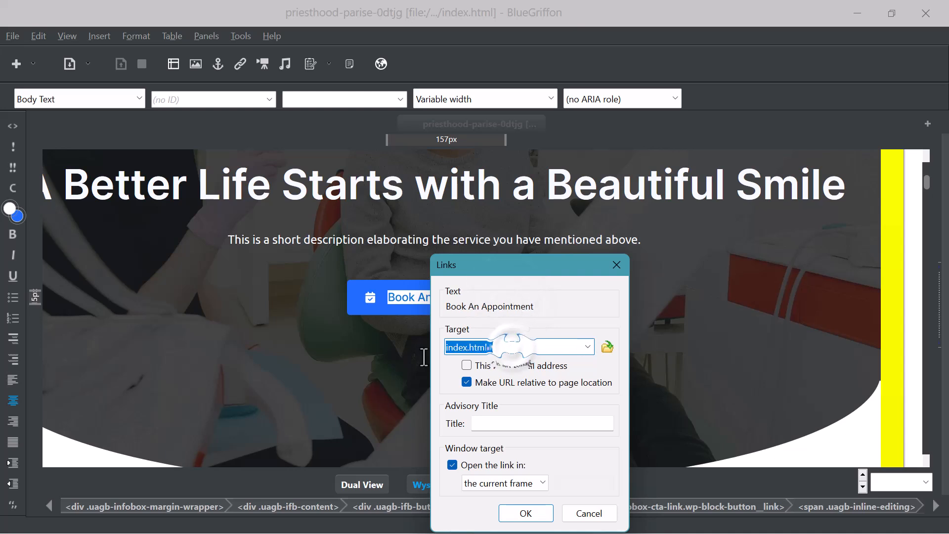
click(524, 512)
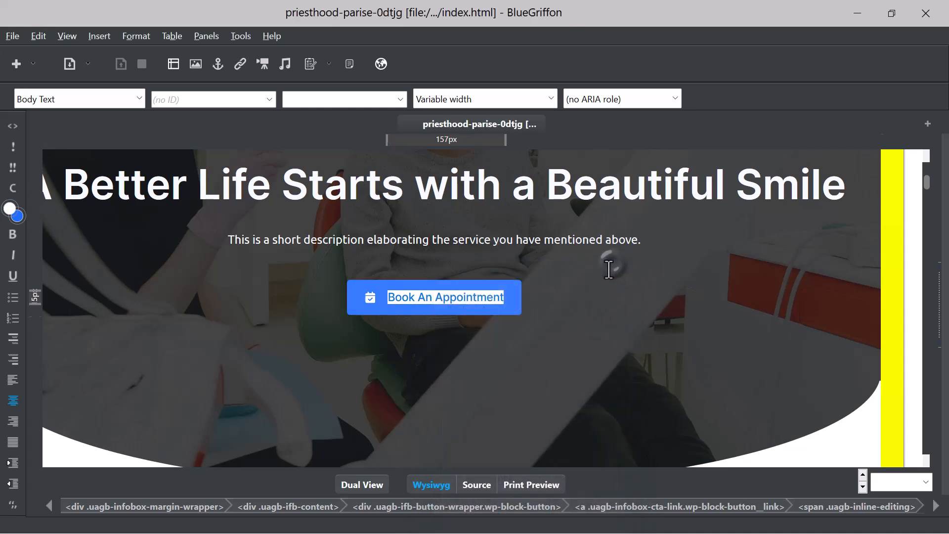
scroll(down, 3)
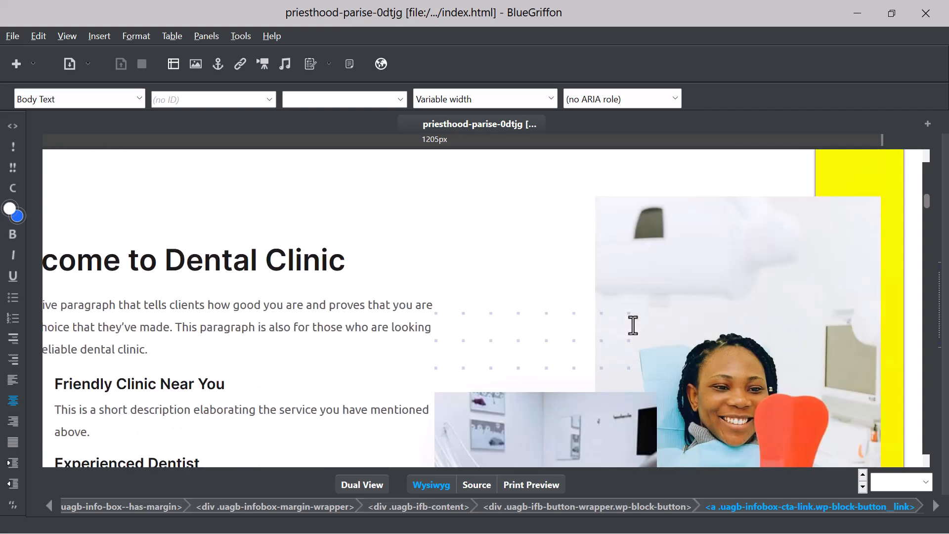
mouse_move(661, 317)
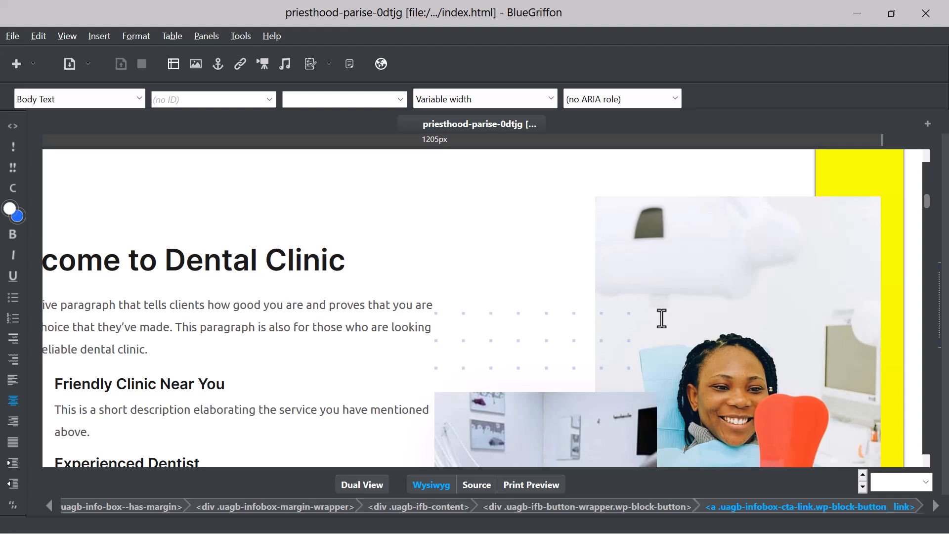
mouse_move(862, 149)
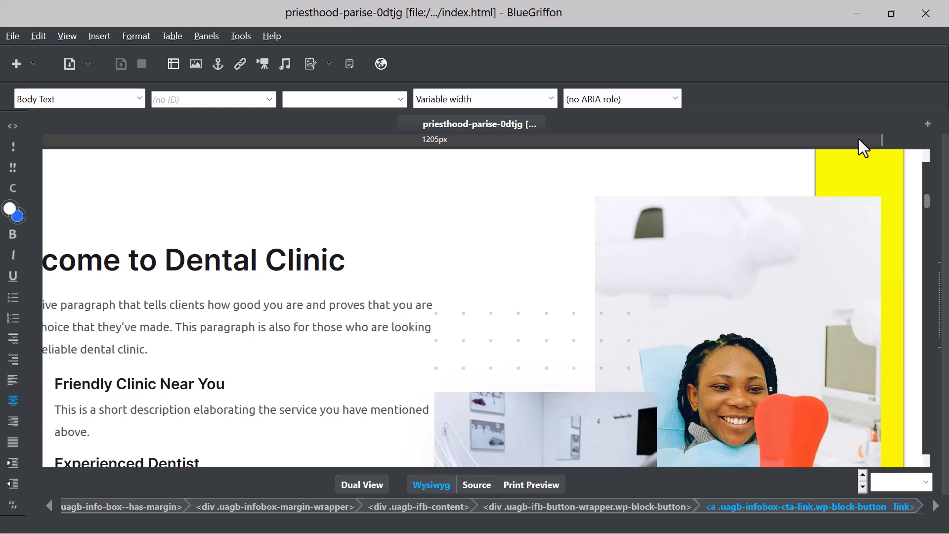
mouse_move(890, 68)
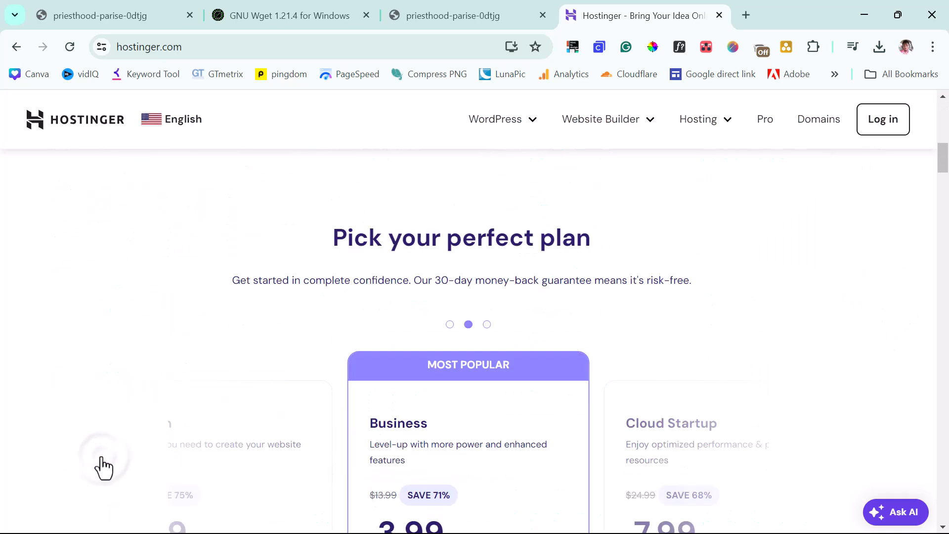
Scroll to the pricing section and show the Premium plan at $2.99/mo for 48 months.
scroll(down, 3)
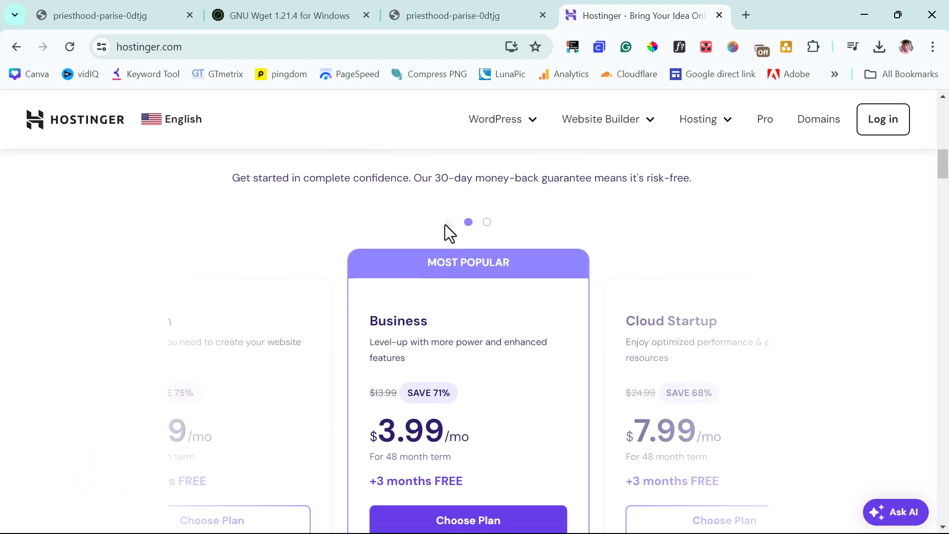
click(446, 222)
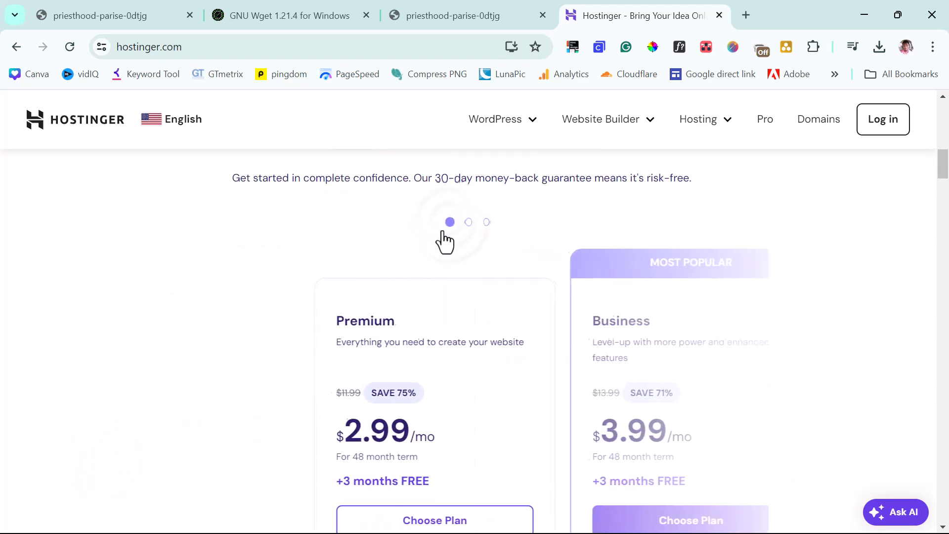
scroll(down, 3)
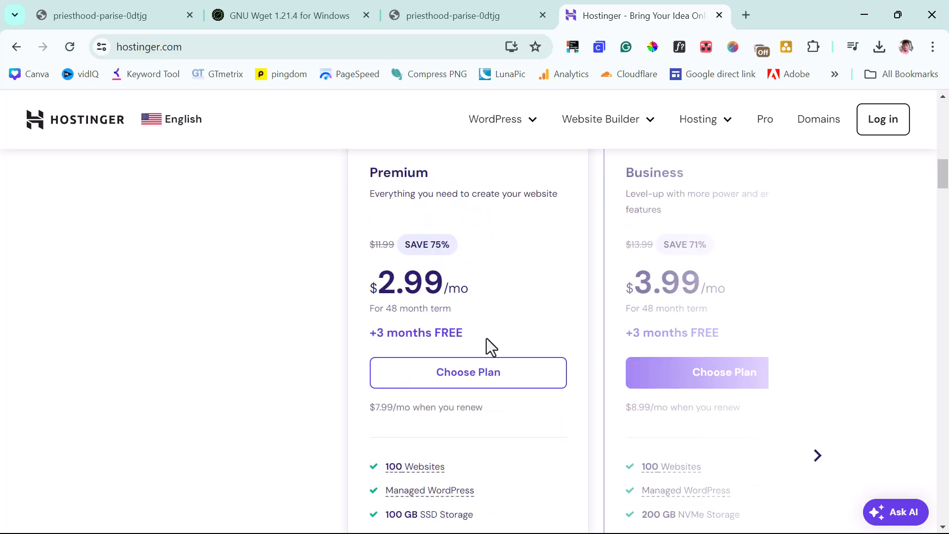
click(467, 372)
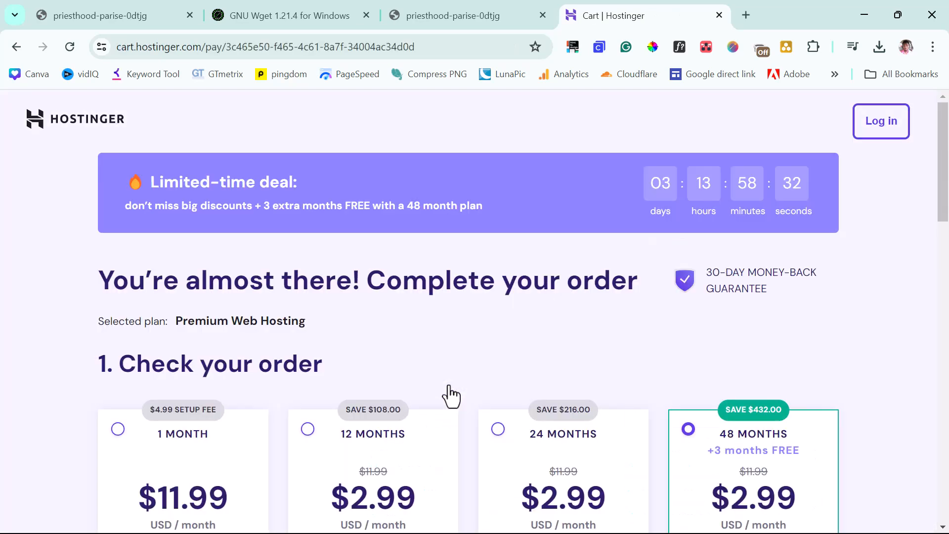
scroll(down, 3)
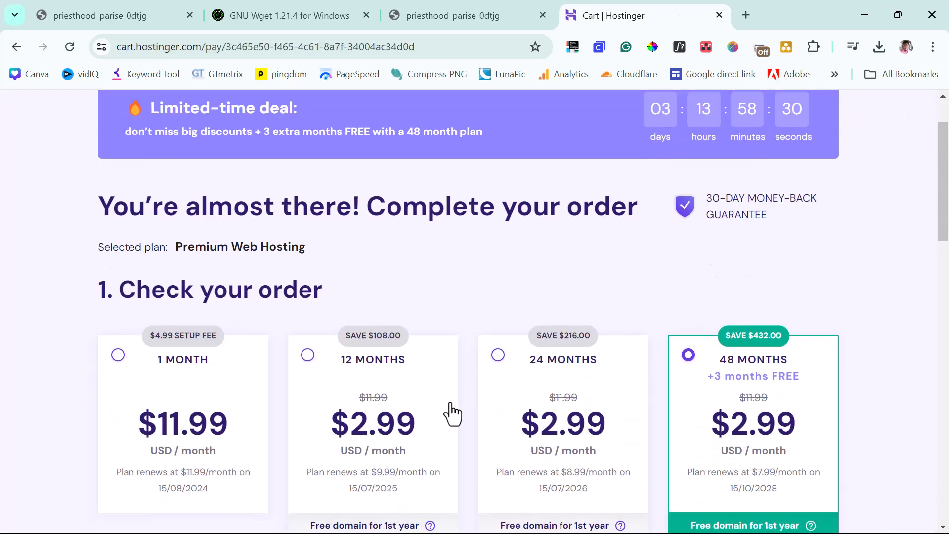
scroll(down, 3)
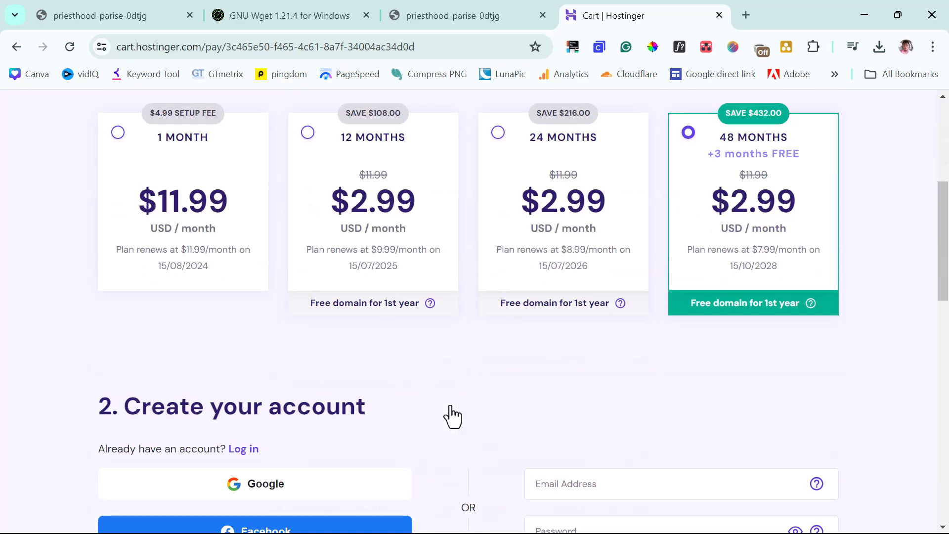
mouse_move(715, 182)
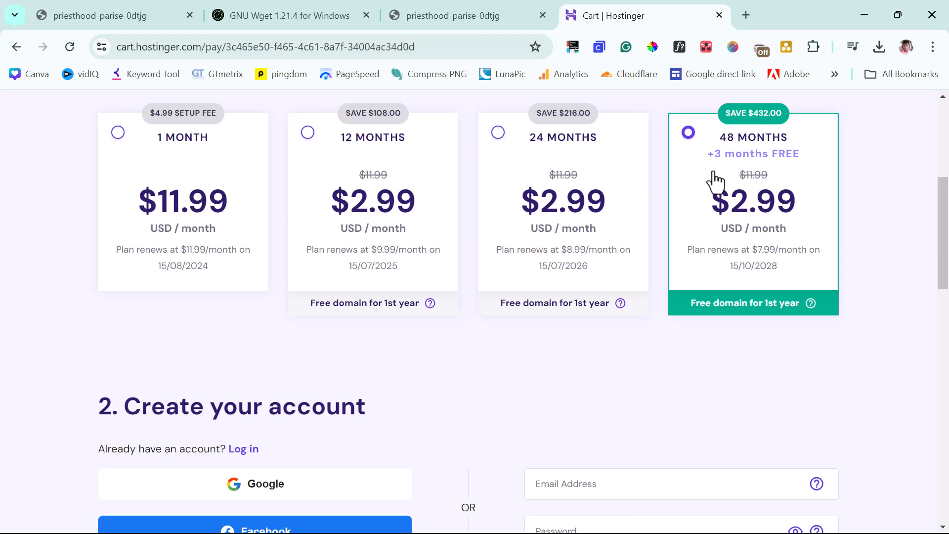
mouse_move(287, 252)
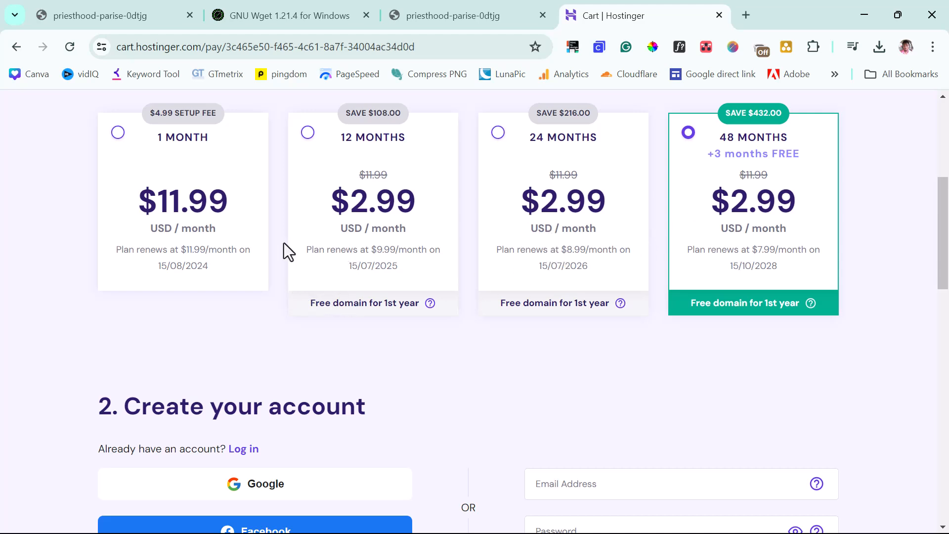
mouse_move(717, 182)
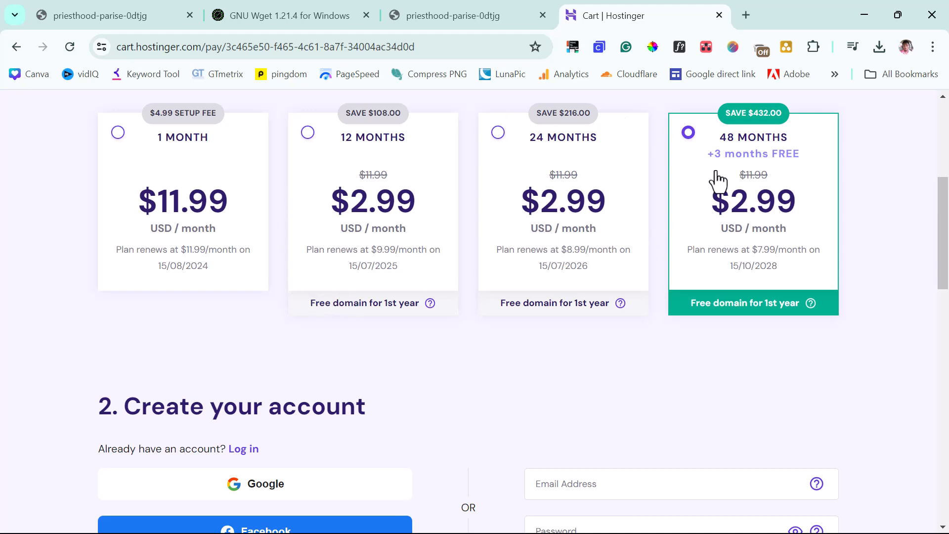
mouse_move(784, 273)
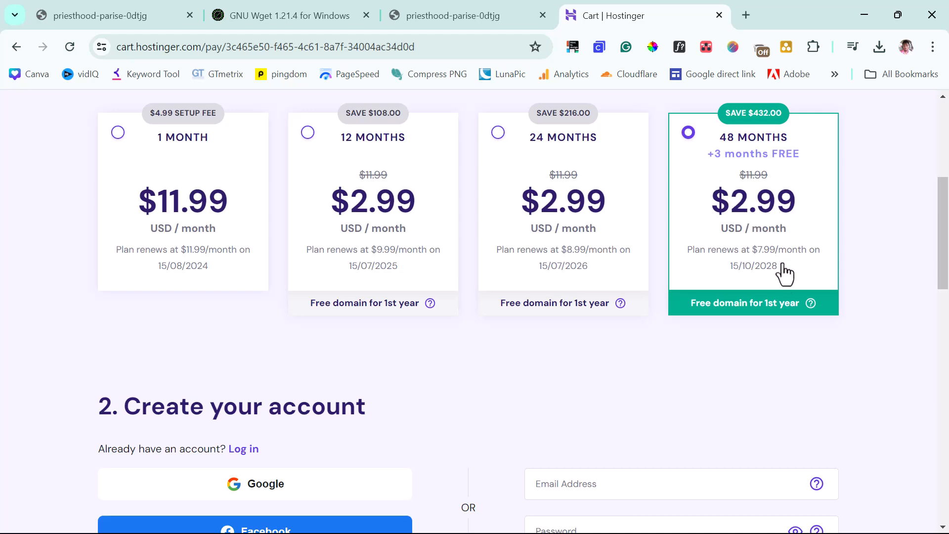
mouse_move(799, 260)
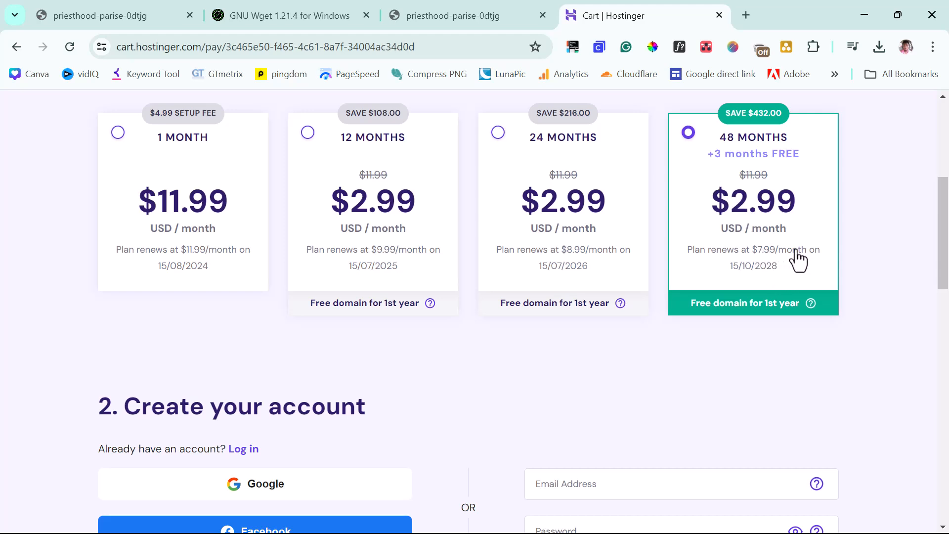
mouse_move(464, 265)
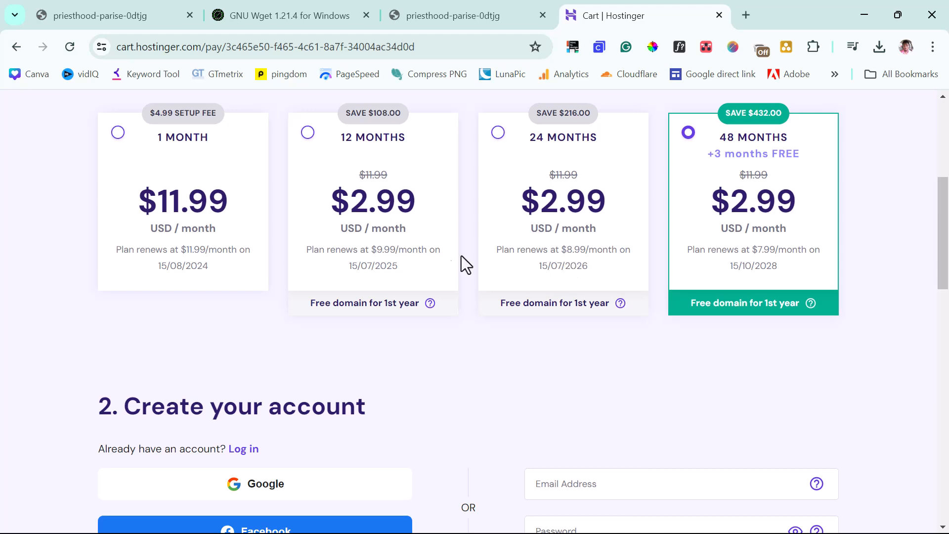
mouse_move(370, 248)
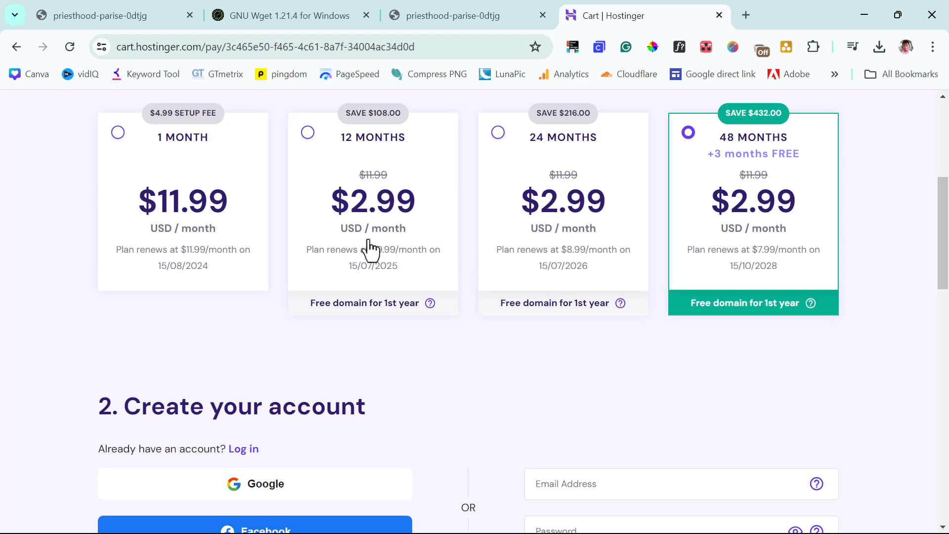
mouse_move(690, 317)
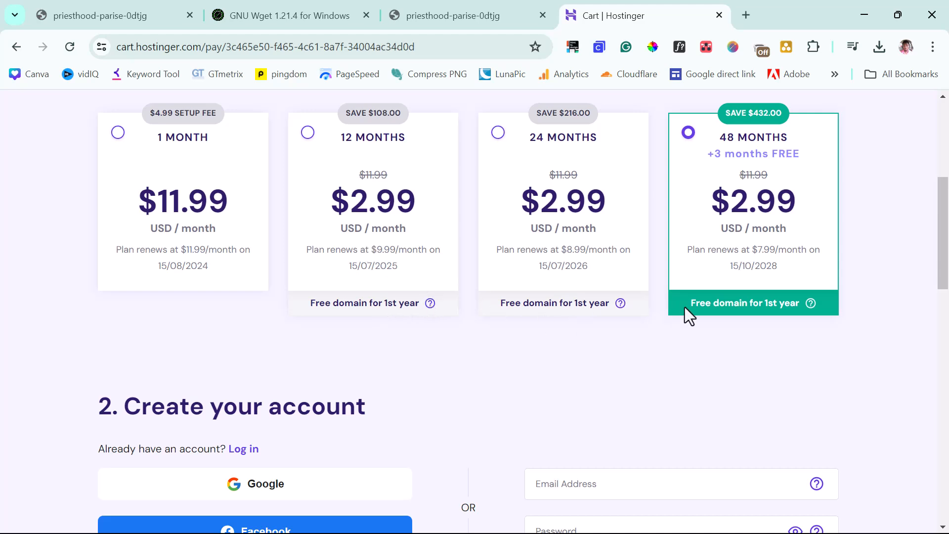
scroll(down, 3)
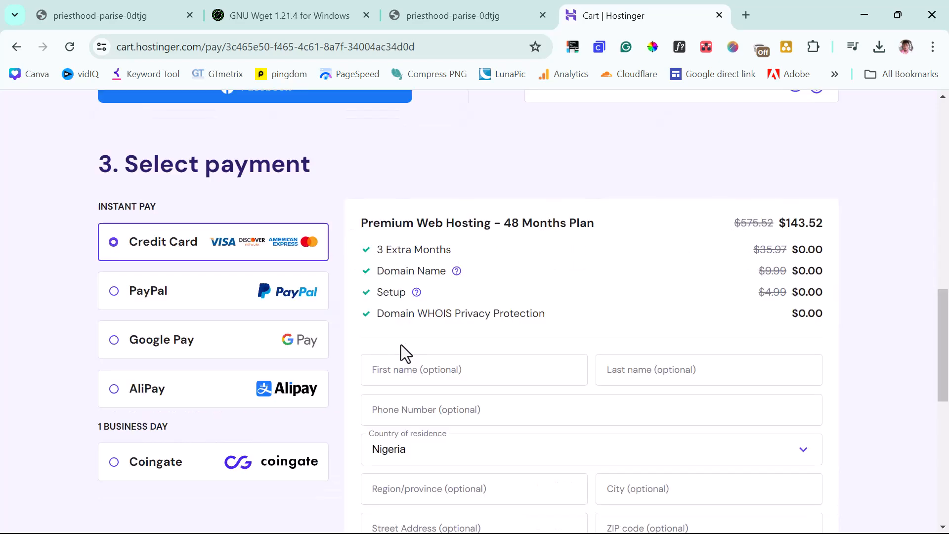
scroll(down, 3)
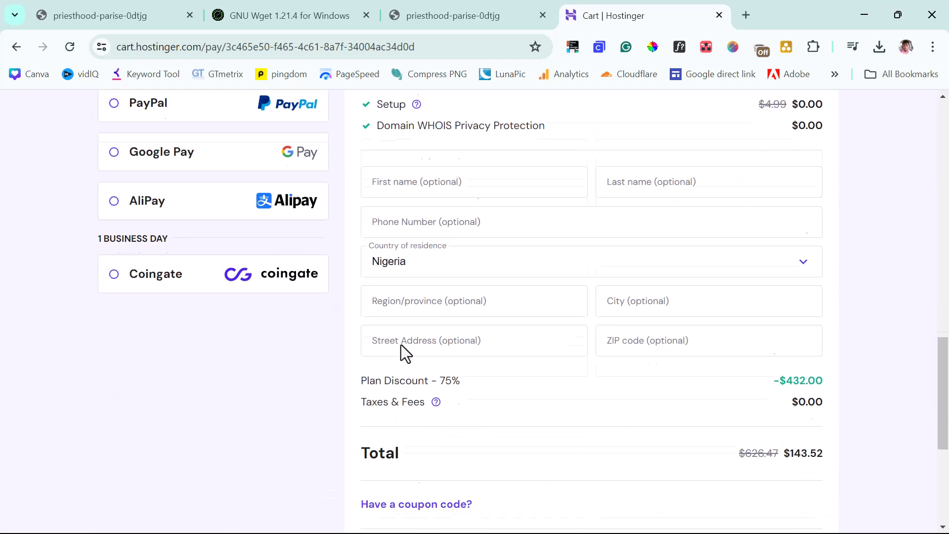
scroll(down, 3)
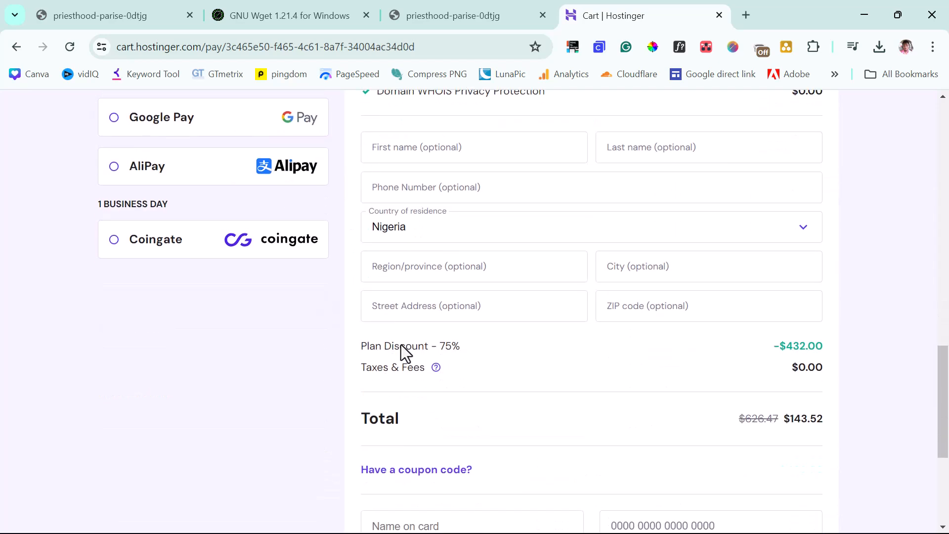
mouse_move(777, 357)
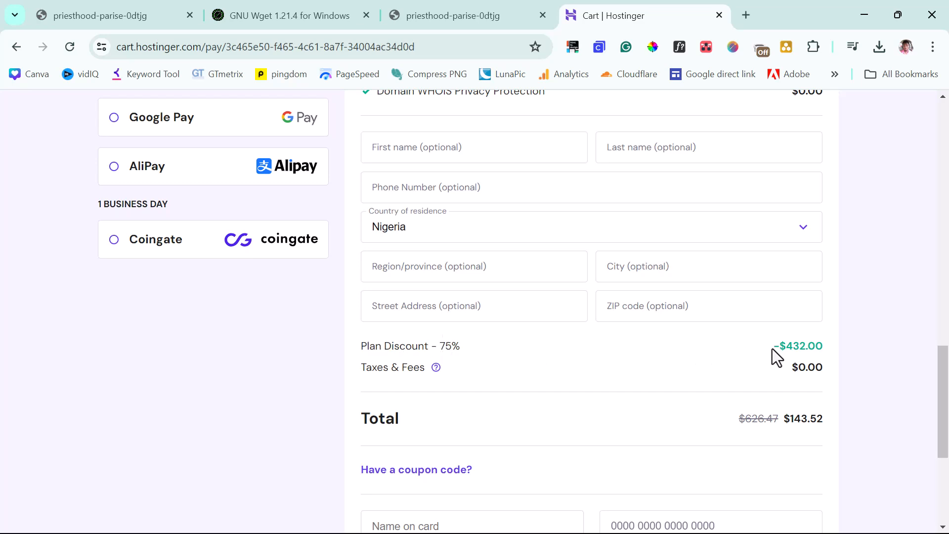
scroll(down, 3)
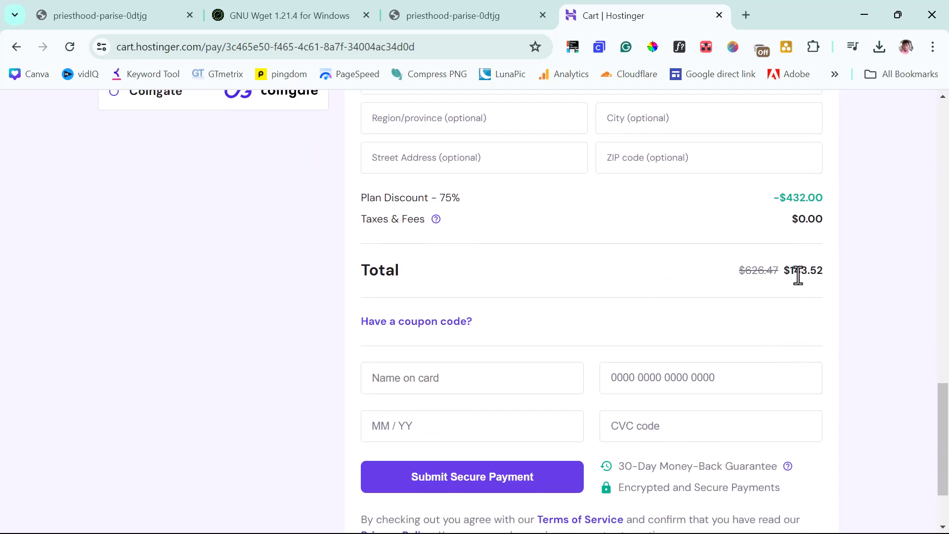
mouse_move(435, 346)
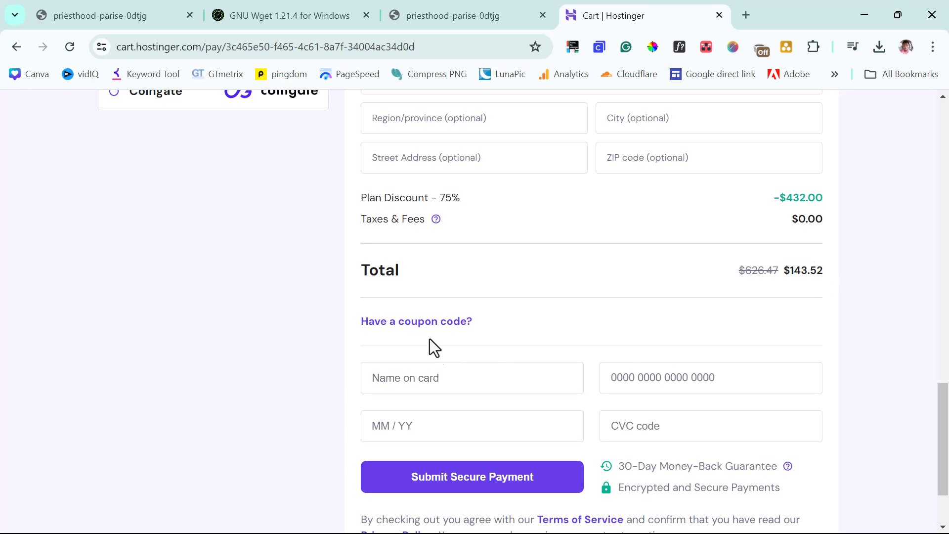
Enter coupon code DAPS and apply it, dropping the 48-month total to $129.17.
click(416, 320)
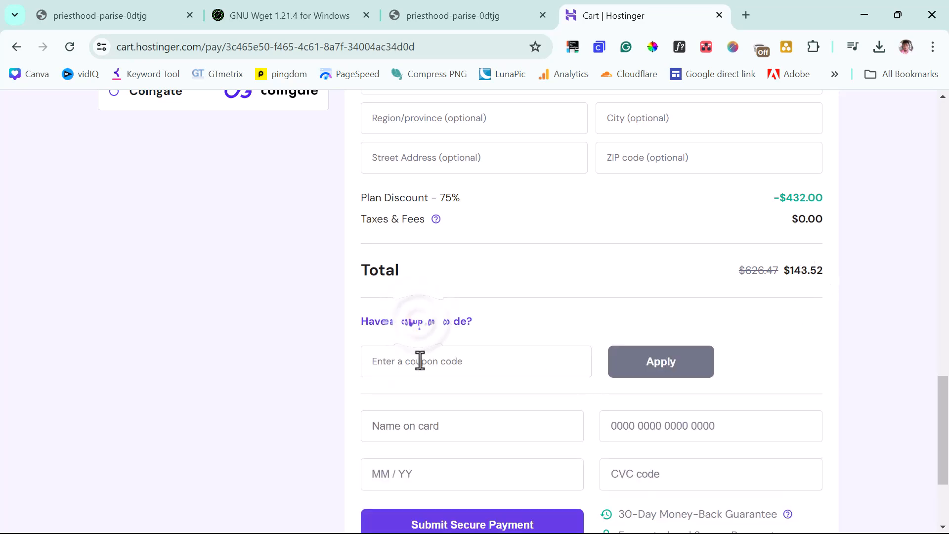
text(DAPS)
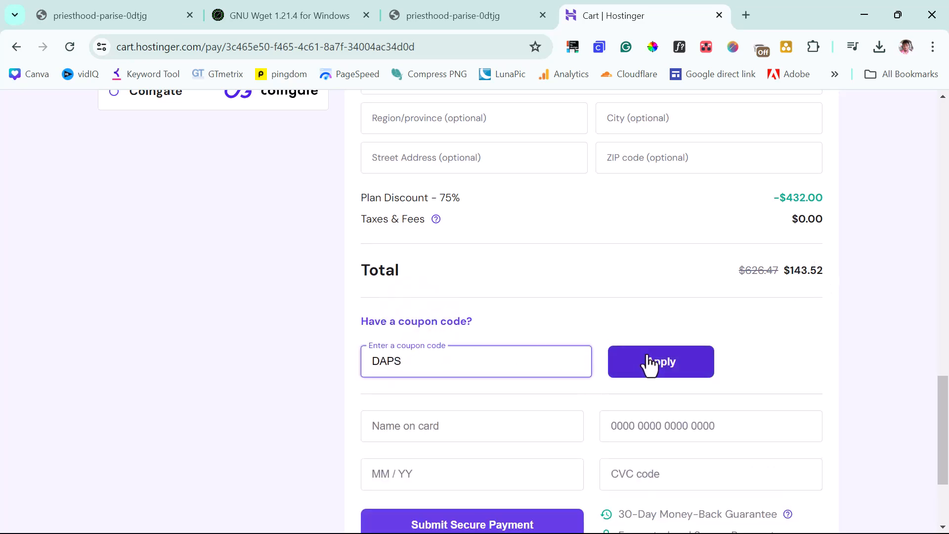
click(660, 362)
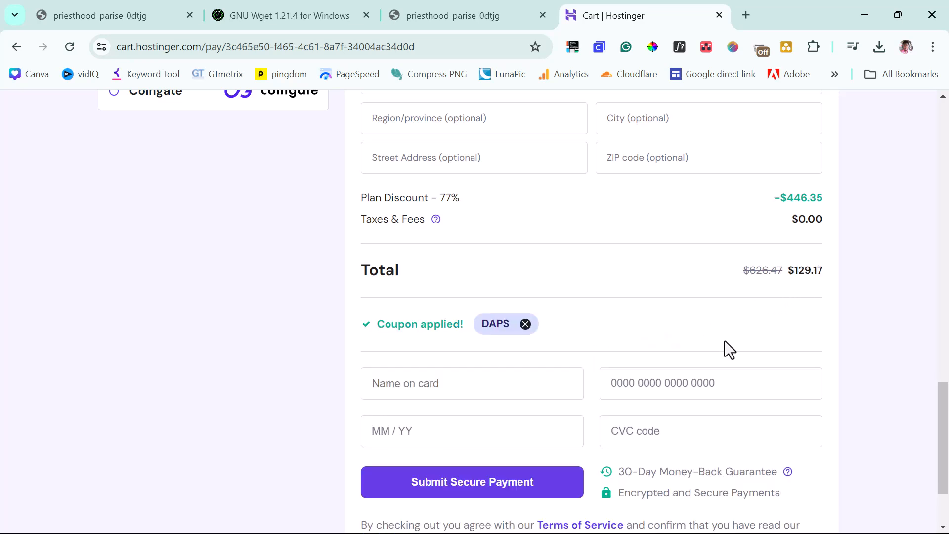
mouse_move(803, 300)
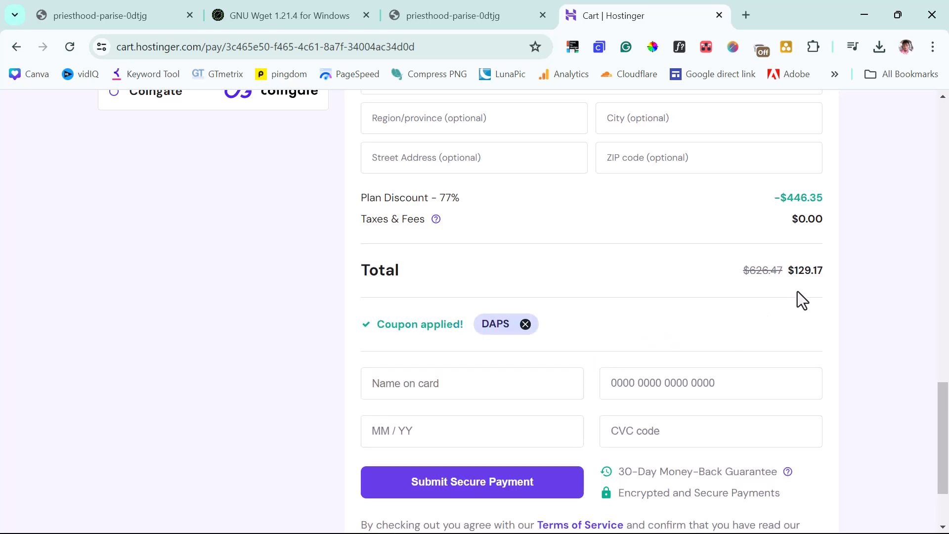
scroll(up, 3)
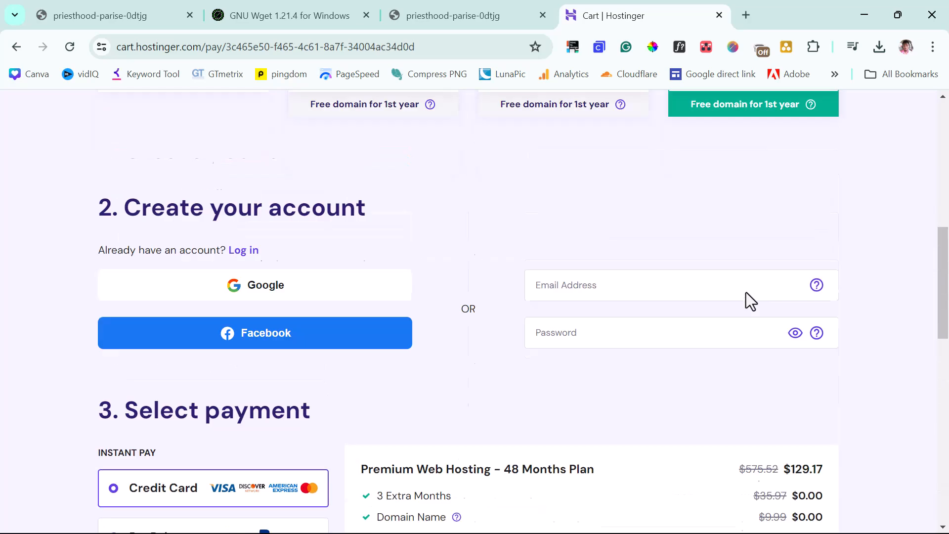
scroll(up, 3)
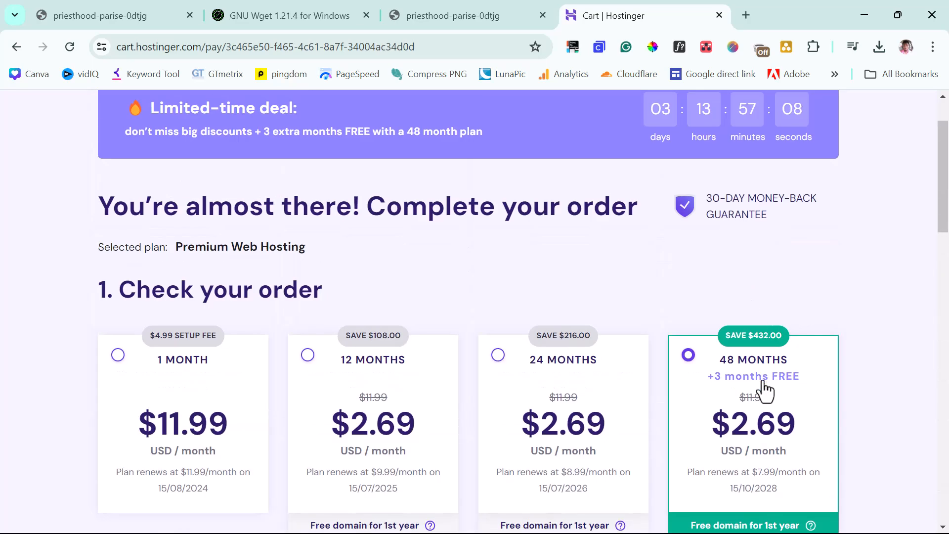
mouse_move(750, 387)
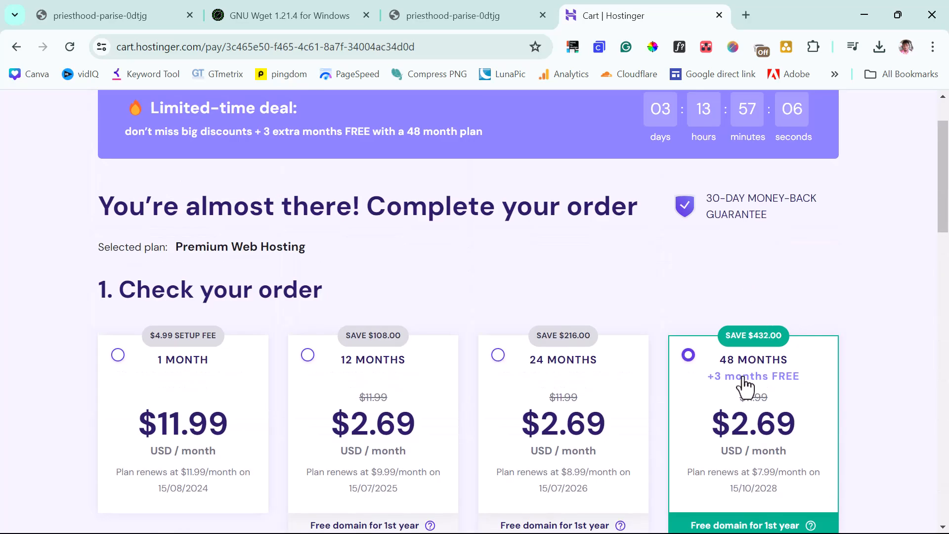
mouse_move(764, 388)
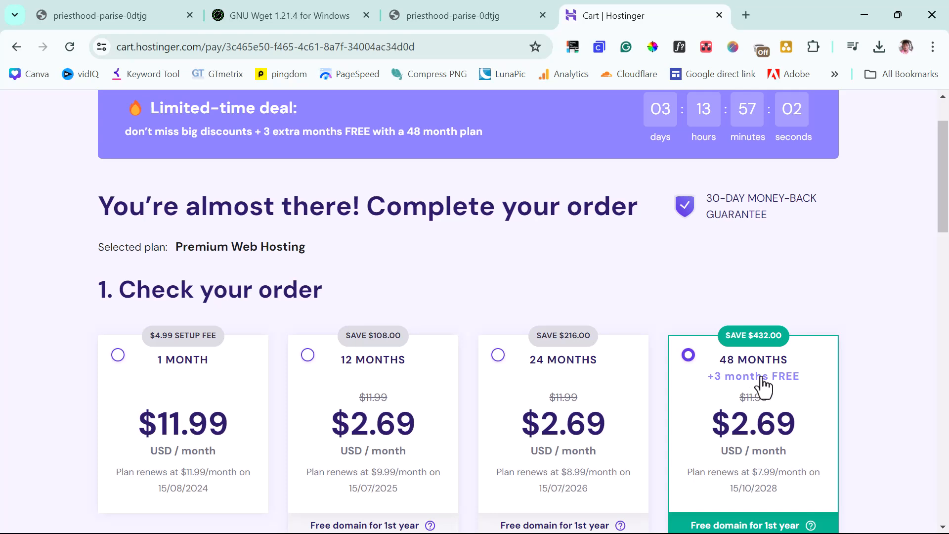
mouse_move(364, 348)
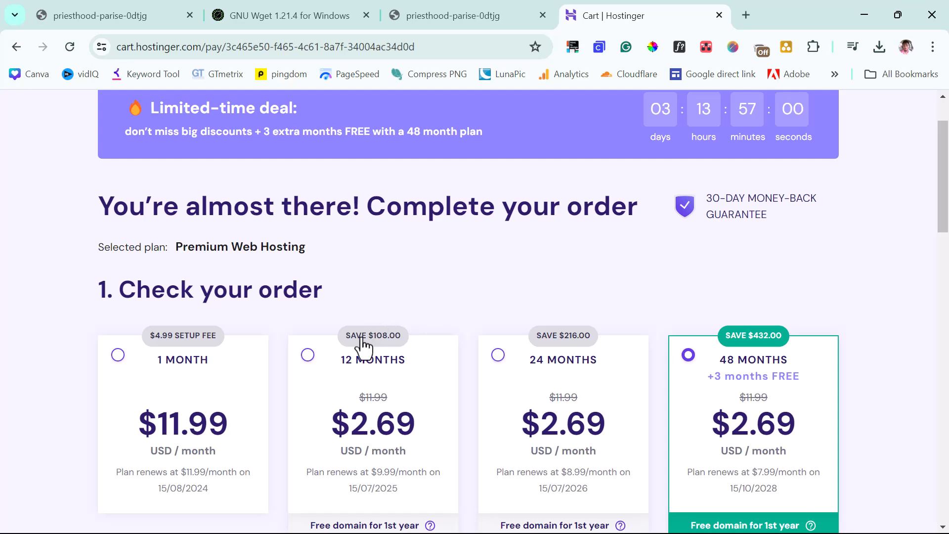
mouse_move(307, 355)
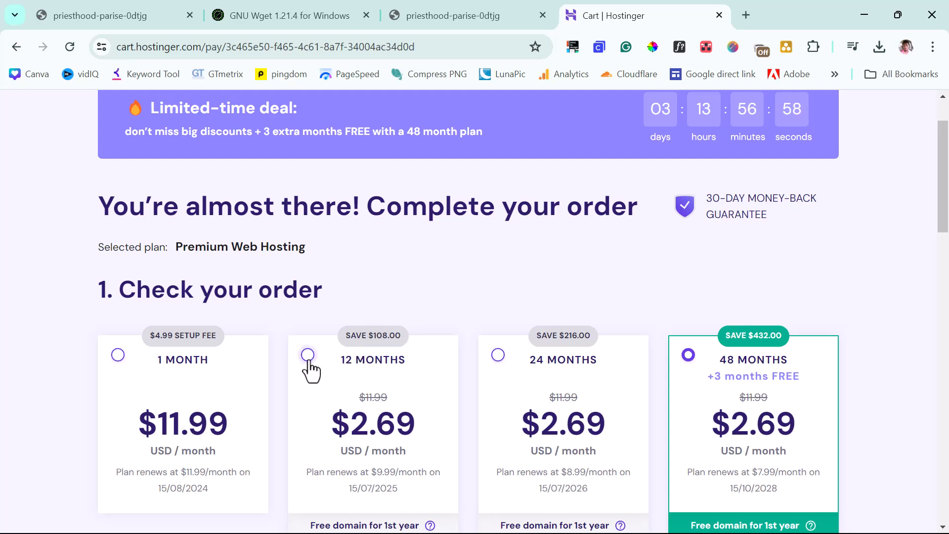
Review the 12-month order total of $32.29 and submit secure payment.
scroll(down, 3)
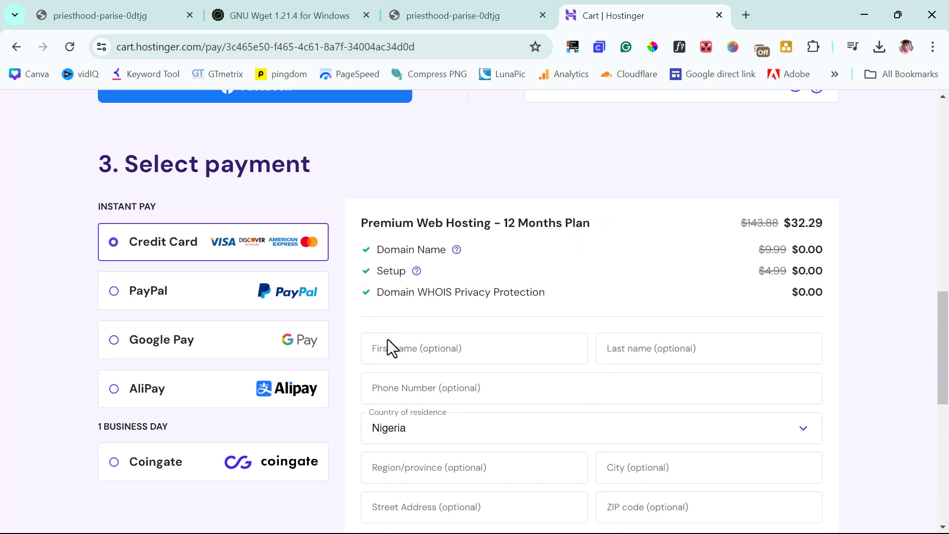
mouse_move(690, 277)
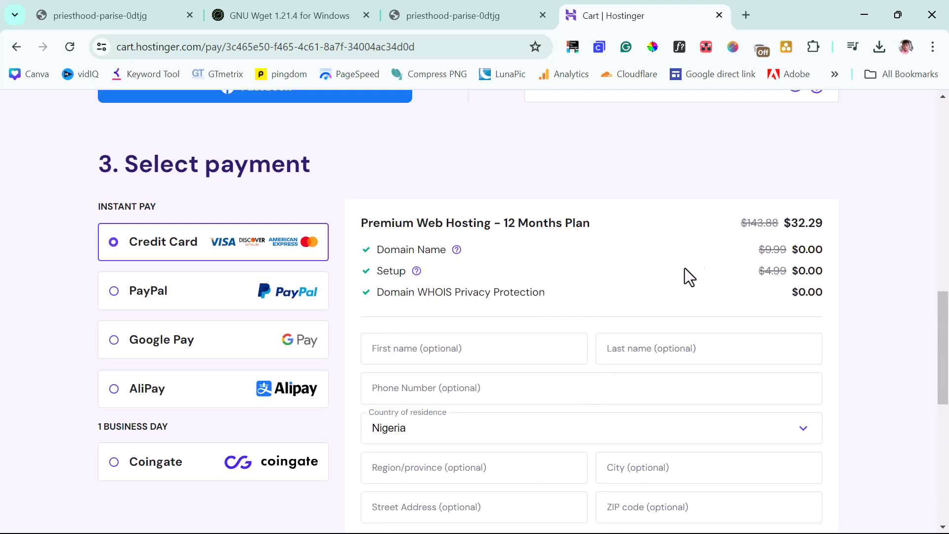
scroll(down, 3)
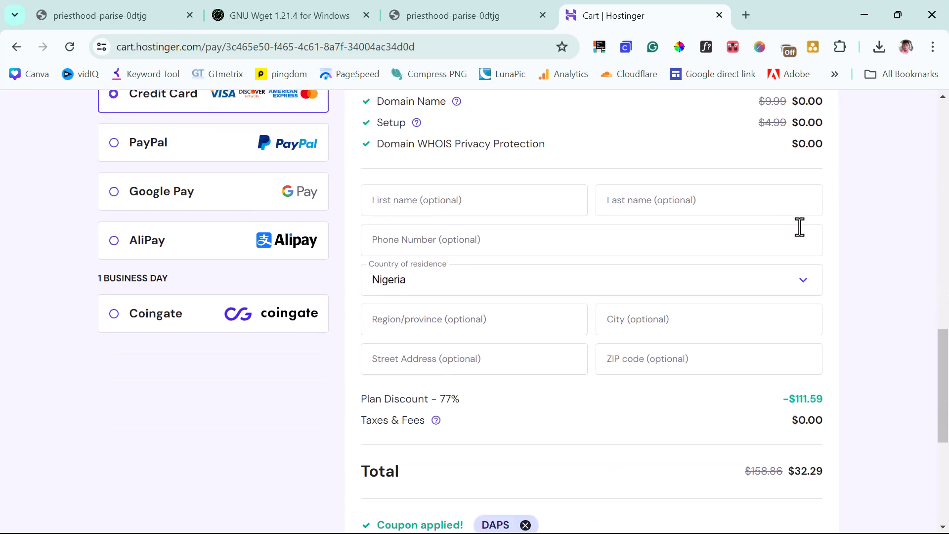
scroll(down, 3)
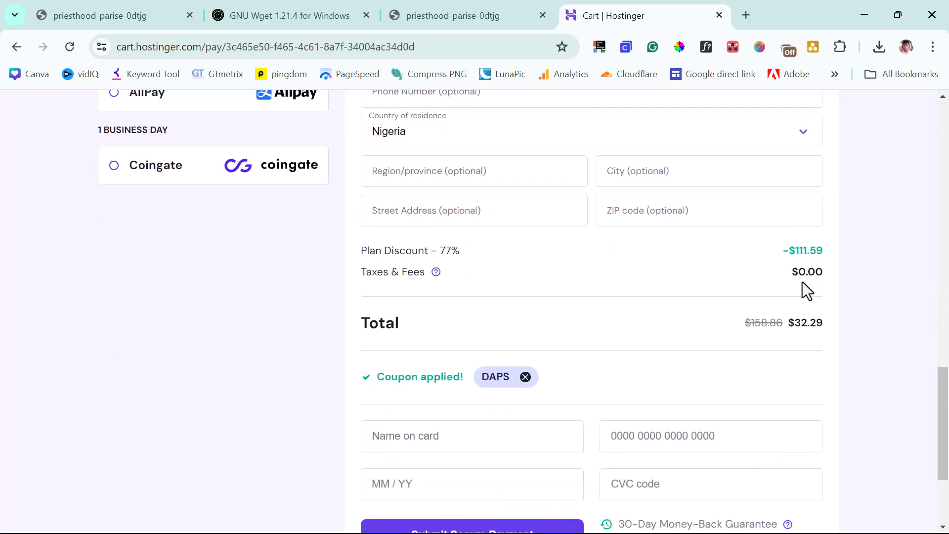
scroll(up, 3)
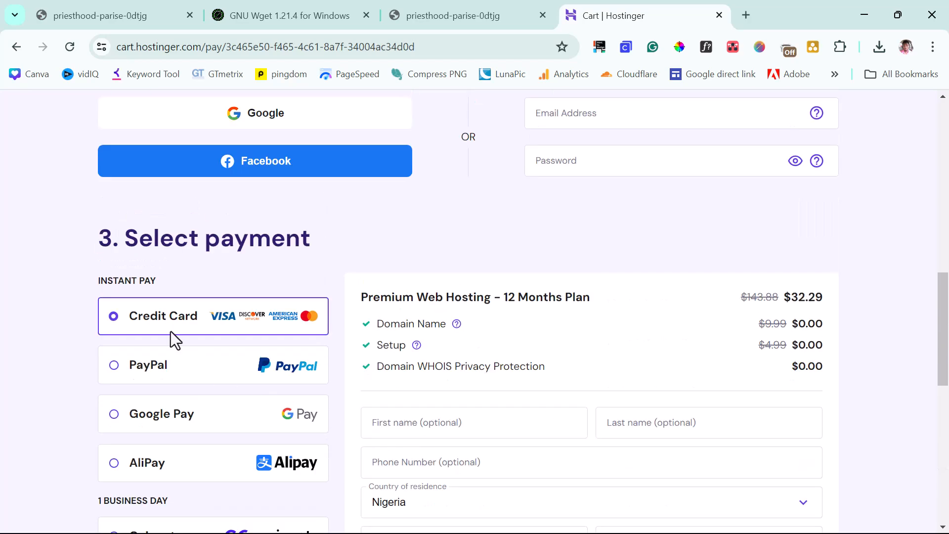
scroll(down, 3)
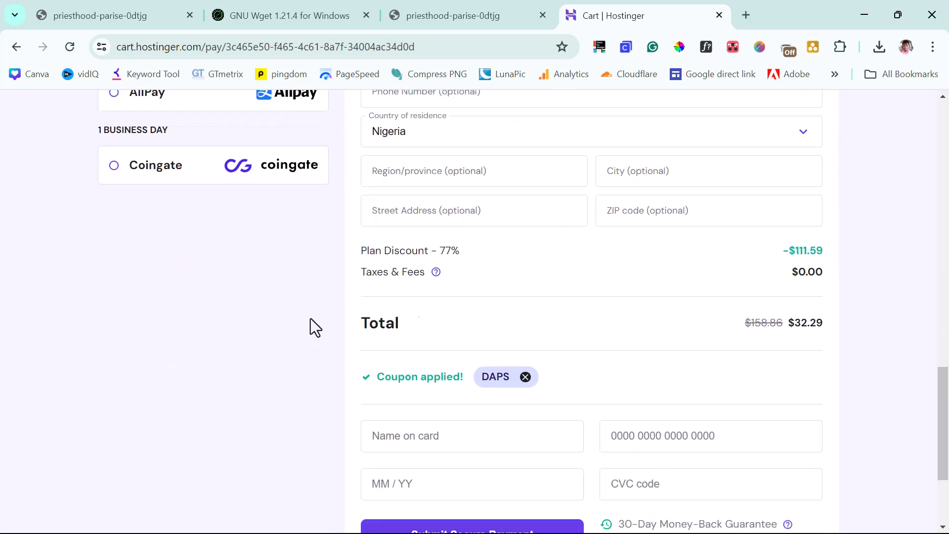
scroll(down, 3)
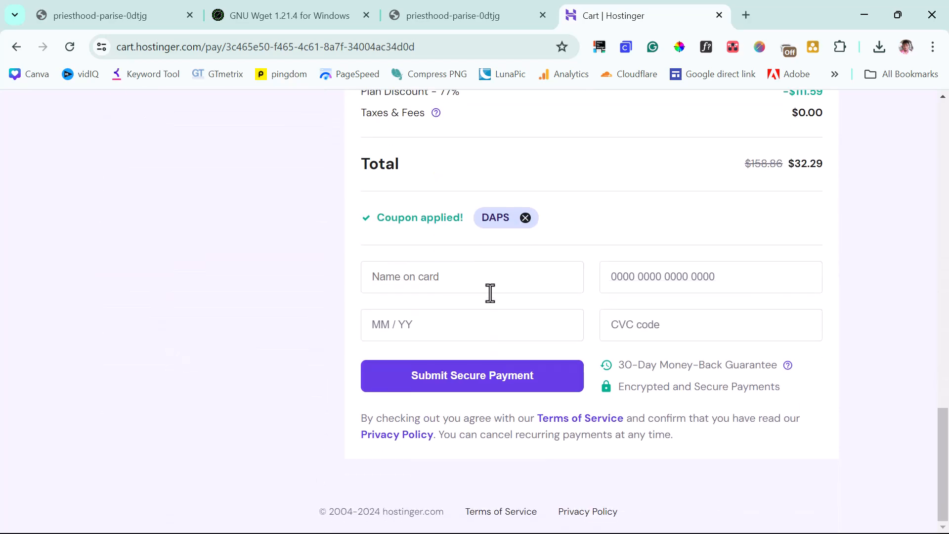
mouse_move(532, 389)
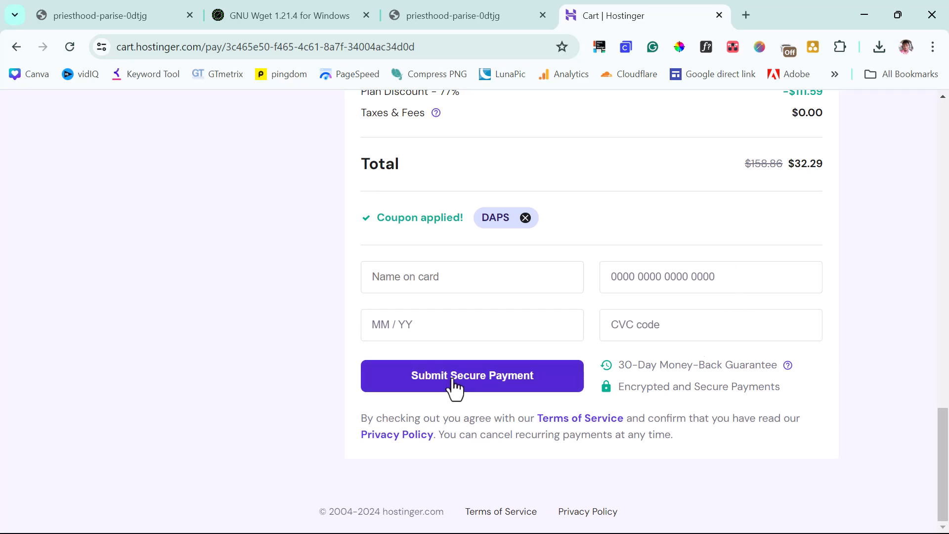
click(472, 376)
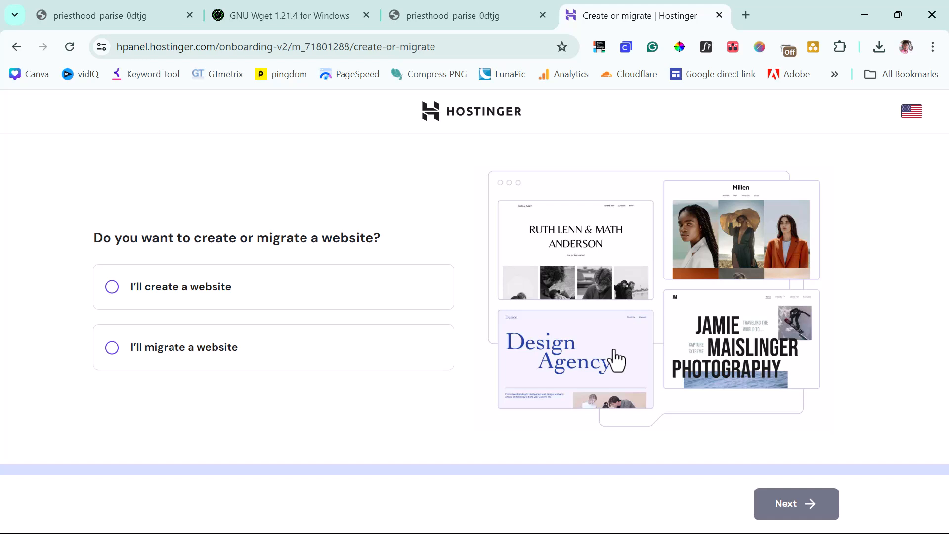
mouse_move(85, 263)
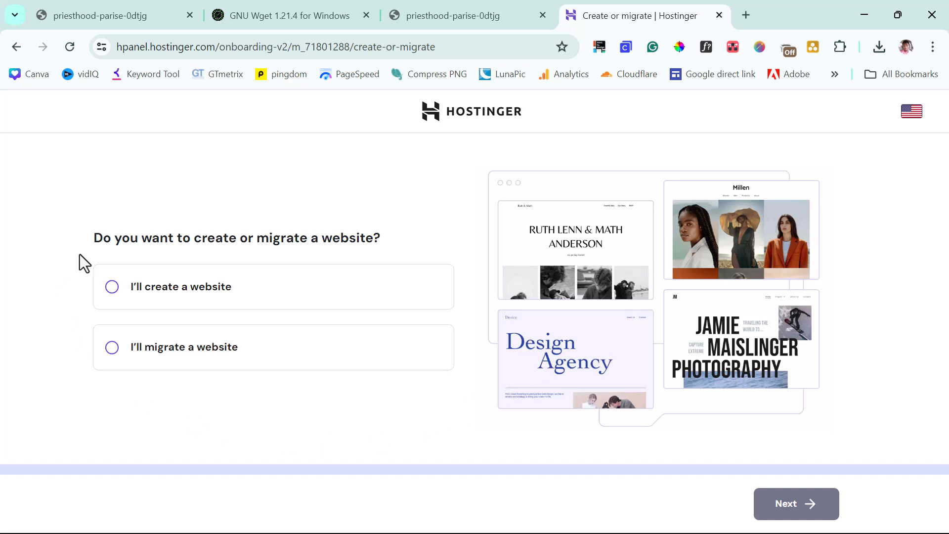
mouse_move(145, 293)
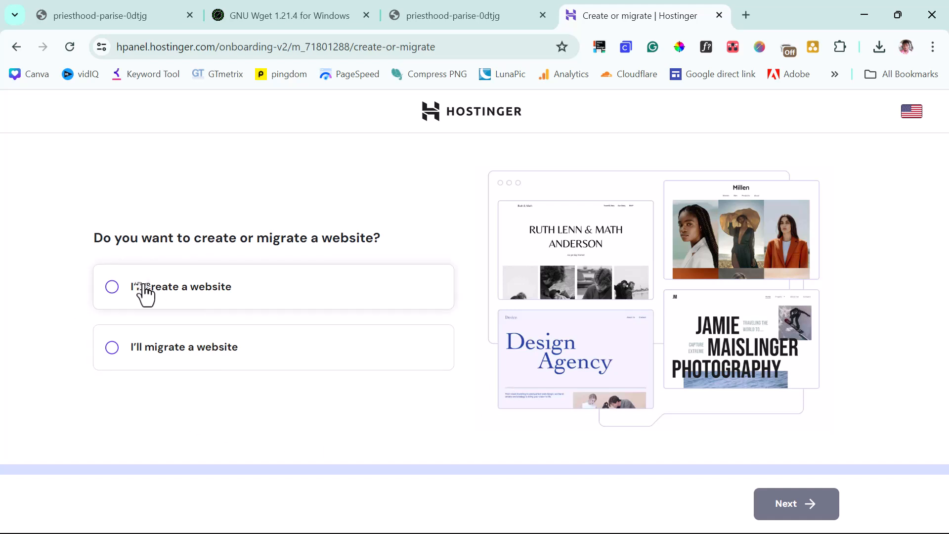
Choose 'I'll create a website' and continue to the platform choice.
click(111, 287)
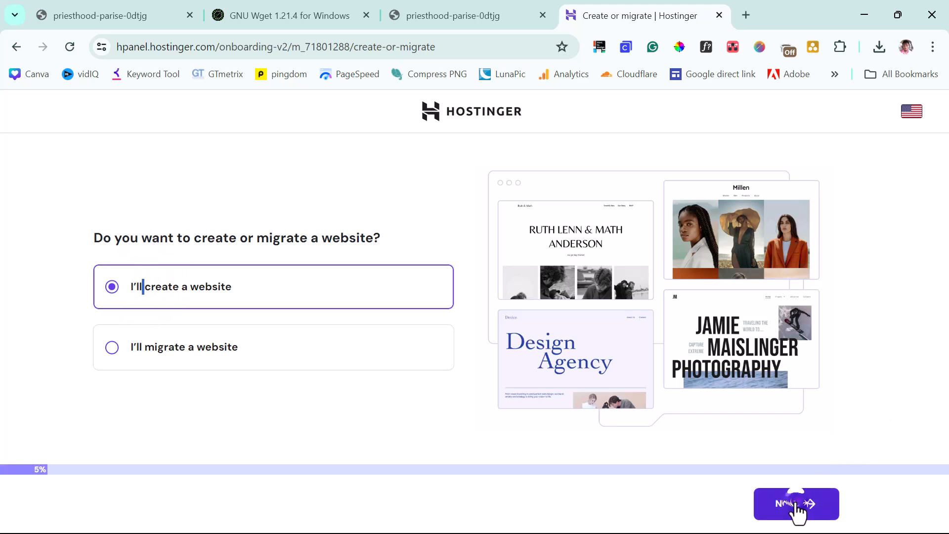
click(796, 503)
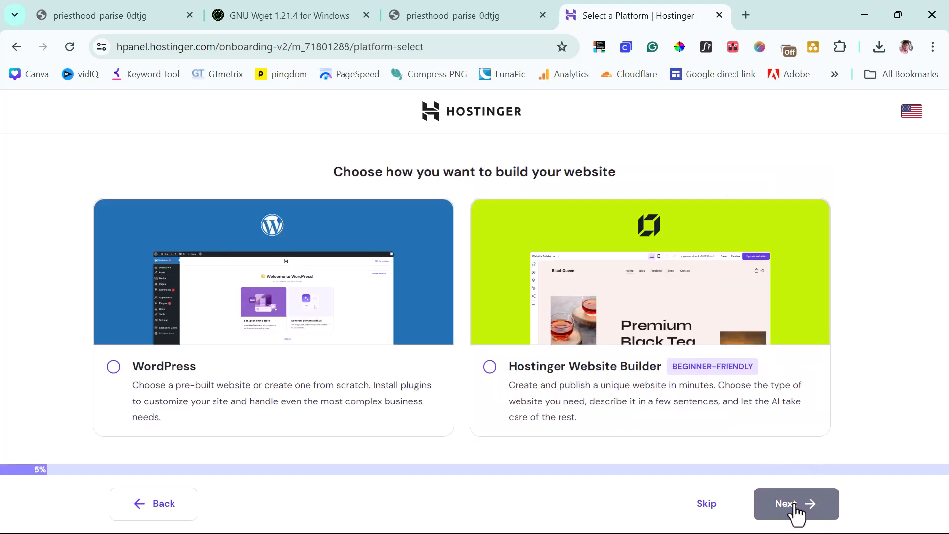
mouse_move(224, 449)
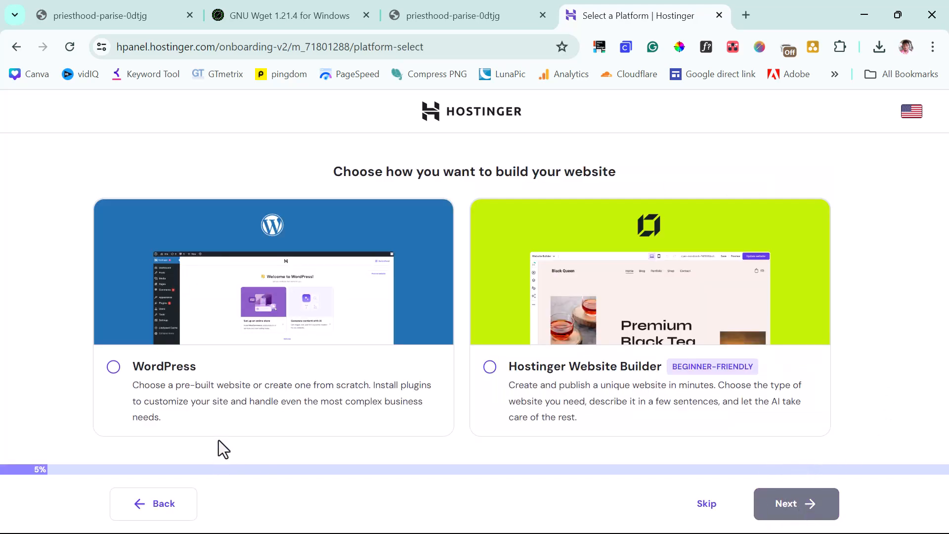
mouse_move(724, 471)
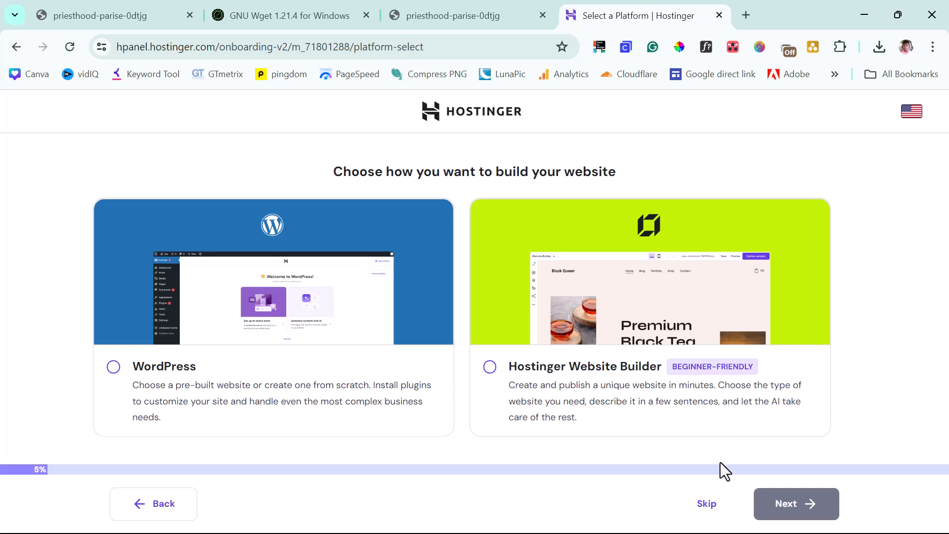
Skip the website platform choice and reach the domain name step.
click(706, 503)
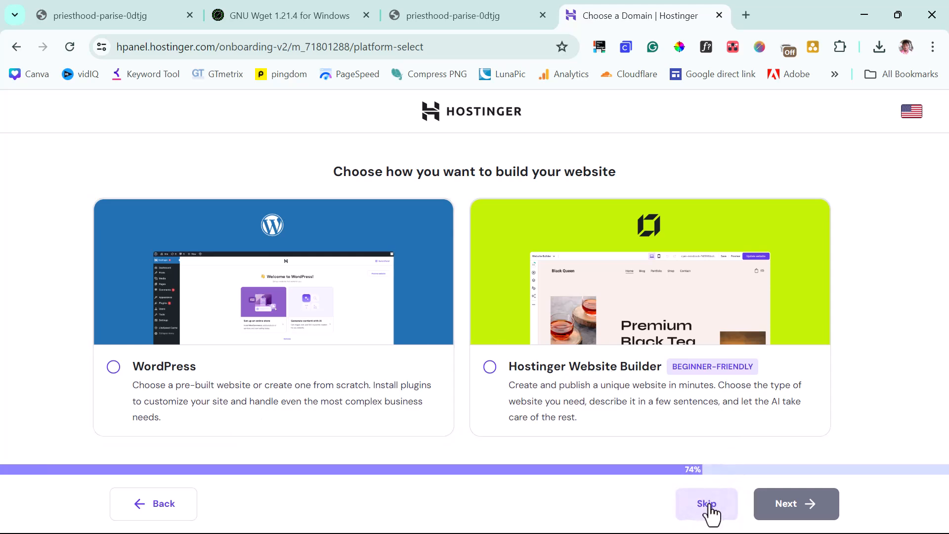
click(706, 503)
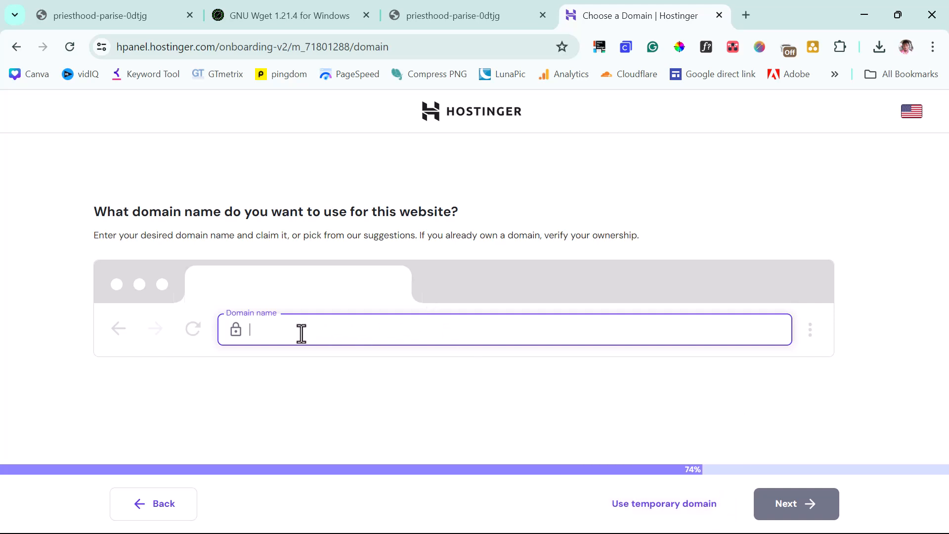
mouse_move(286, 330)
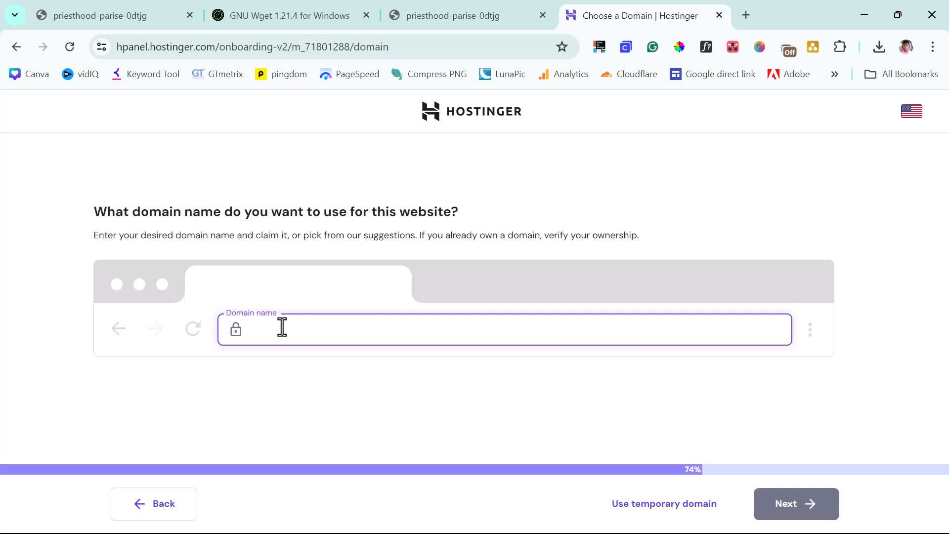
Enter devv.dapstuts.com as the domain and continue to the server location step.
text(dev)
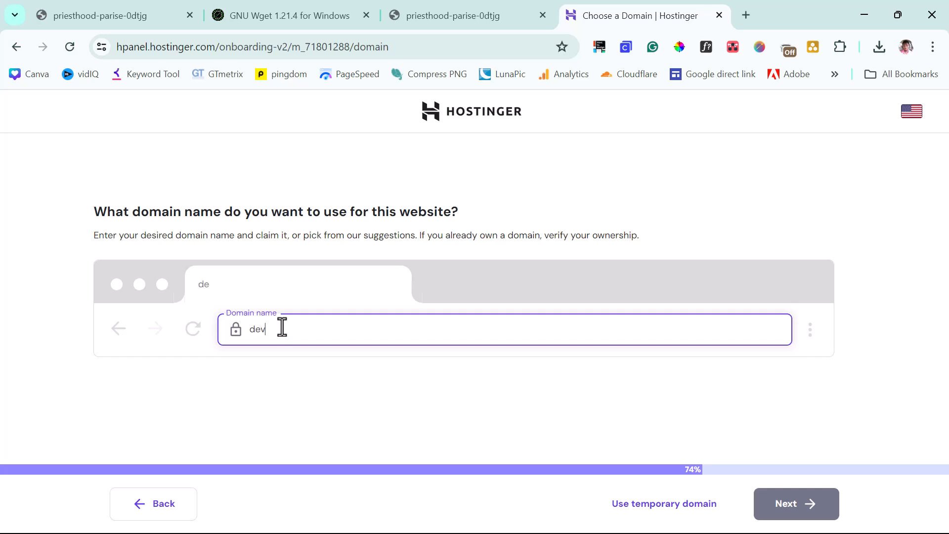
text(.dapstuts.com)
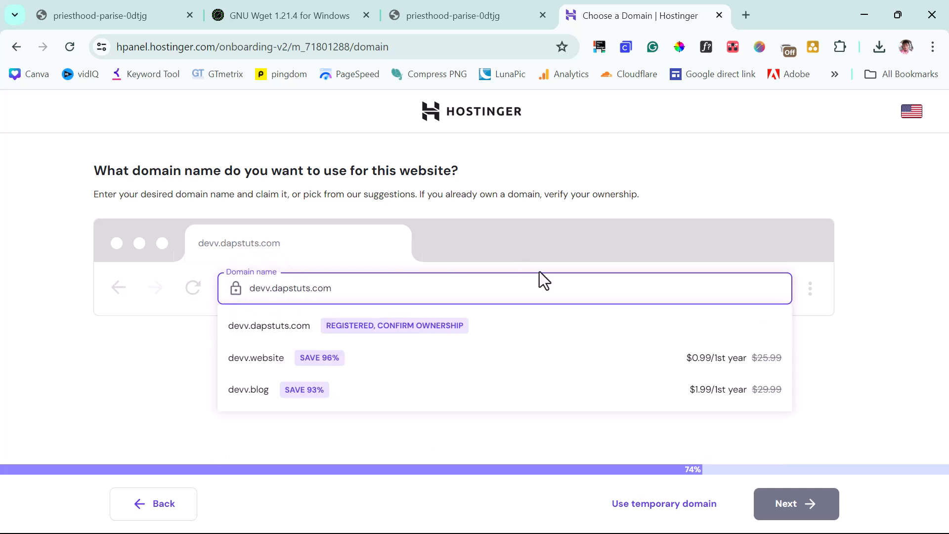
mouse_move(393, 332)
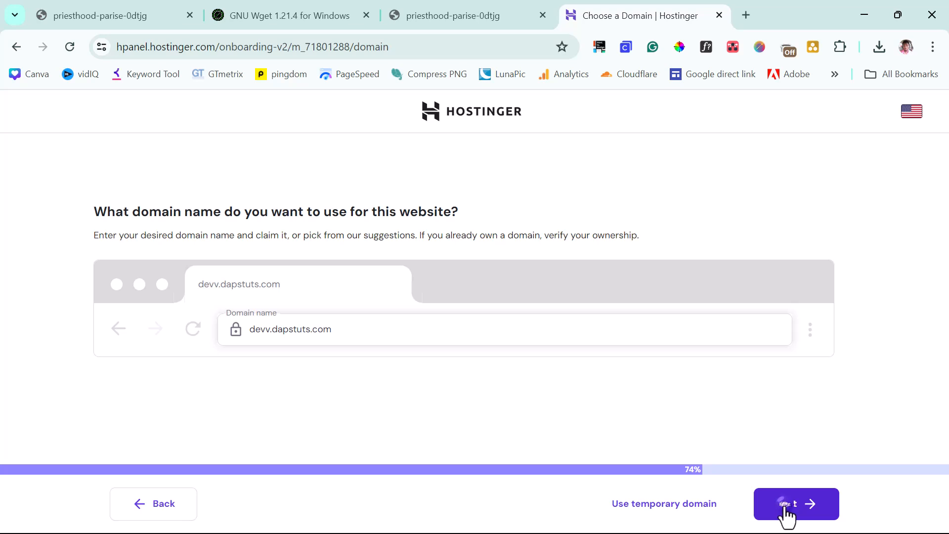
click(796, 503)
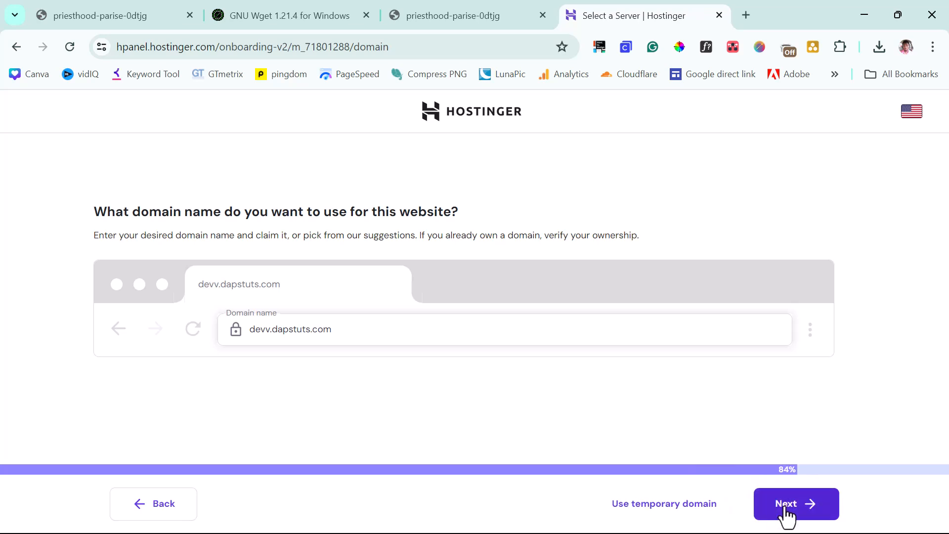
mouse_move(665, 503)
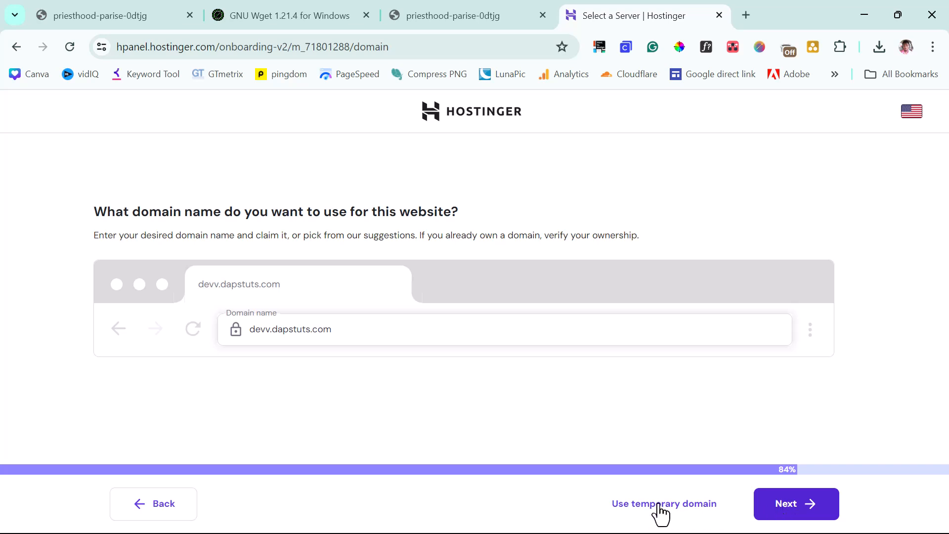
click(663, 503)
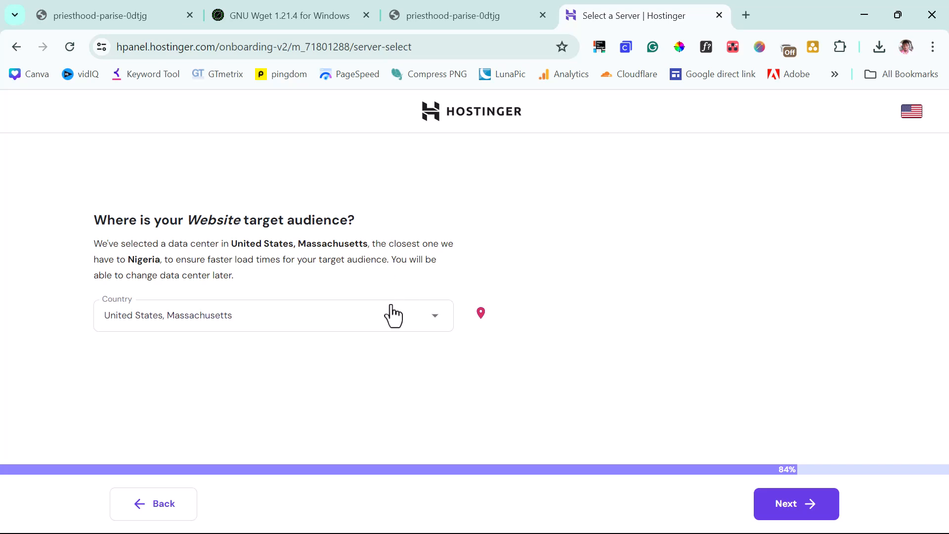
Keep the United States, Massachusetts data center and finish setup to reach the dashboard.
click(273, 315)
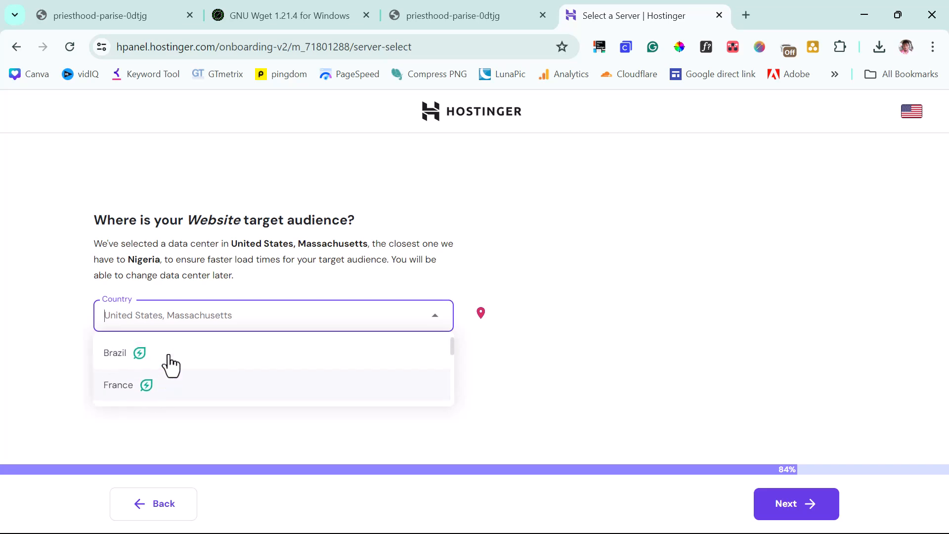
mouse_move(630, 360)
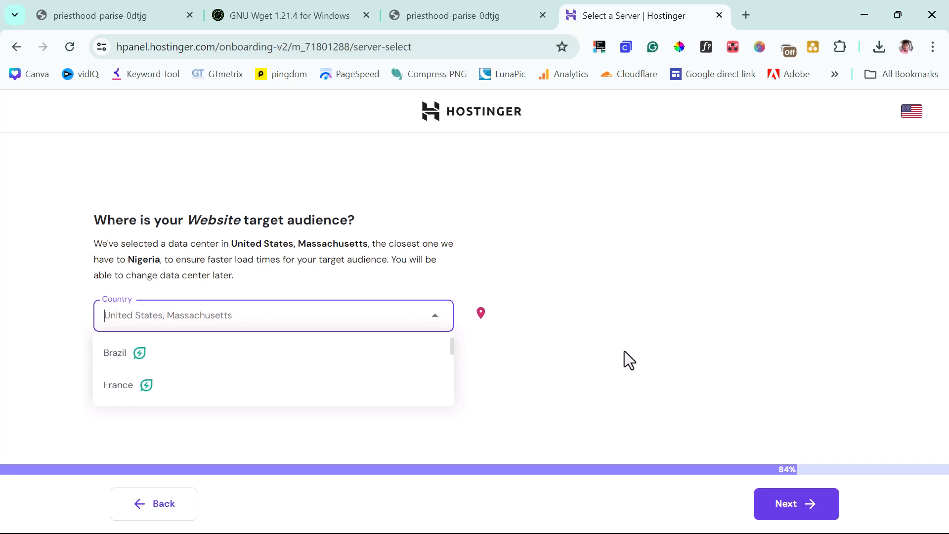
click(795, 503)
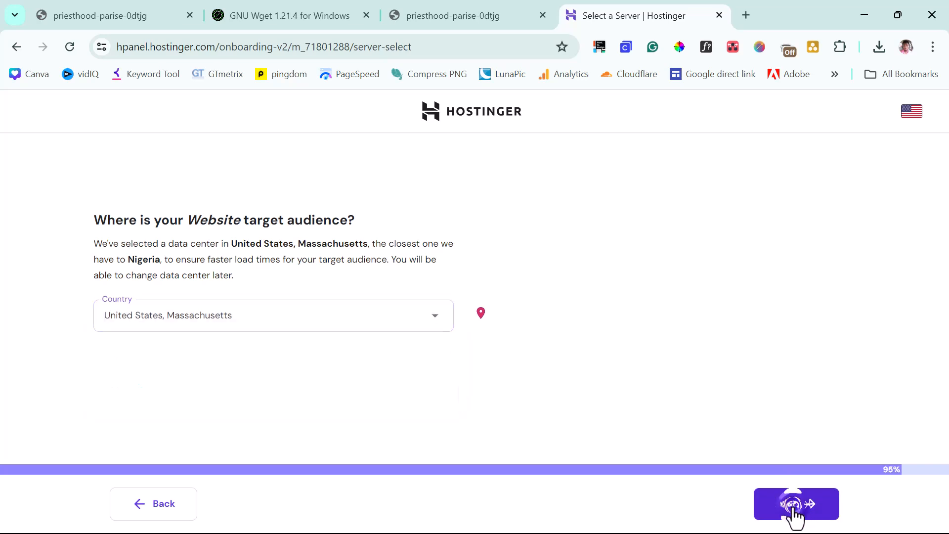
click(796, 503)
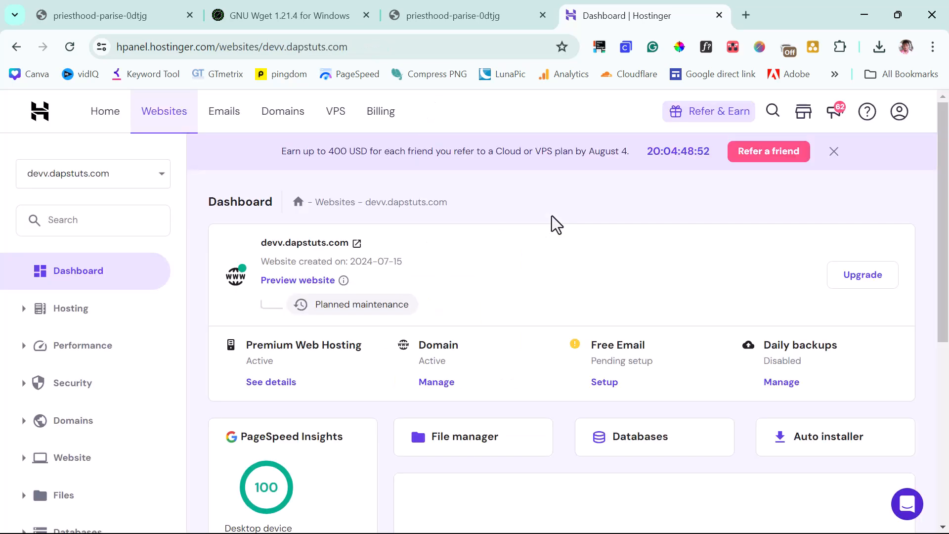
mouse_move(546, 250)
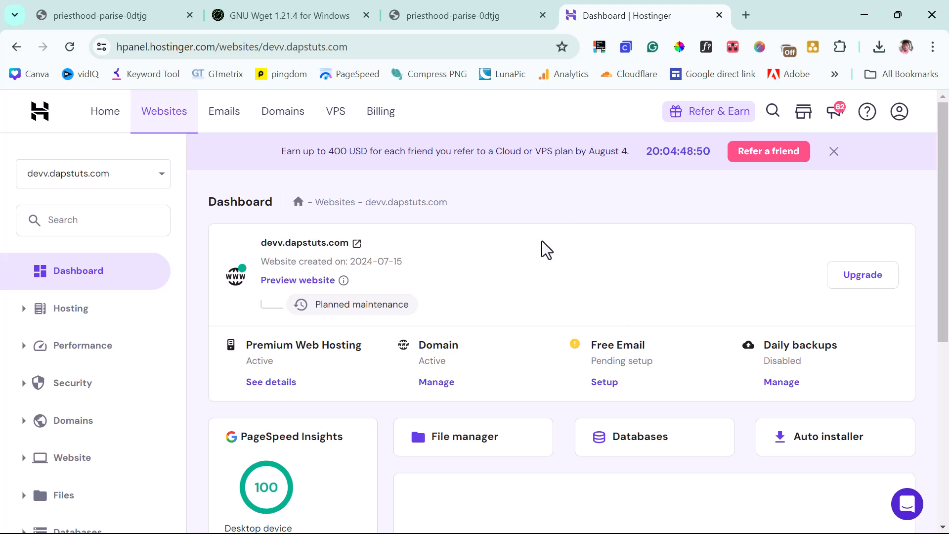
mouse_move(470, 274)
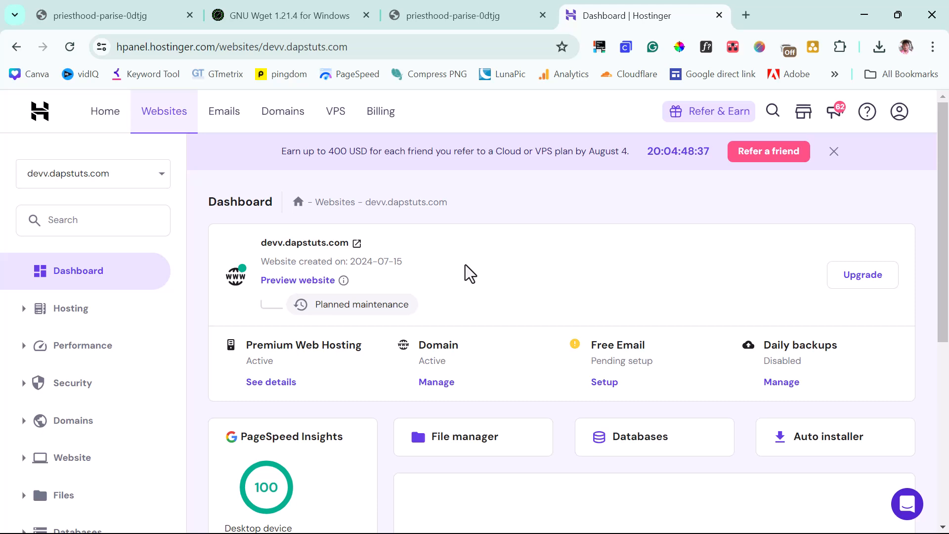
mouse_move(462, 433)
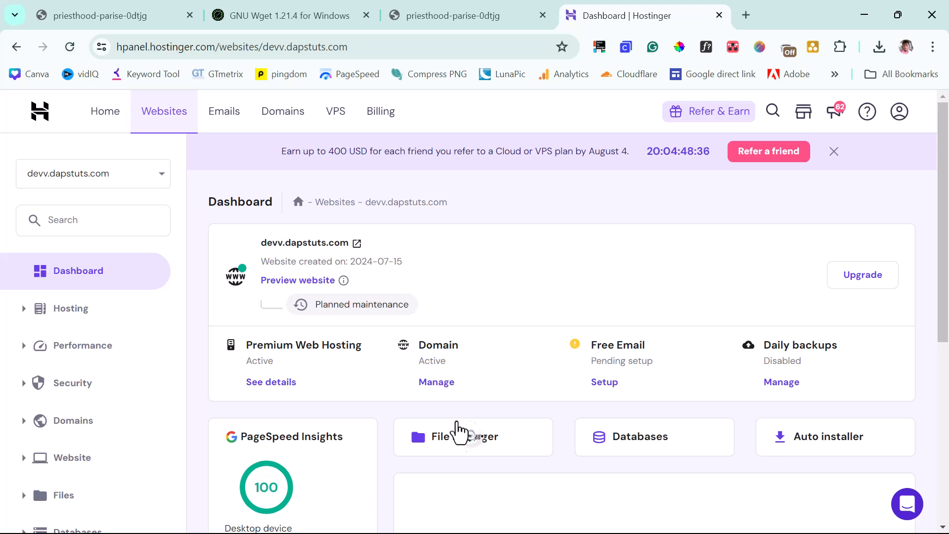
Open the File manager from the devv.dapstuts.com dashboard.
click(472, 436)
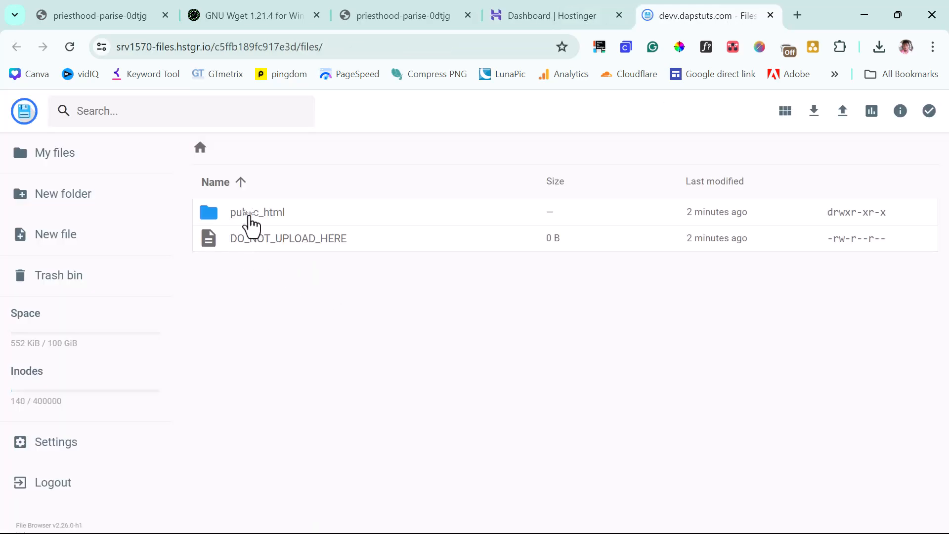
Enter public_html, preview the live site's default Hostinger page, and return to the folder.
double_click(257, 212)
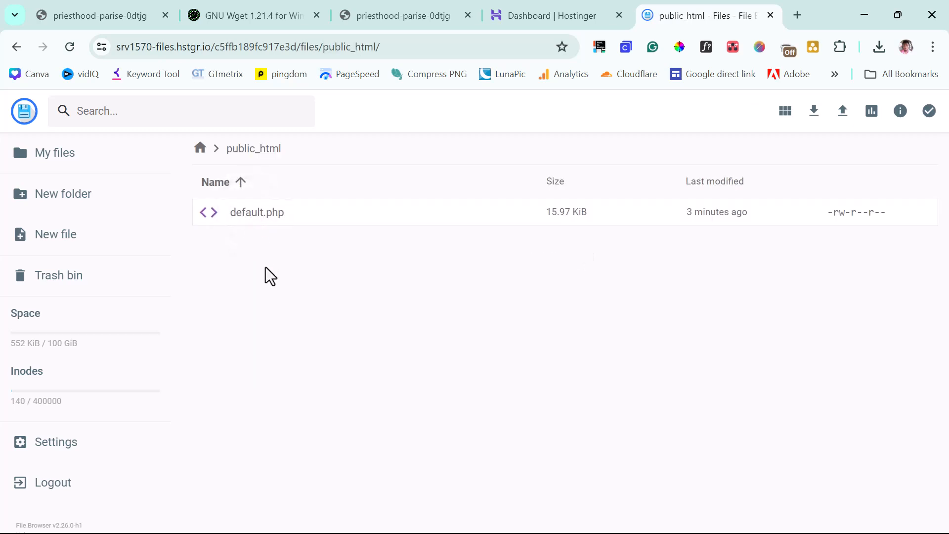
mouse_move(271, 216)
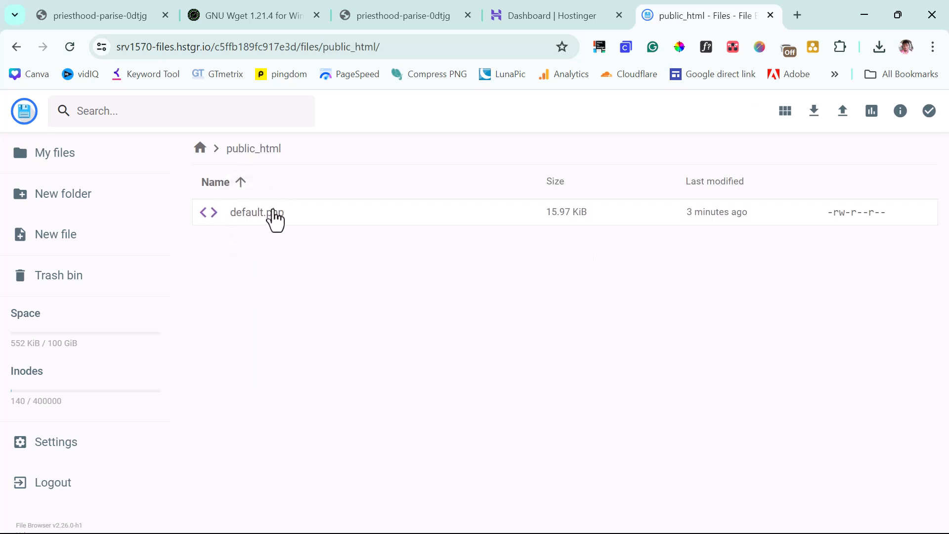
click(547, 15)
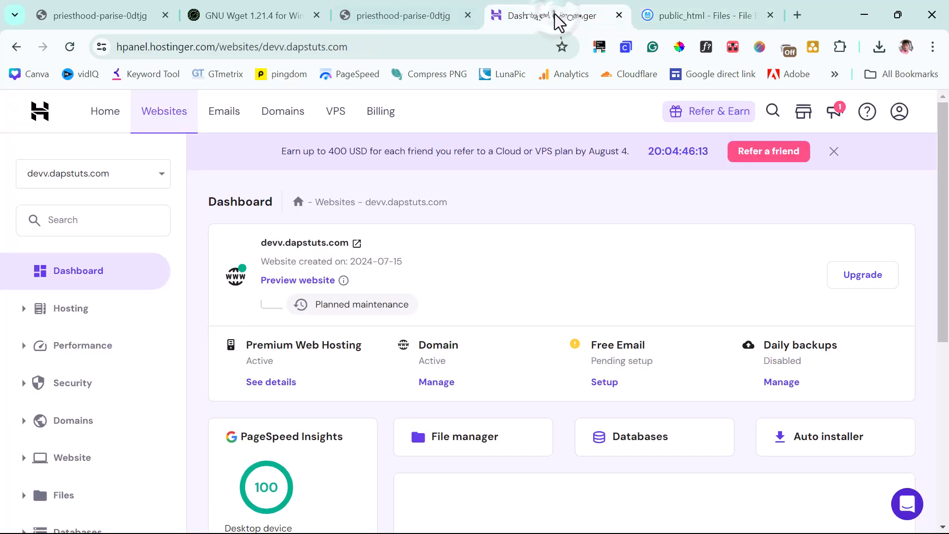
mouse_move(355, 251)
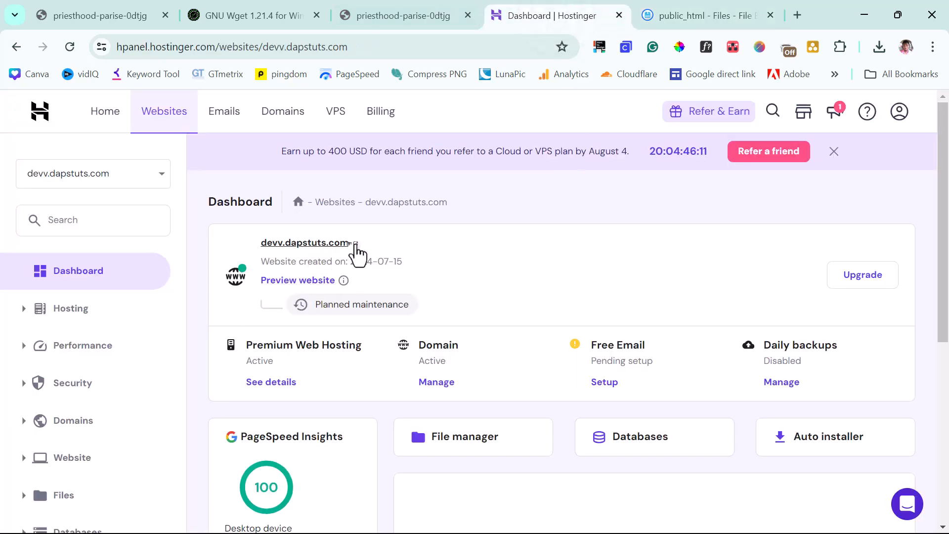
click(296, 280)
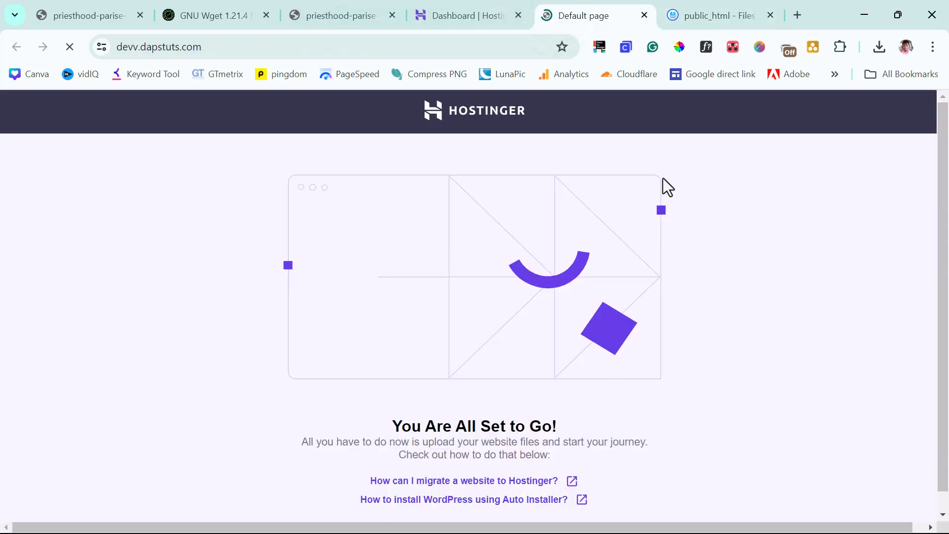
mouse_move(820, 269)
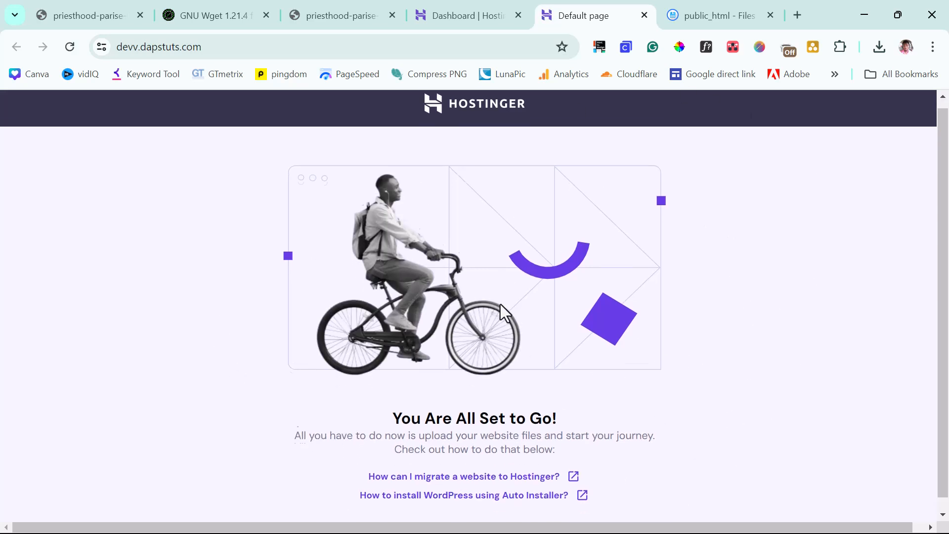
scroll(down, 3)
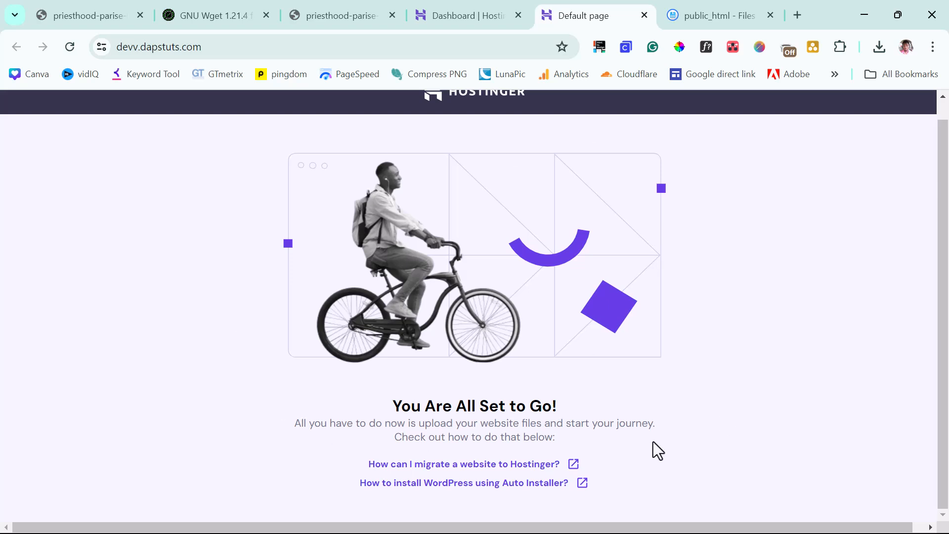
click(714, 15)
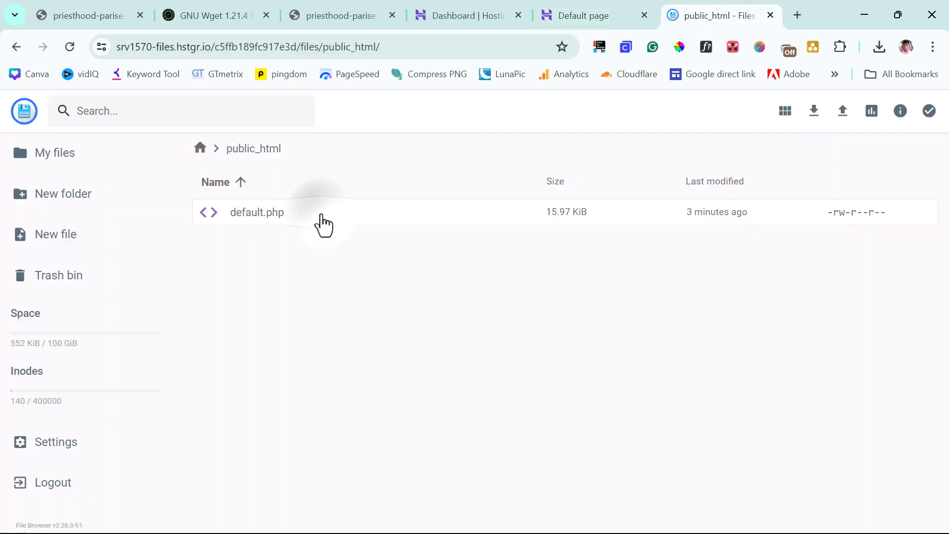
Delete default.php from public_html and reload the site to see 403 Forbidden.
click(755, 111)
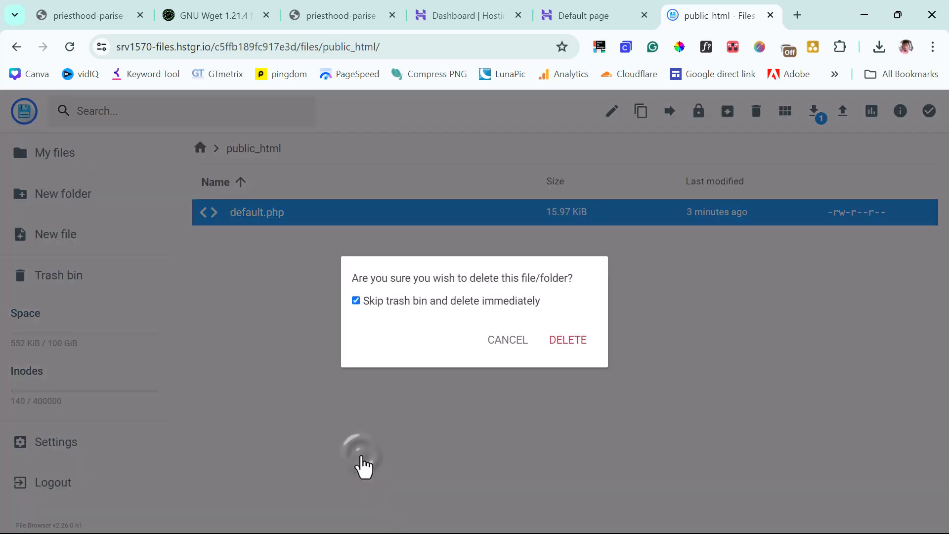
click(582, 15)
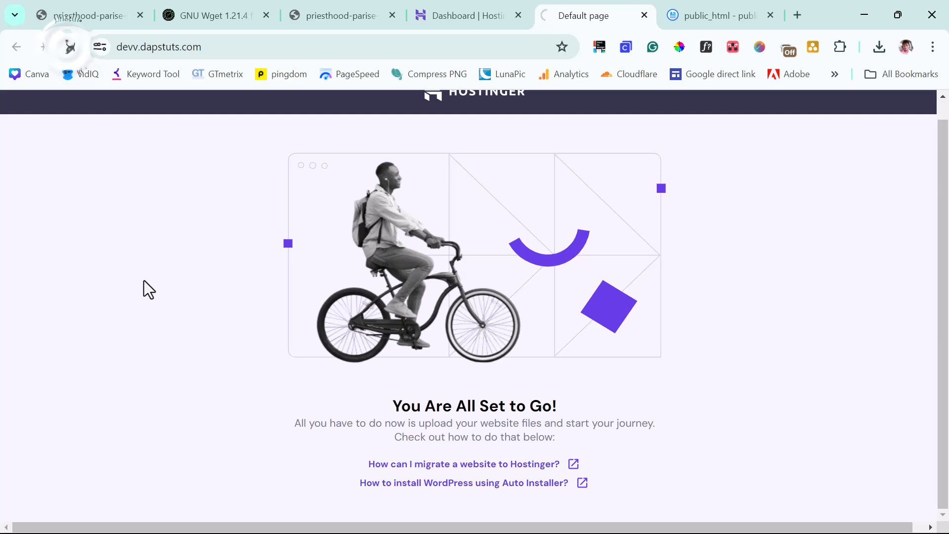
click(69, 46)
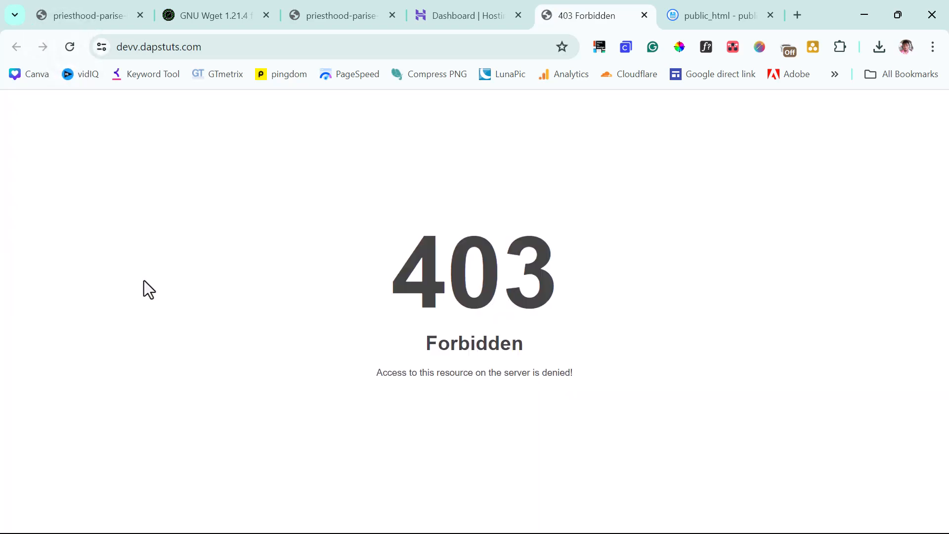
click(714, 15)
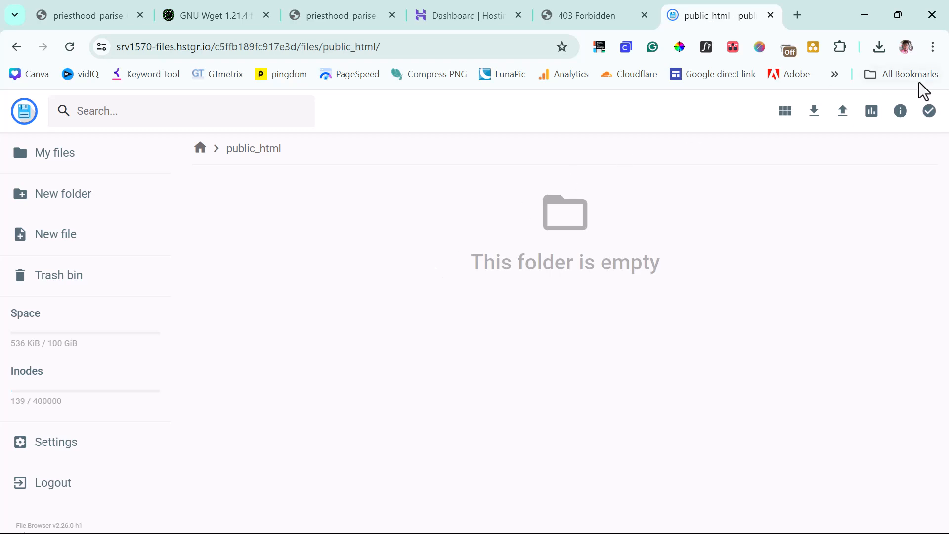
Upload the Desktop folder priesthood-parise-0dtjg.zipwp.link as a whole folder into public_html.
click(842, 111)
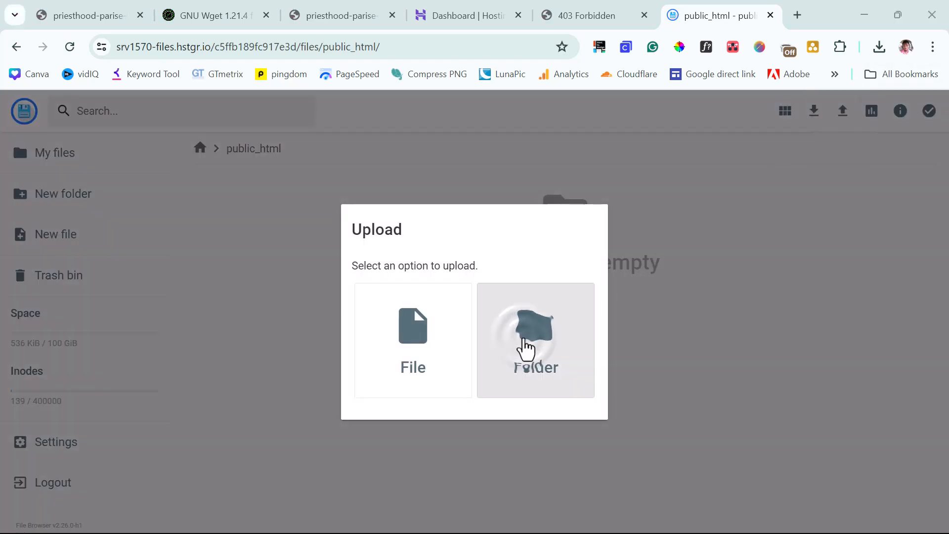
click(535, 339)
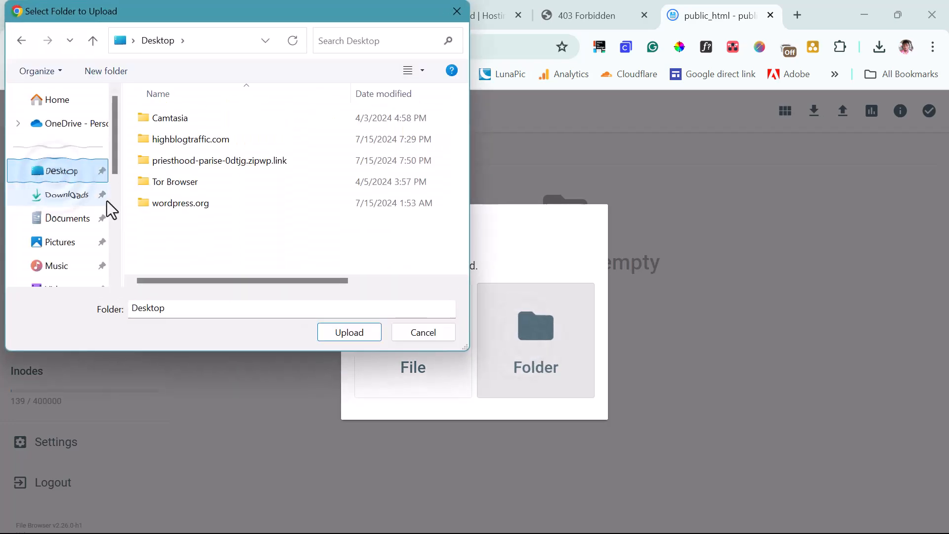
click(220, 160)
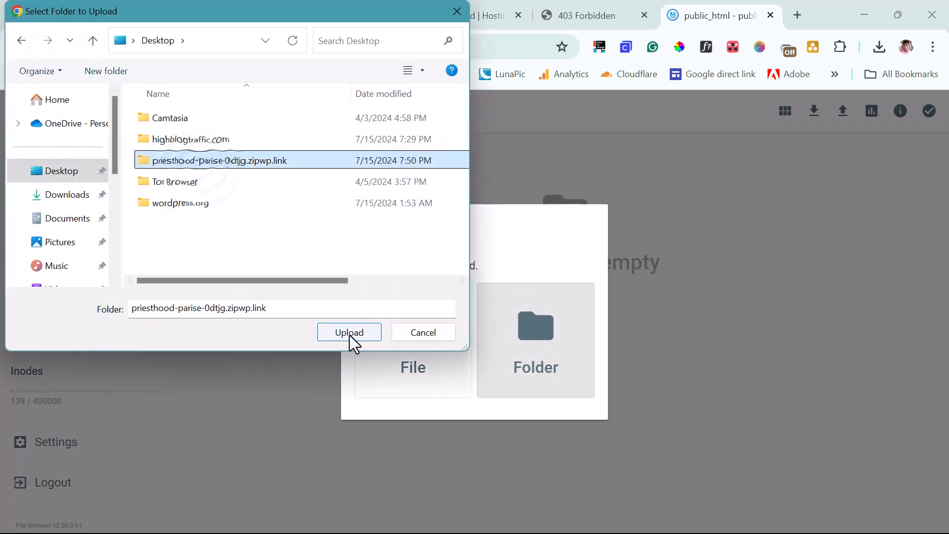
click(349, 332)
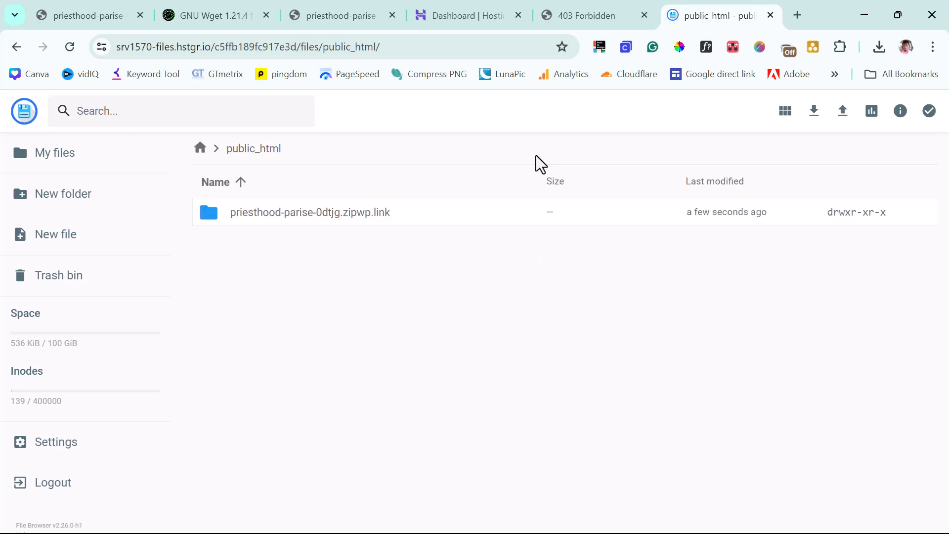
mouse_move(317, 214)
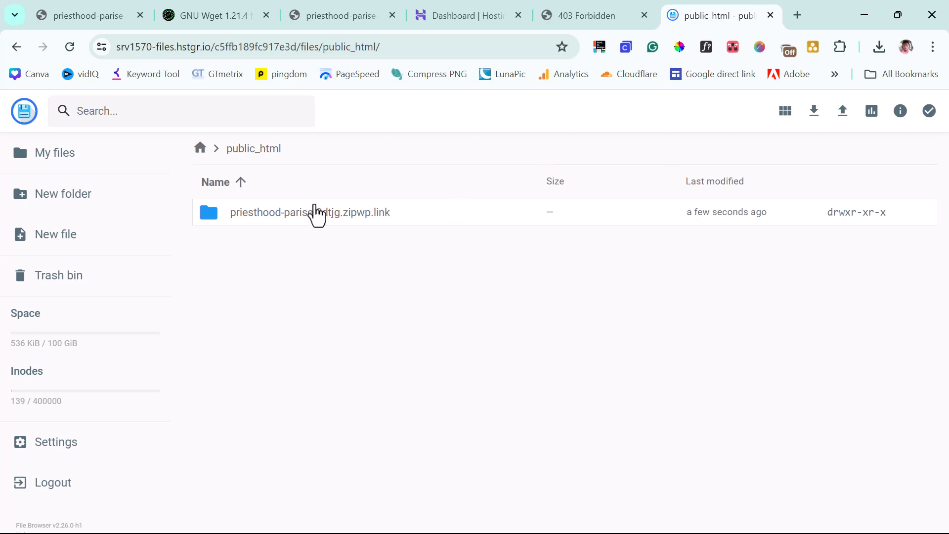
Select everything inside the uploaded folder and move it up into public_html.
double_click(309, 211)
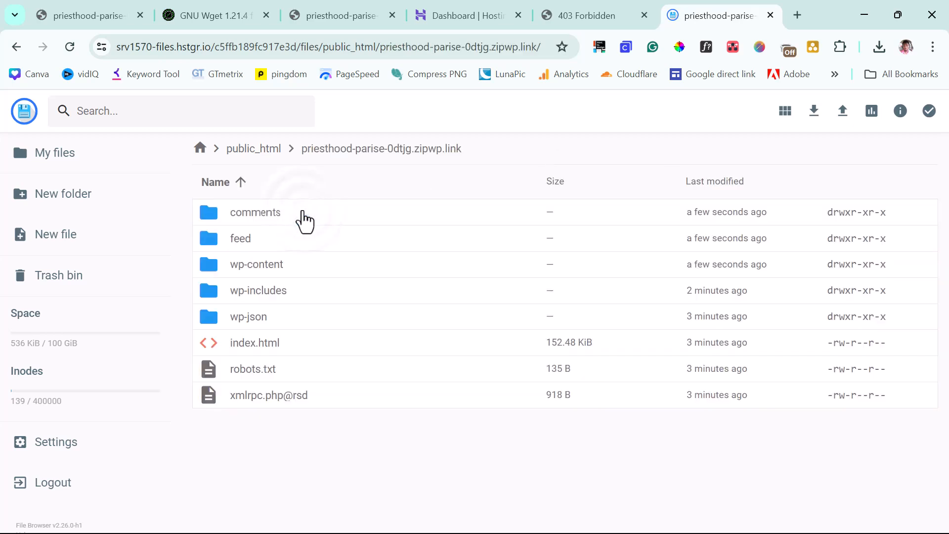
mouse_move(416, 368)
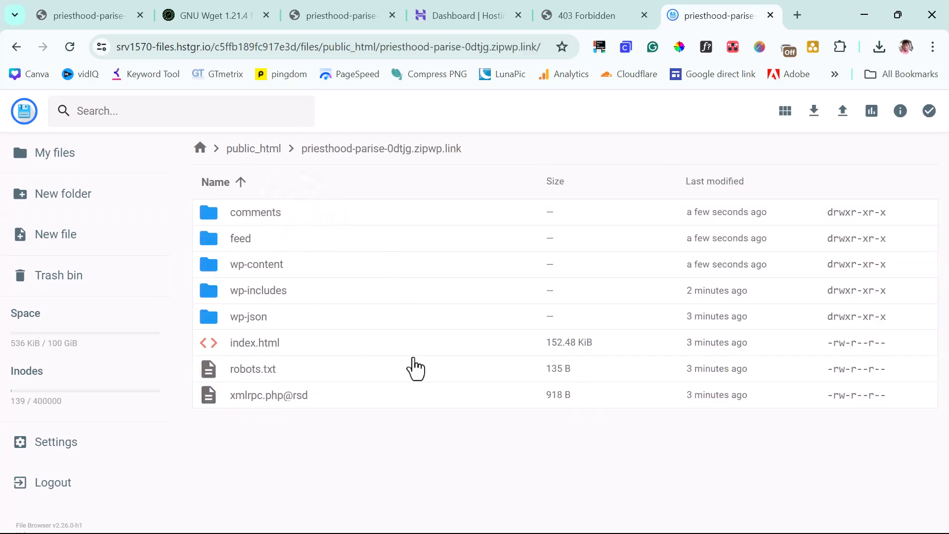
mouse_move(310, 298)
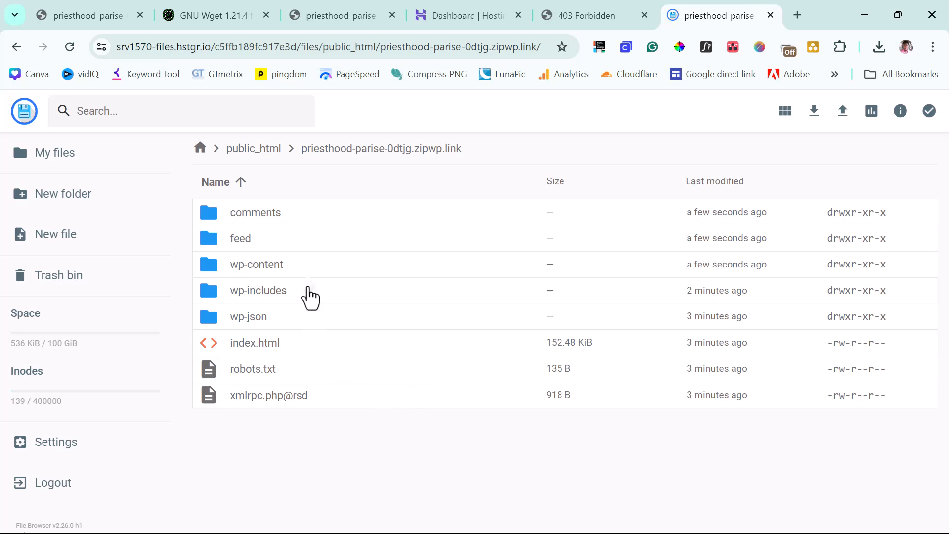
click(257, 290)
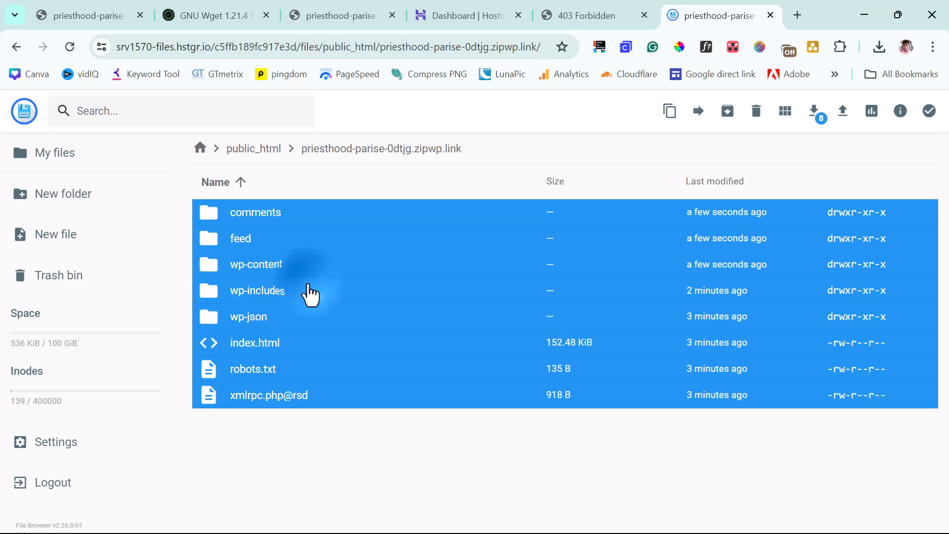
right_click(311, 294)
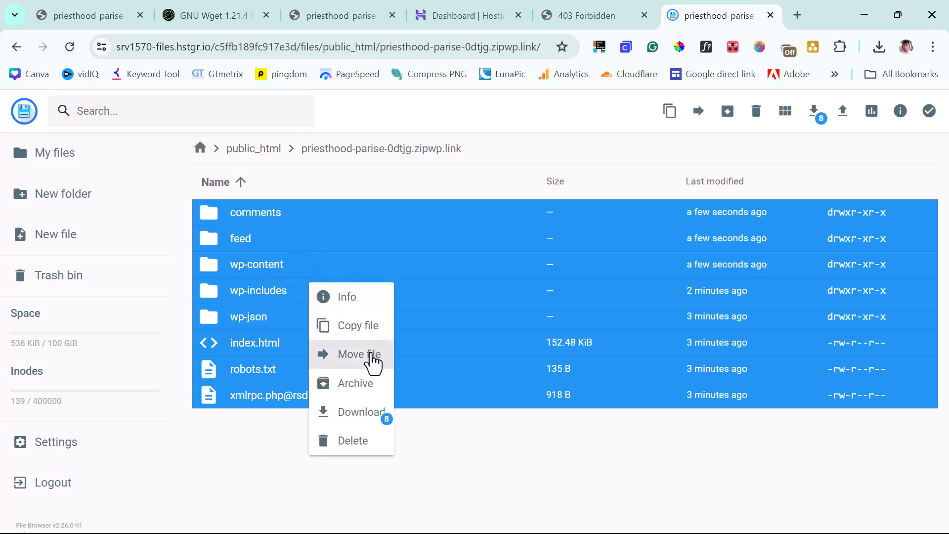
click(358, 354)
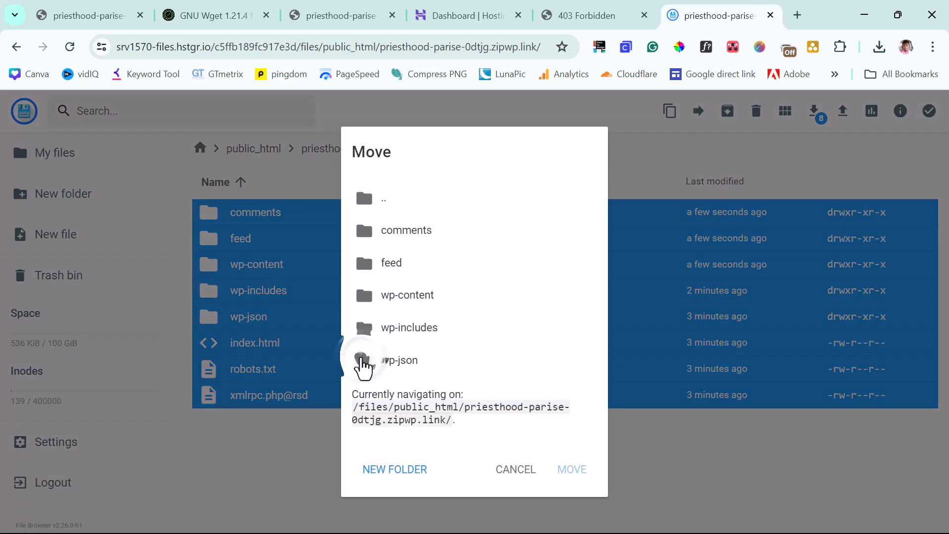
mouse_move(453, 425)
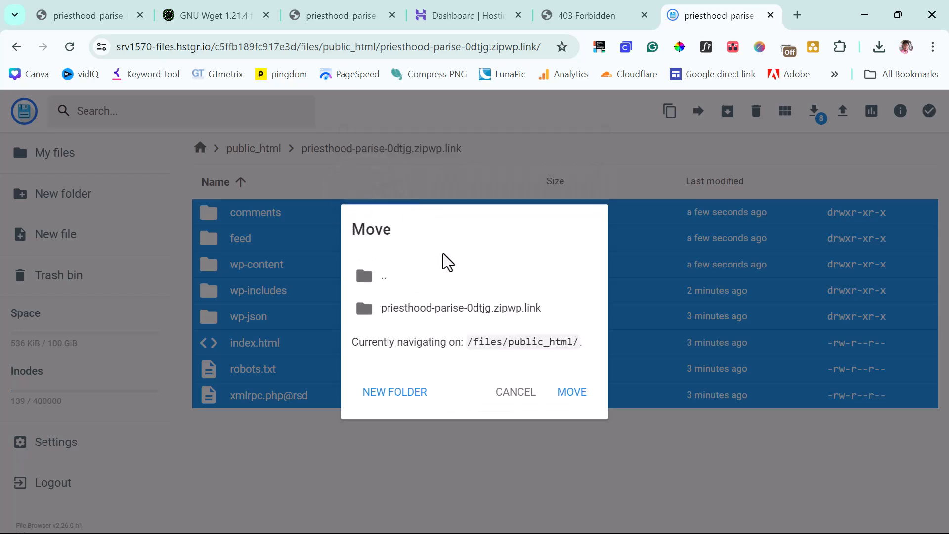
mouse_move(519, 348)
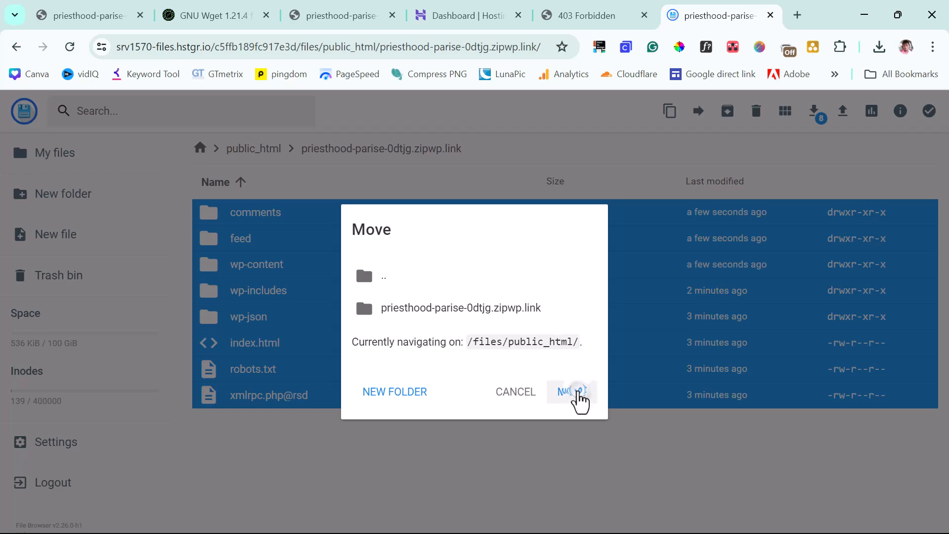
click(573, 392)
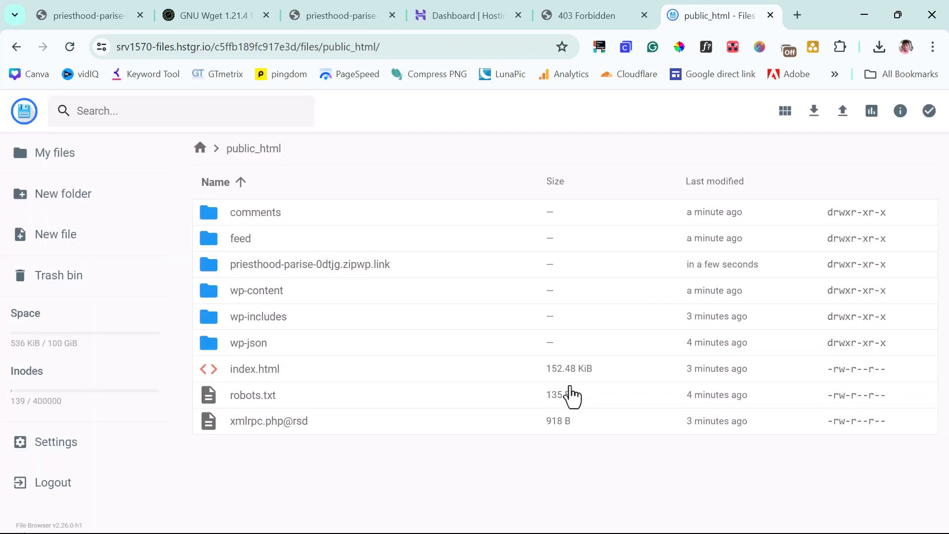
mouse_move(253, 148)
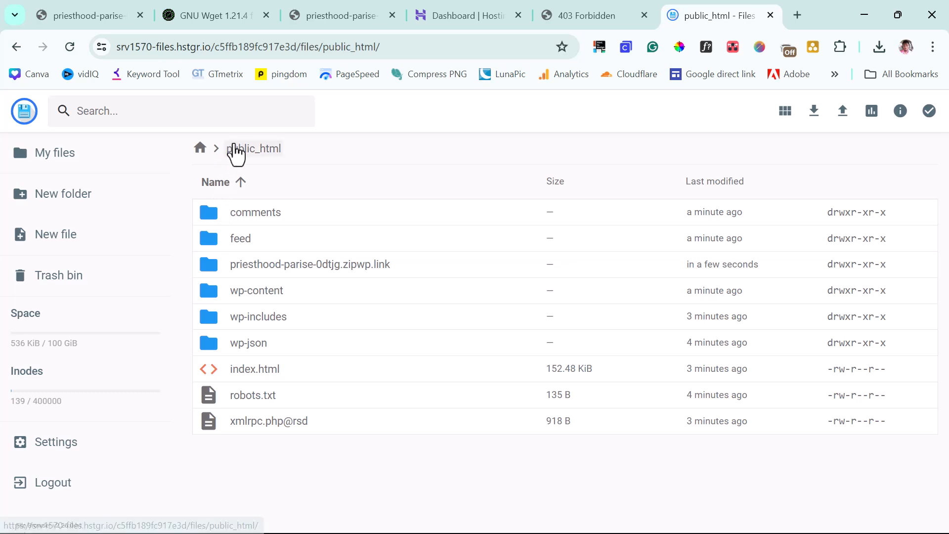
mouse_move(313, 448)
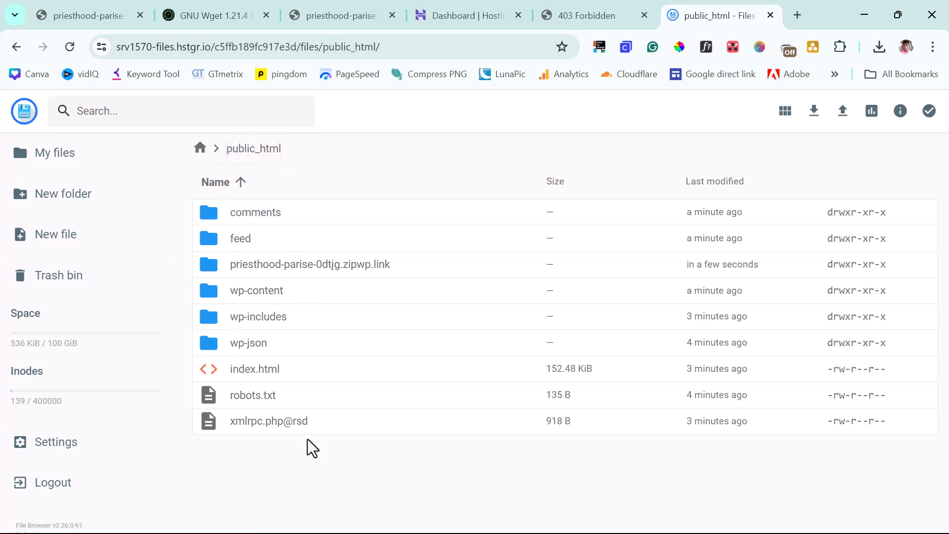
mouse_move(280, 272)
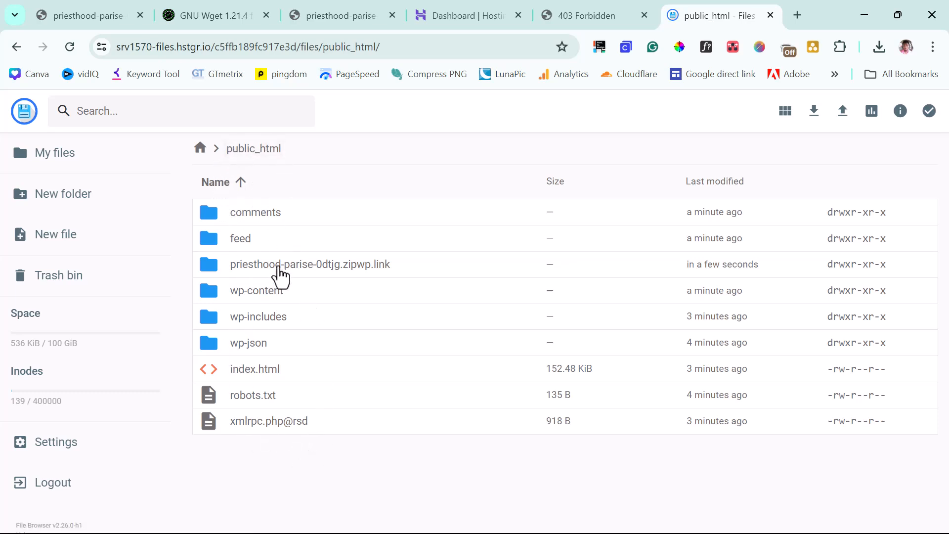
Delete the emptied priesthood-parise-0dtjg.zipwp.link folder from public_html.
click(310, 264)
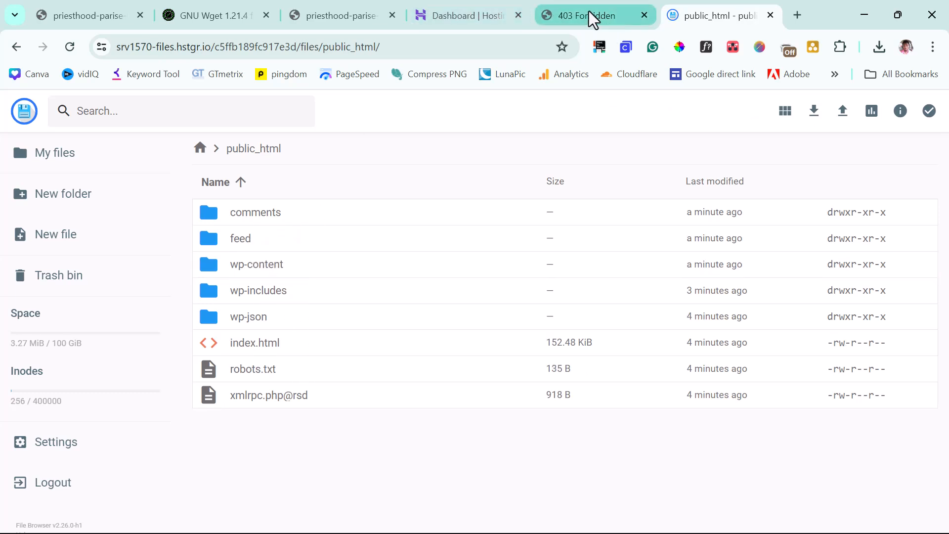
Reload devv.dapstuts.com and scroll through the live Dental Clinic site.
click(590, 15)
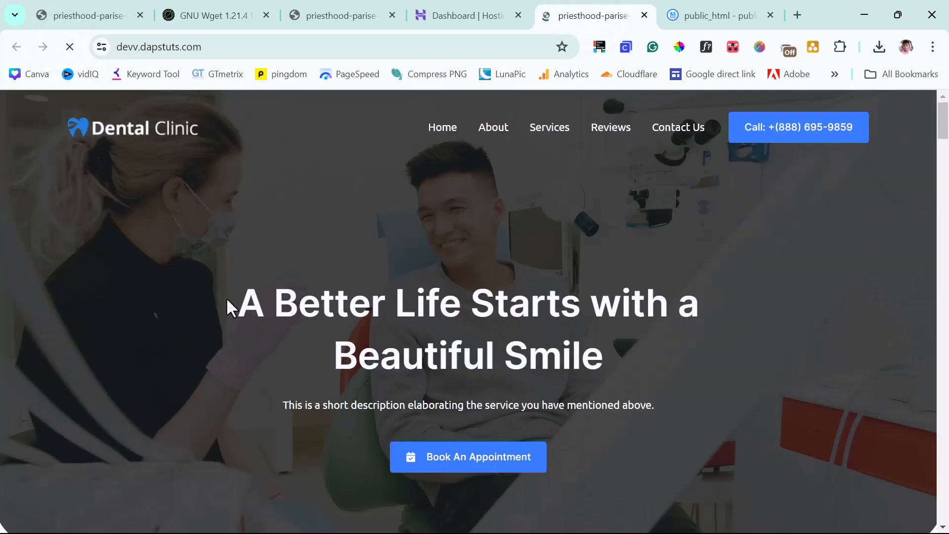
scroll(down, 3)
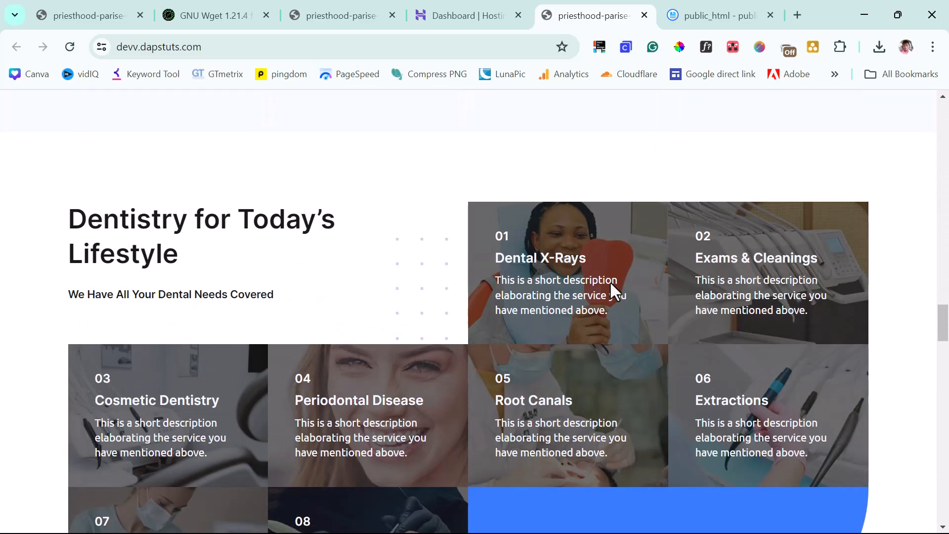
scroll(up, 3)
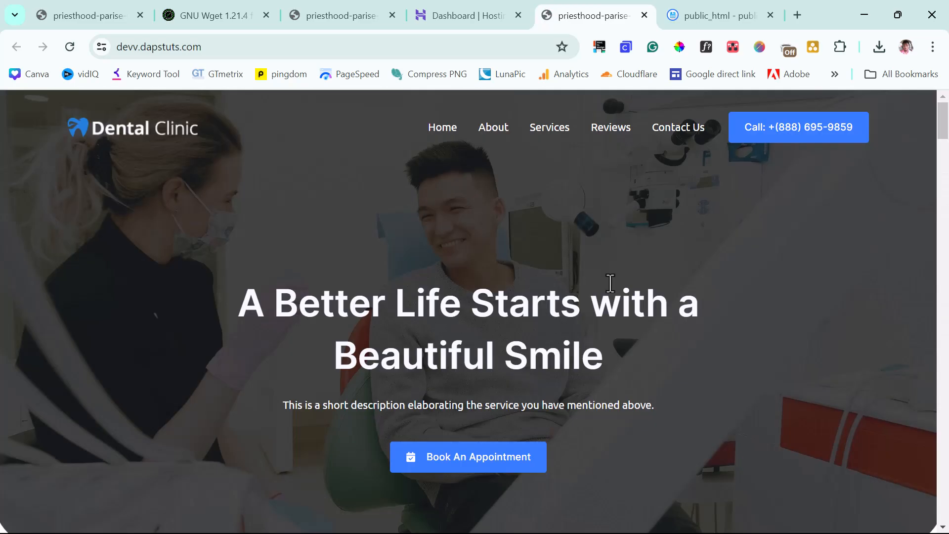